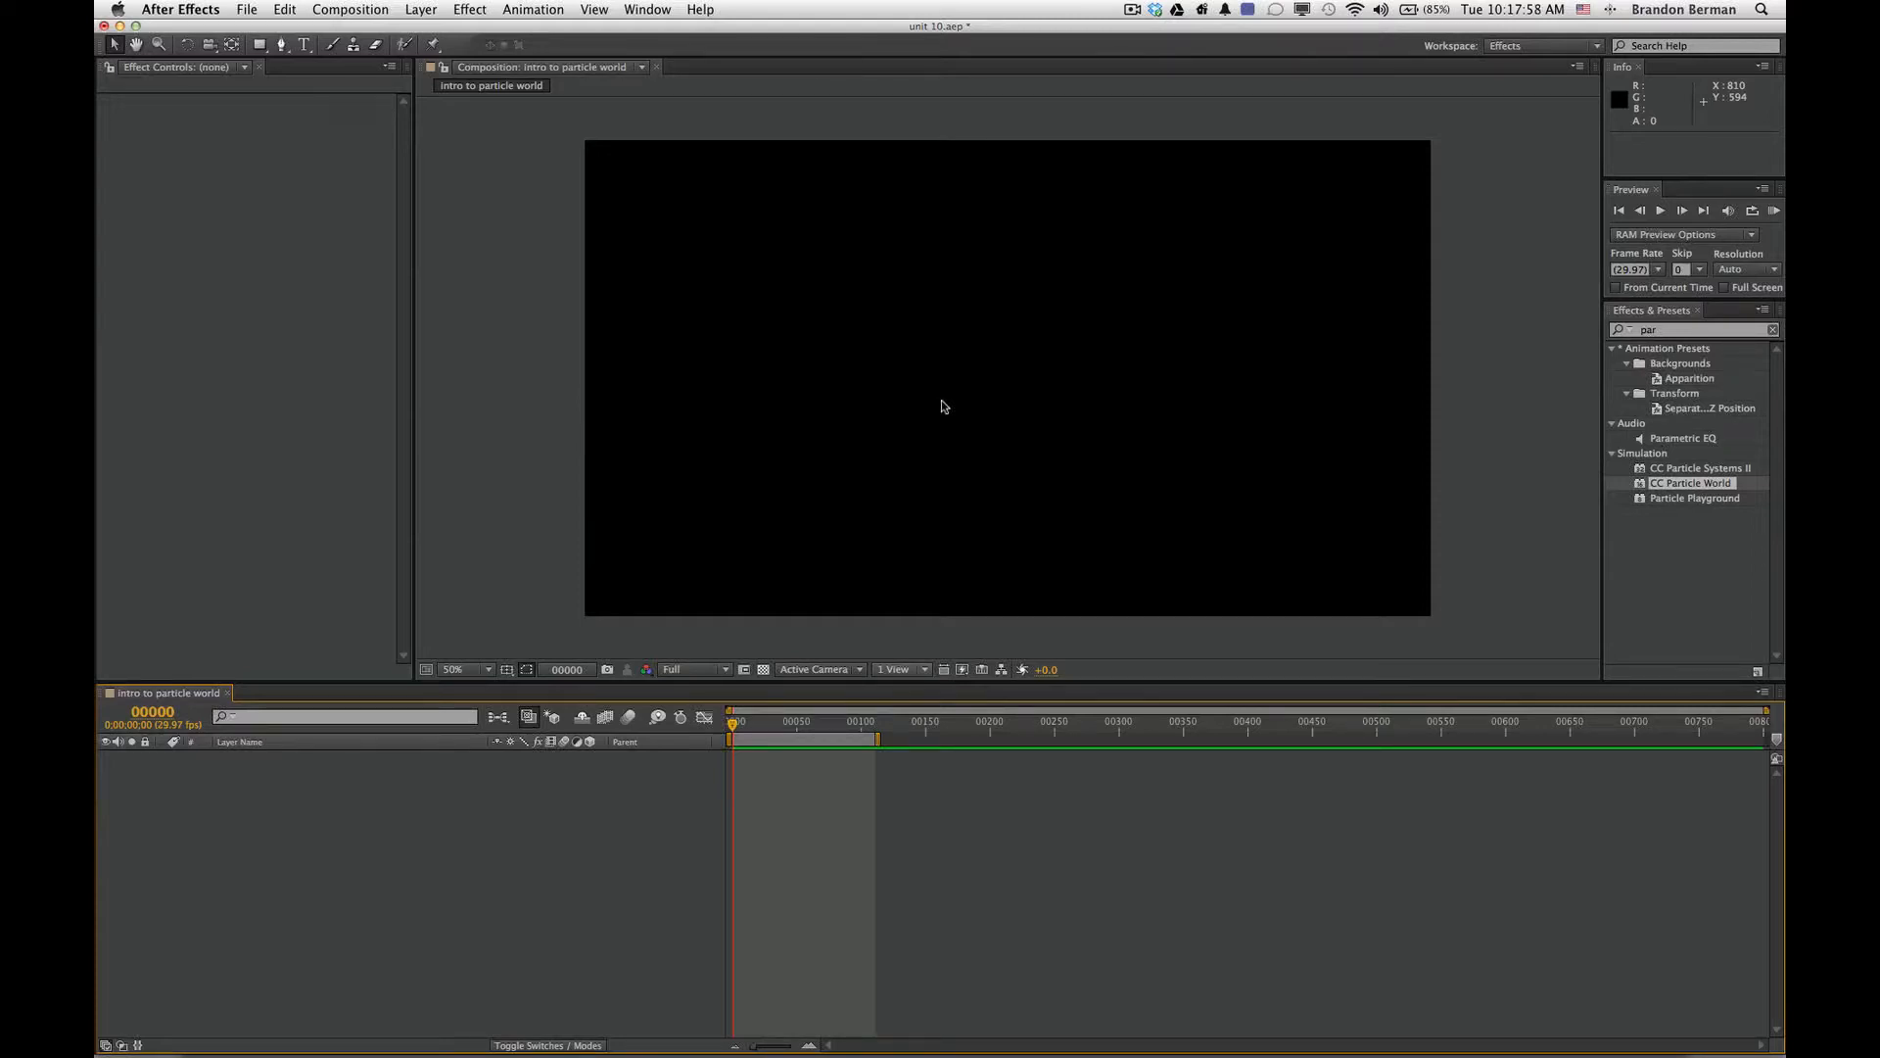
mouse_move(261, 443)
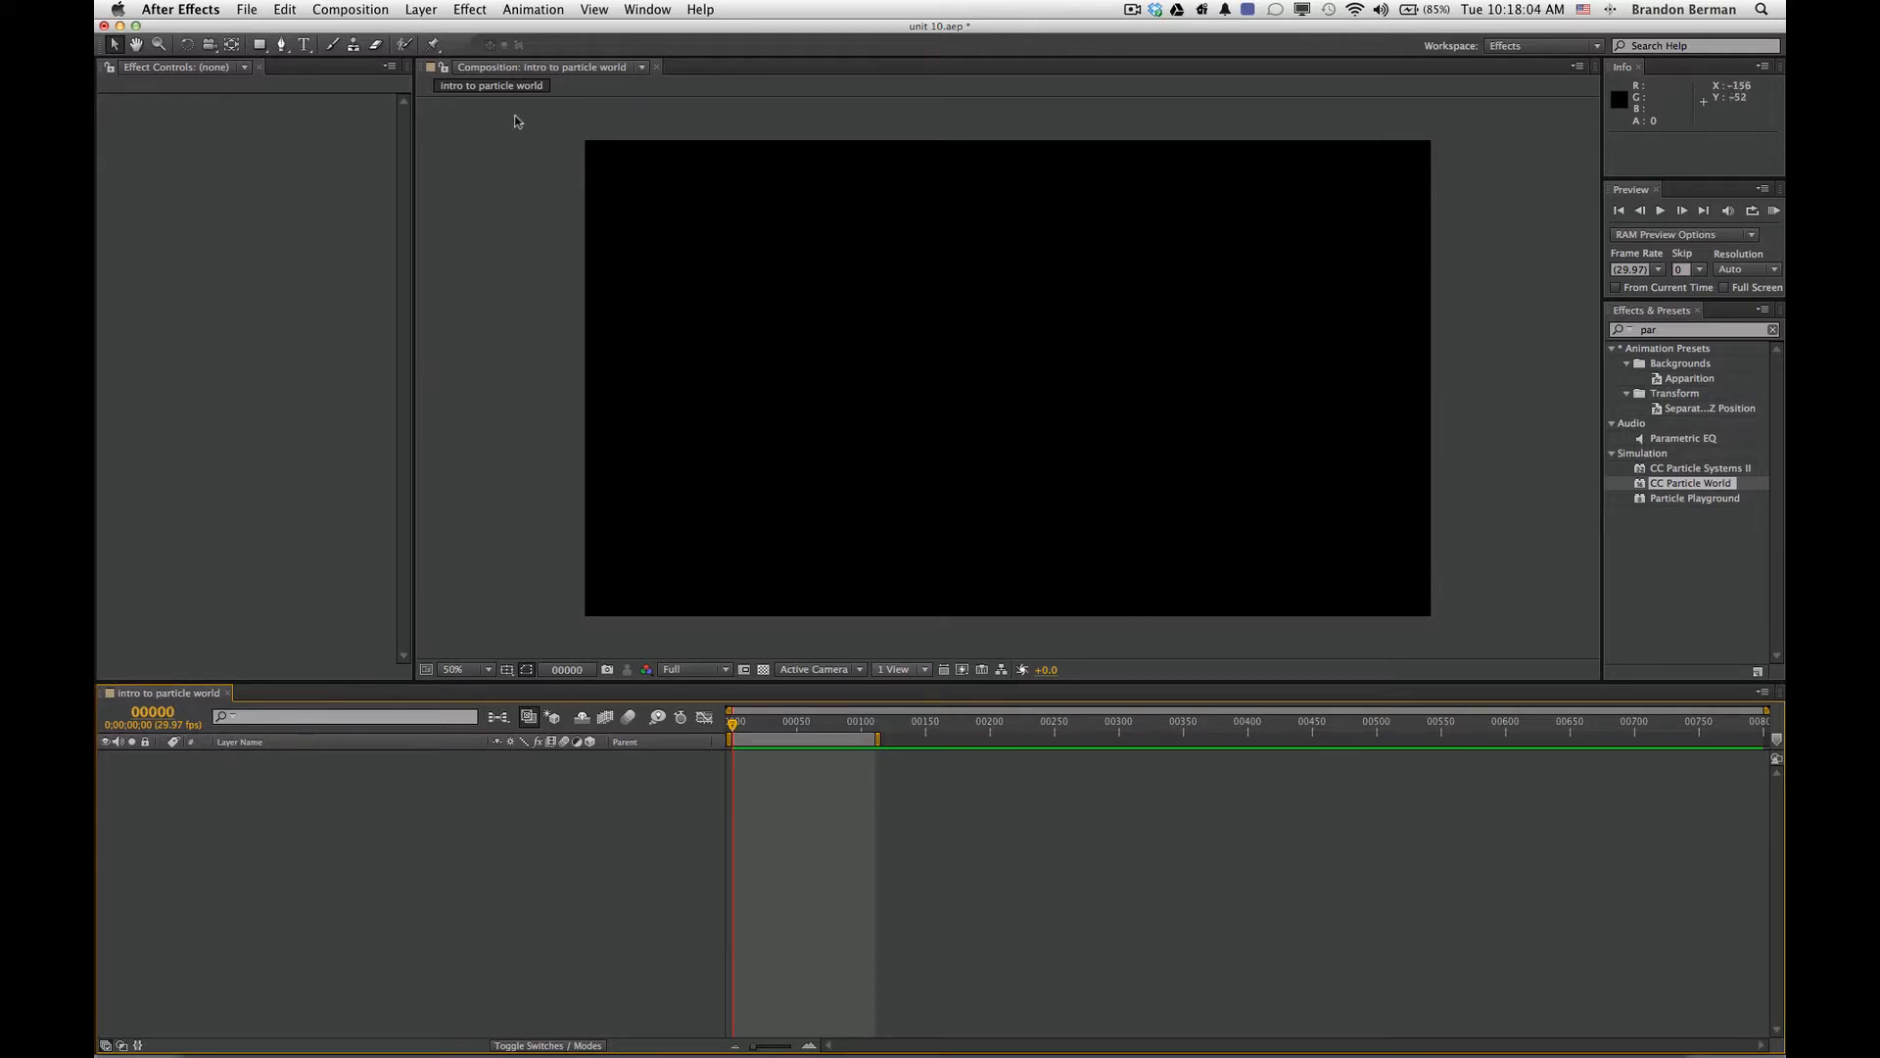
Add a new black 1920×1080 solid layer named 'particles' via Layer > New > Solid.
left_click(421, 10)
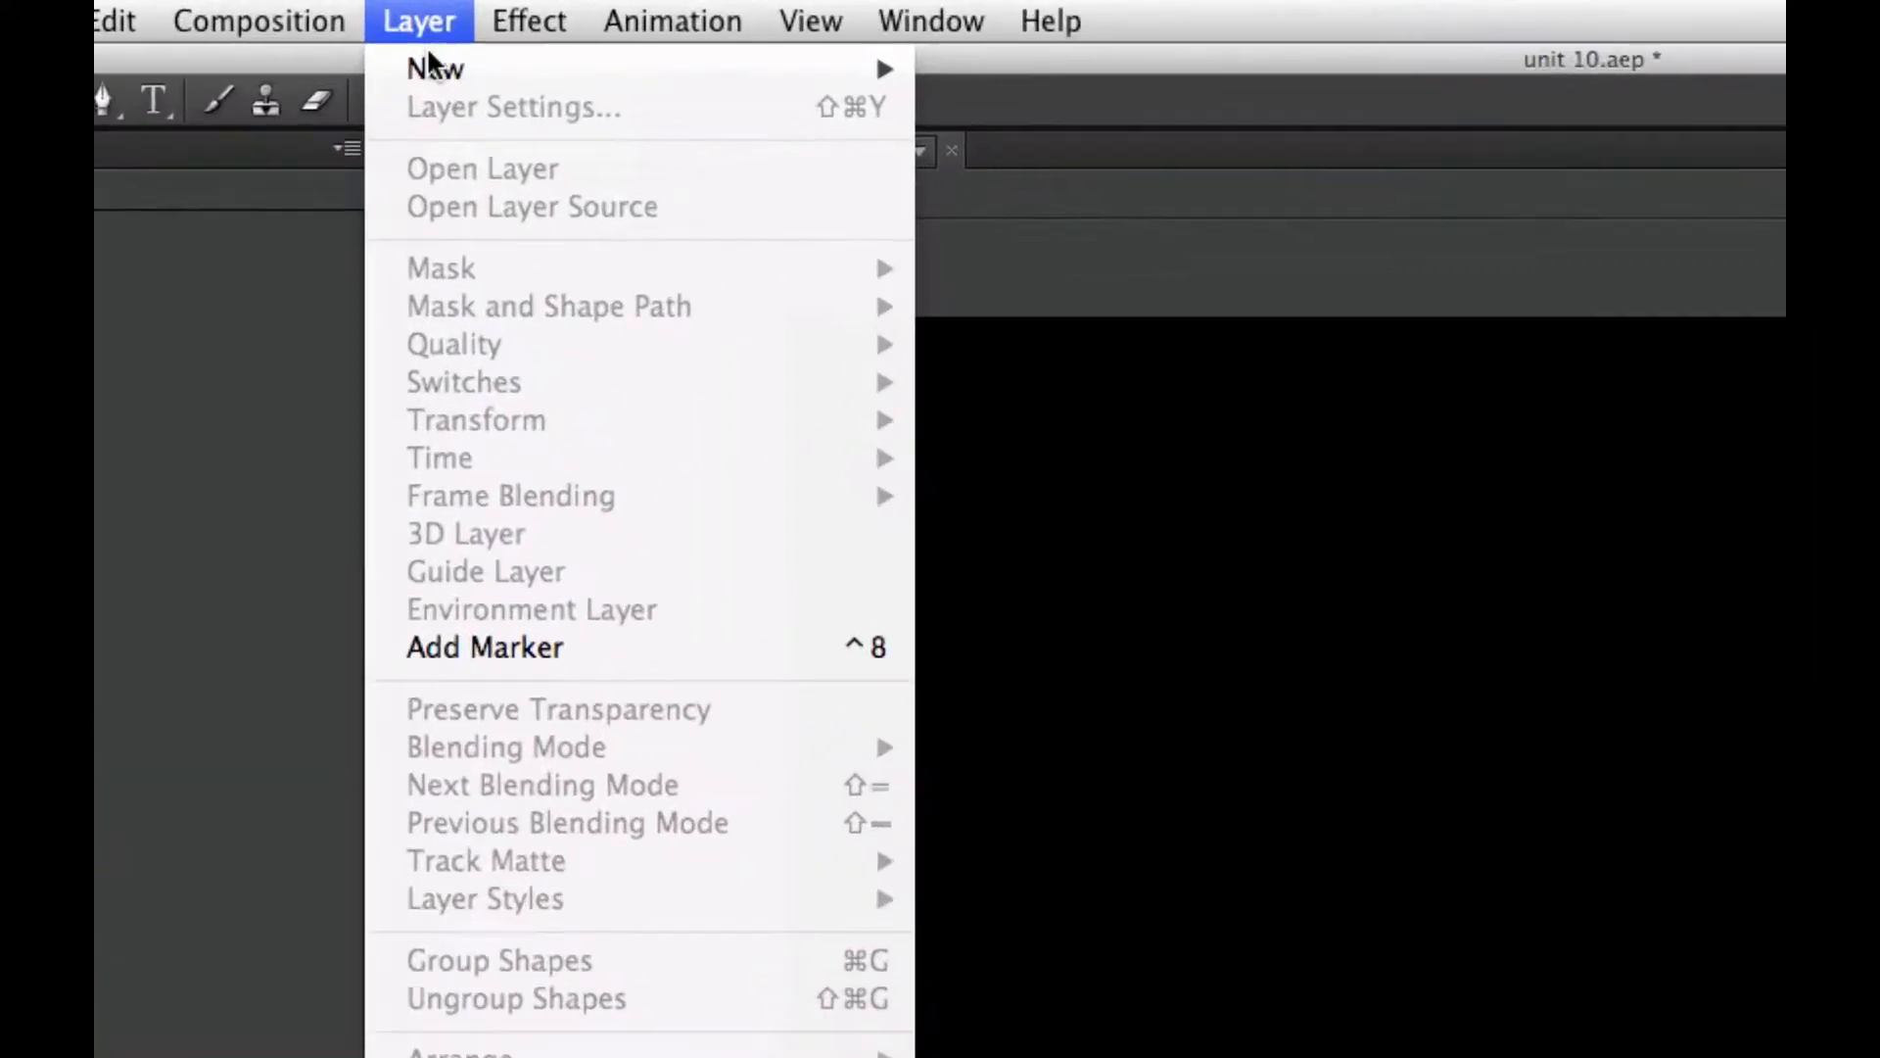
mouse_move(435, 69)
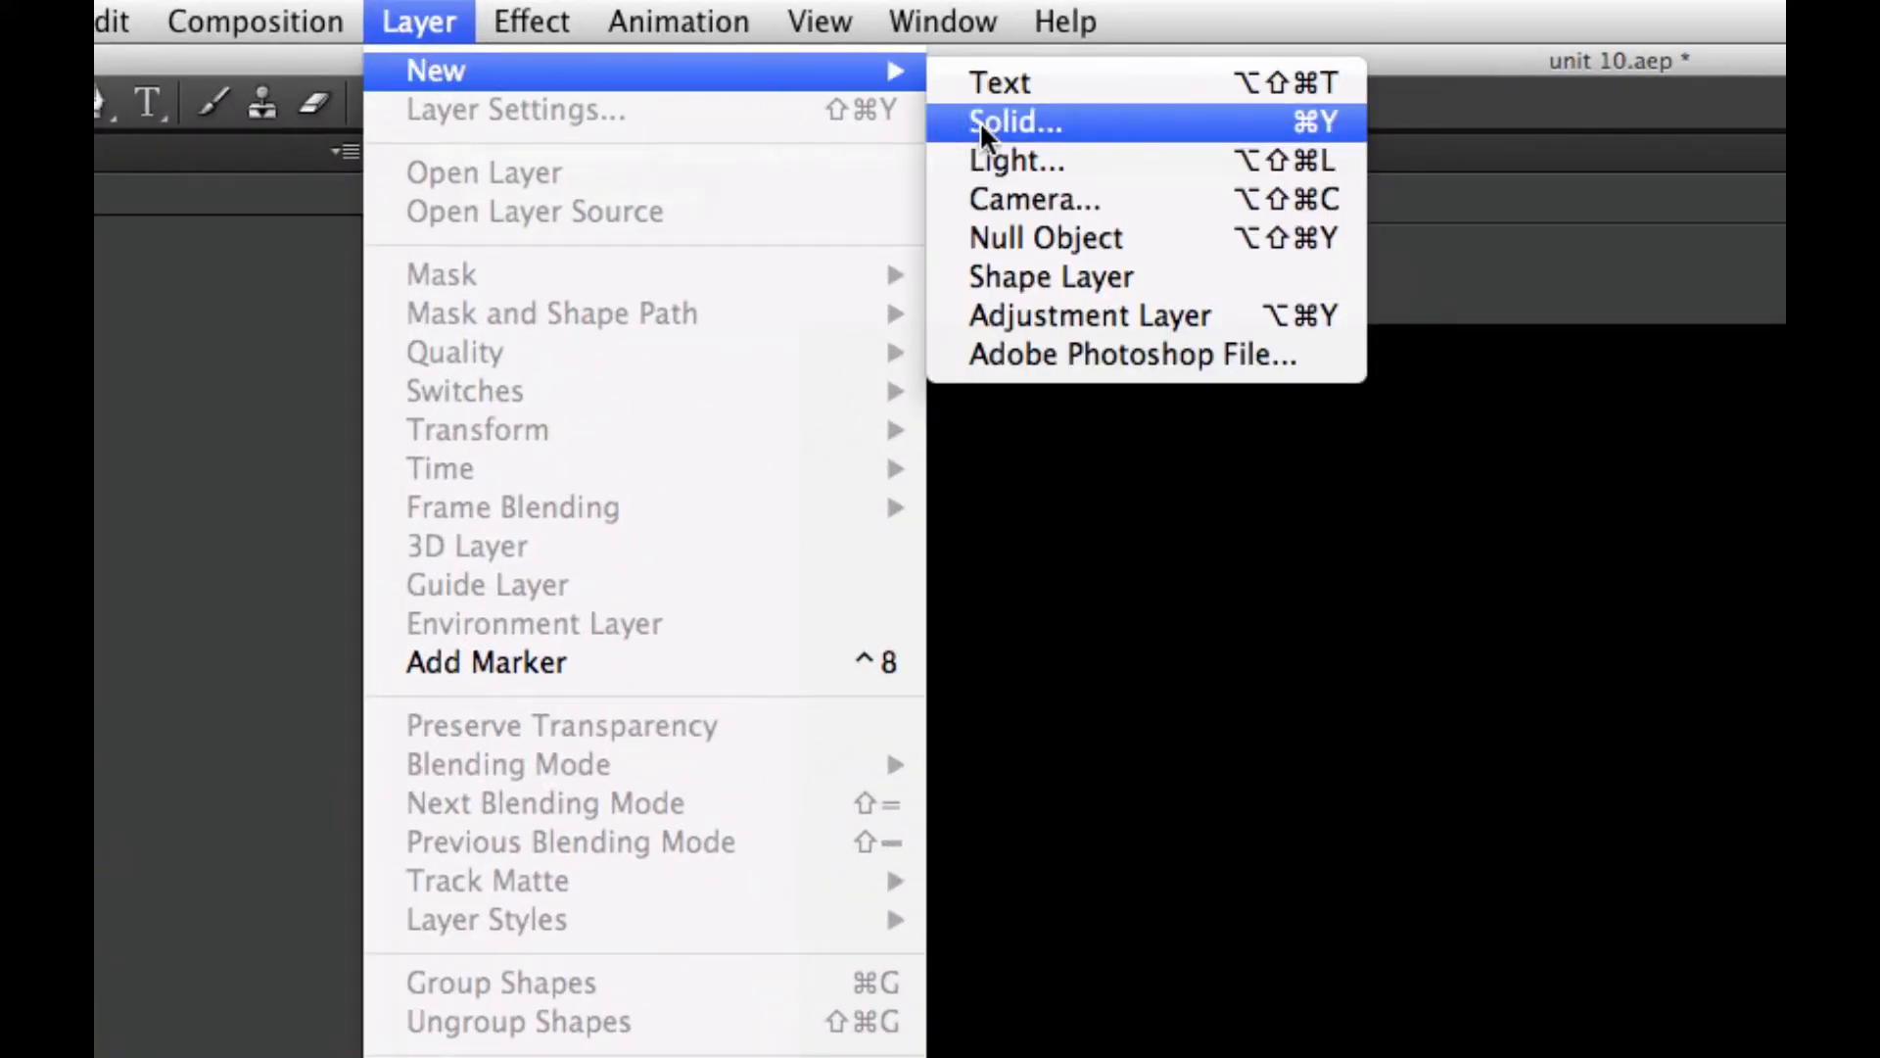
left_click(1013, 121)
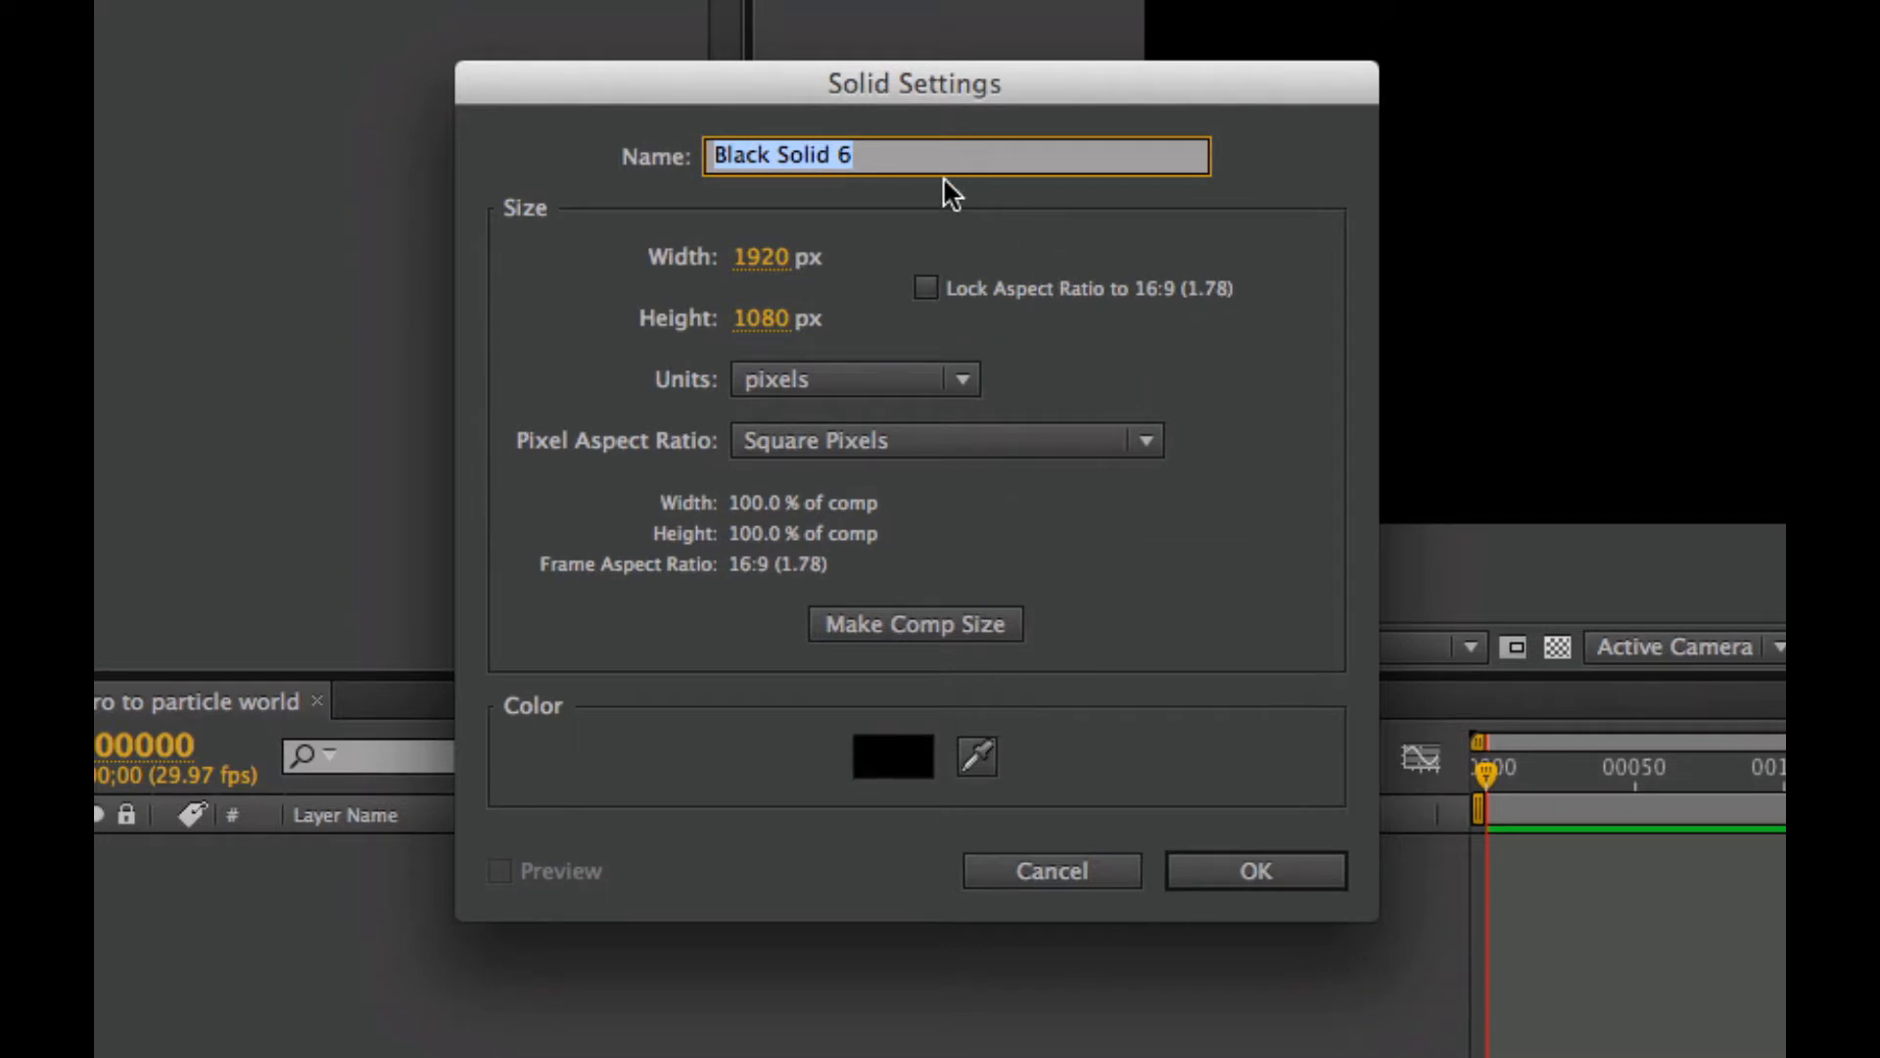
type("particles")
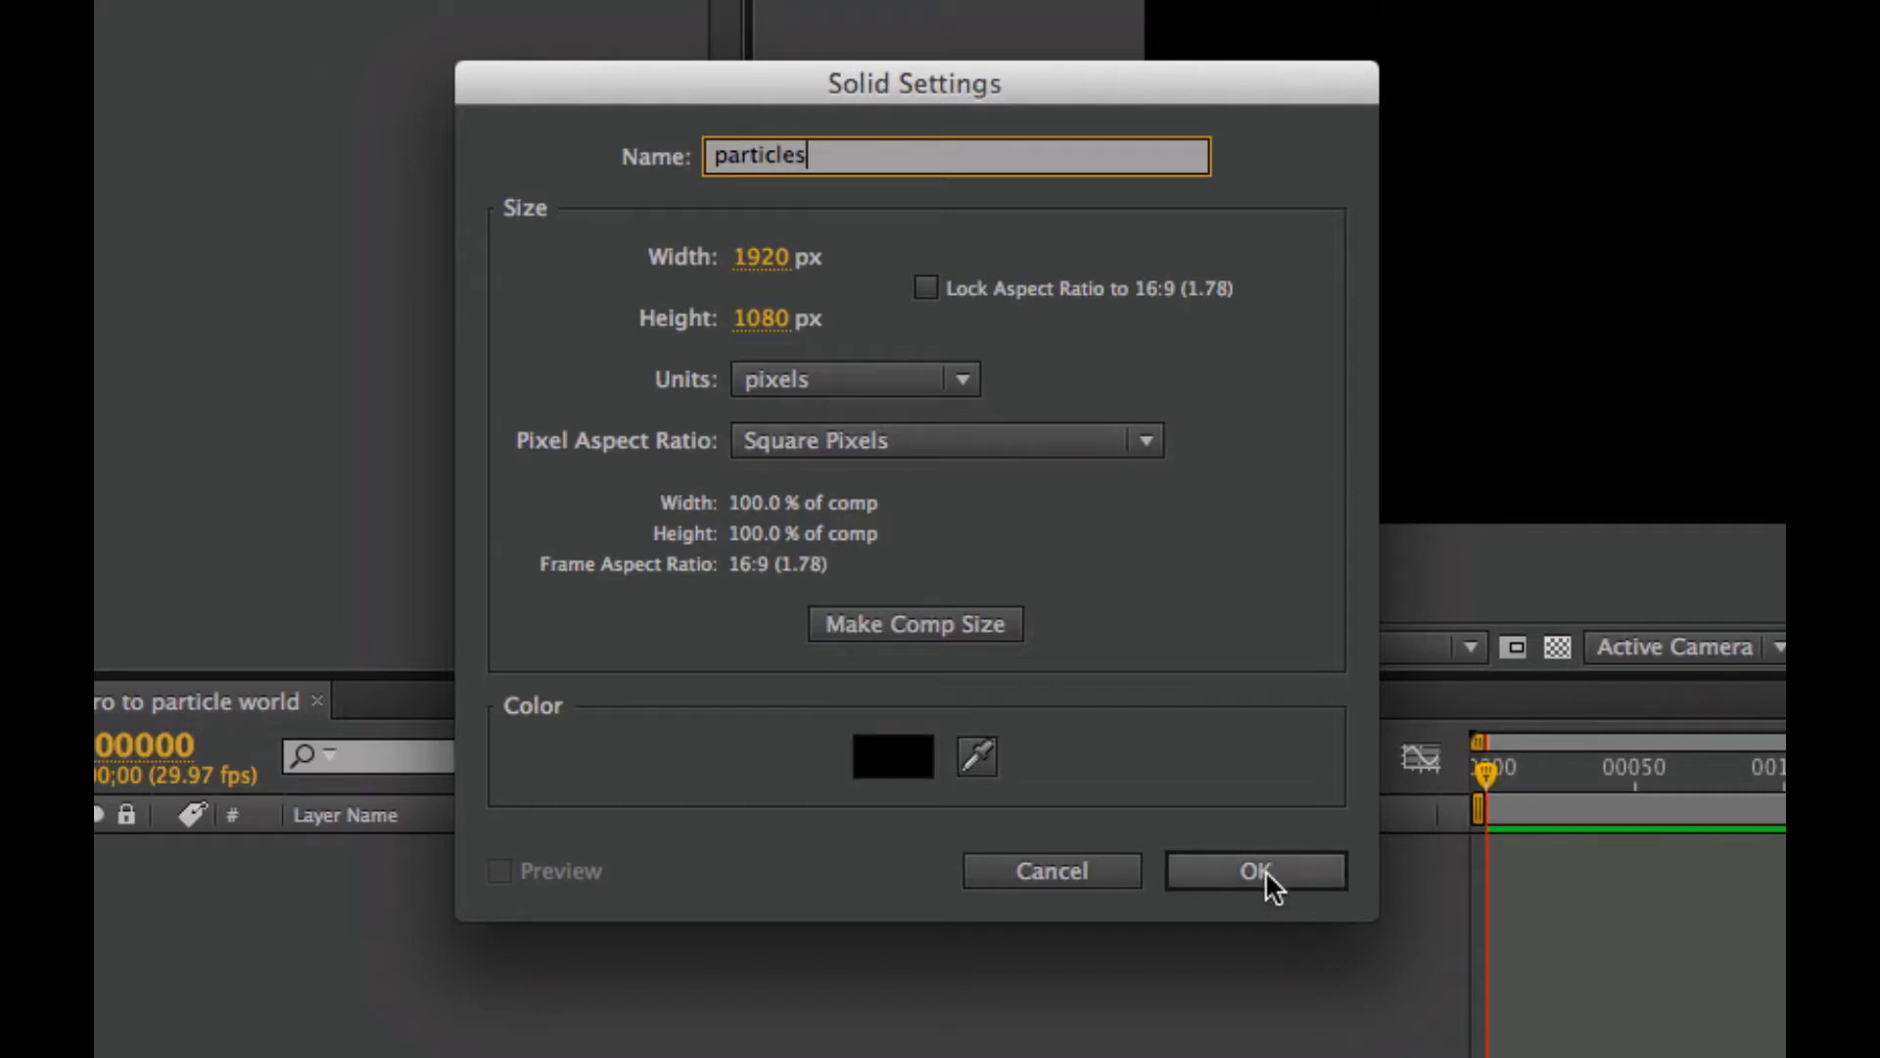
left_click(1254, 870)
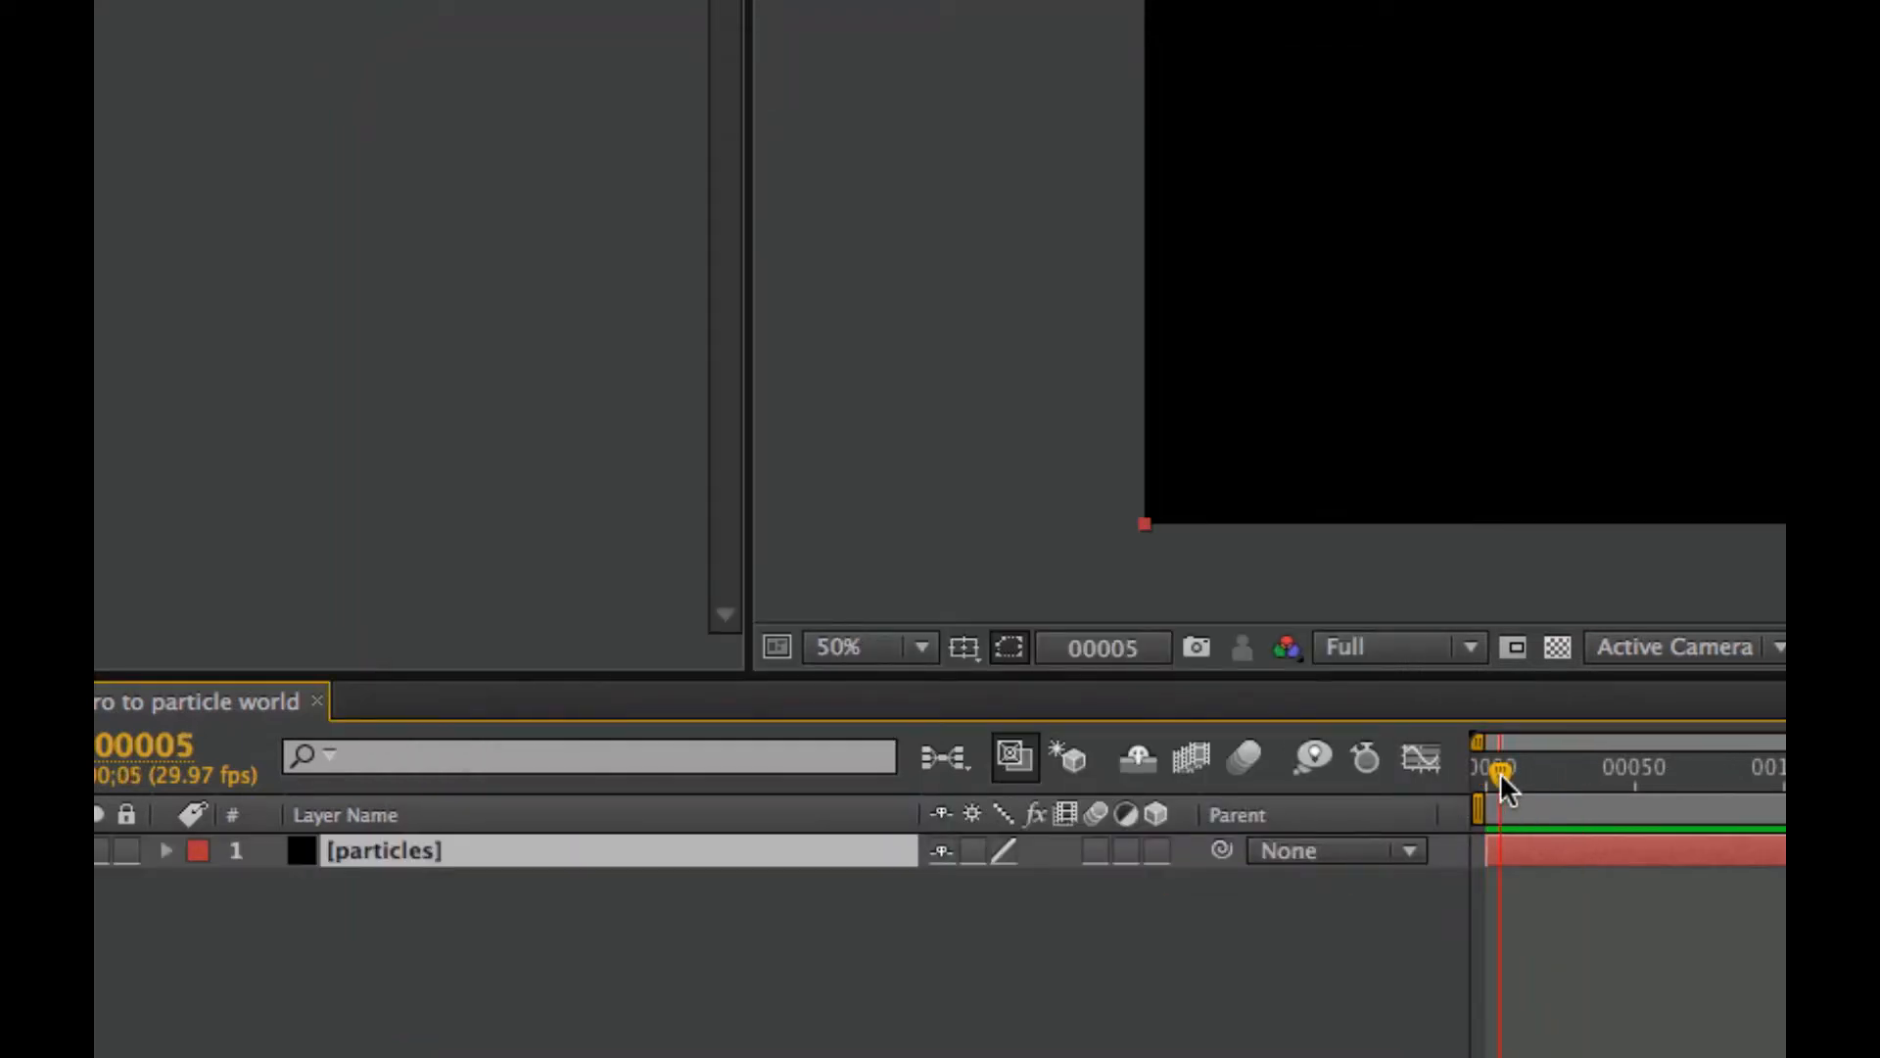
Move the current time indicator a few frames later.
left_click_drag(1497, 768, 1589, 767)
type("parti")
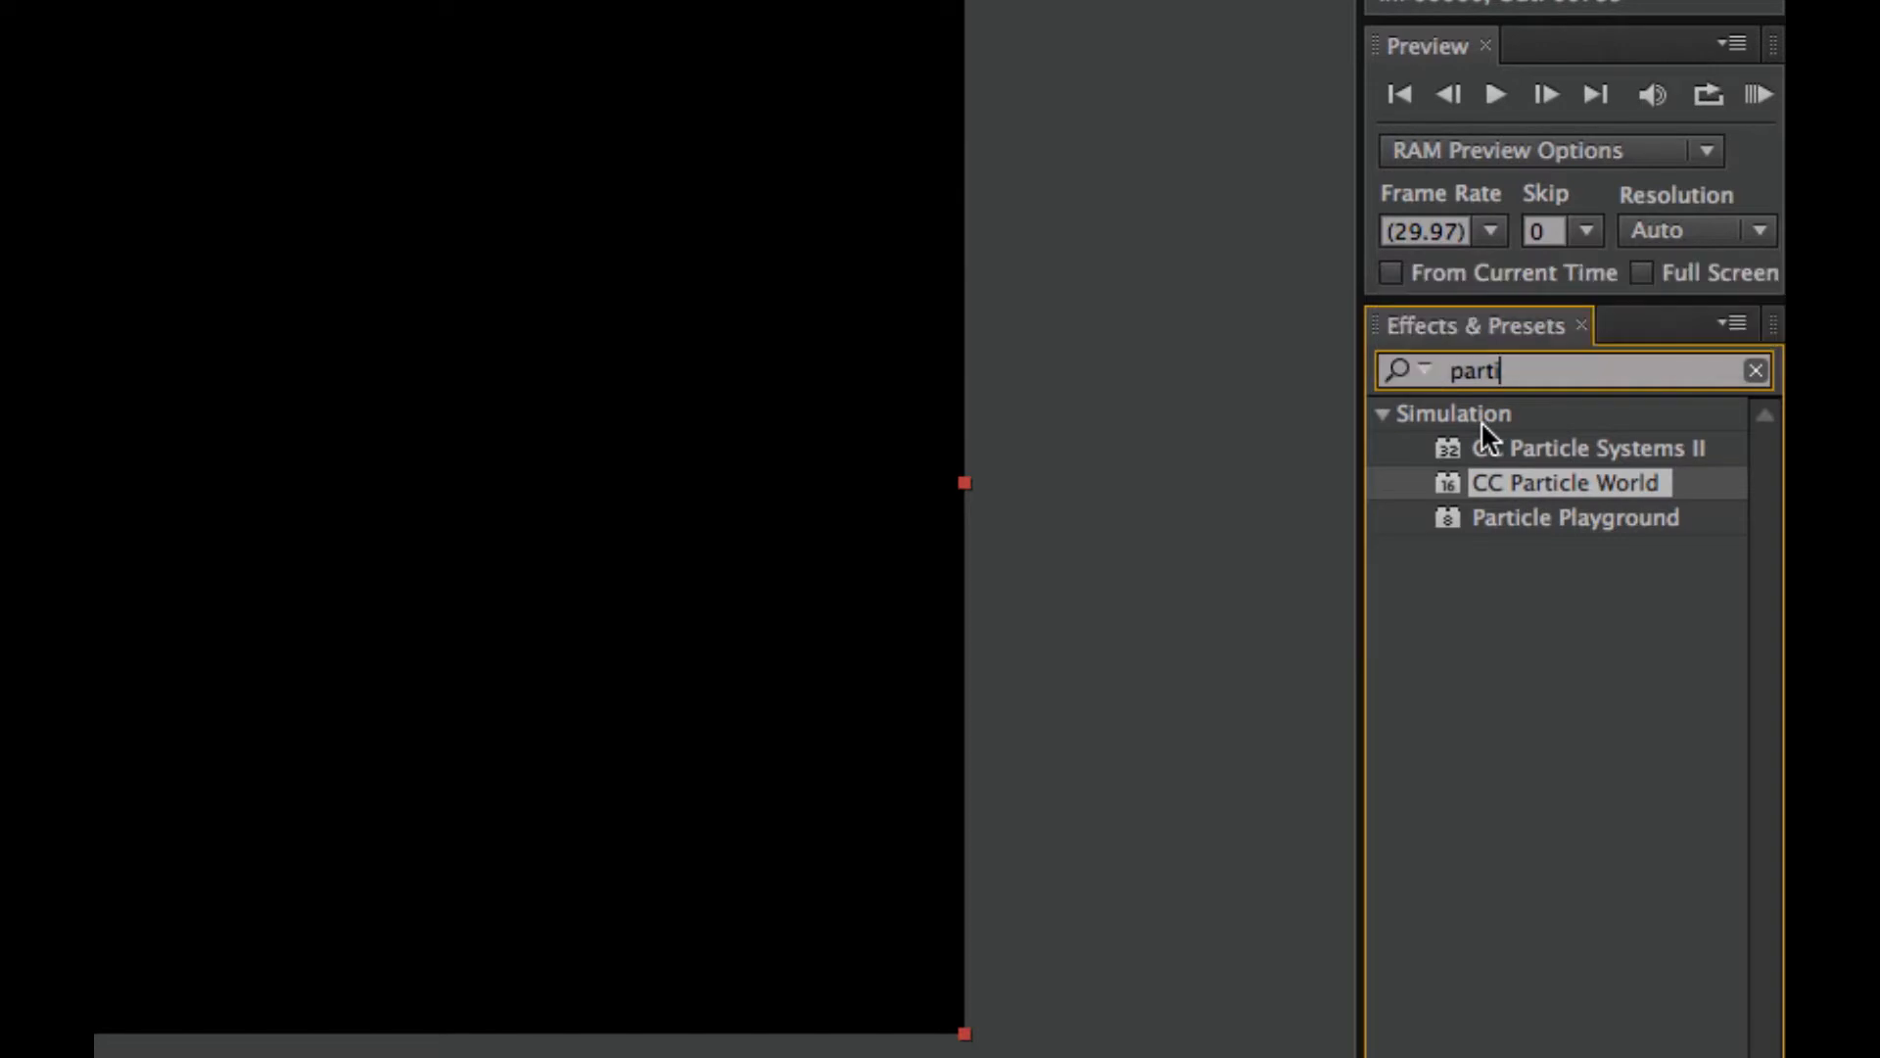
mouse_move(1696, 527)
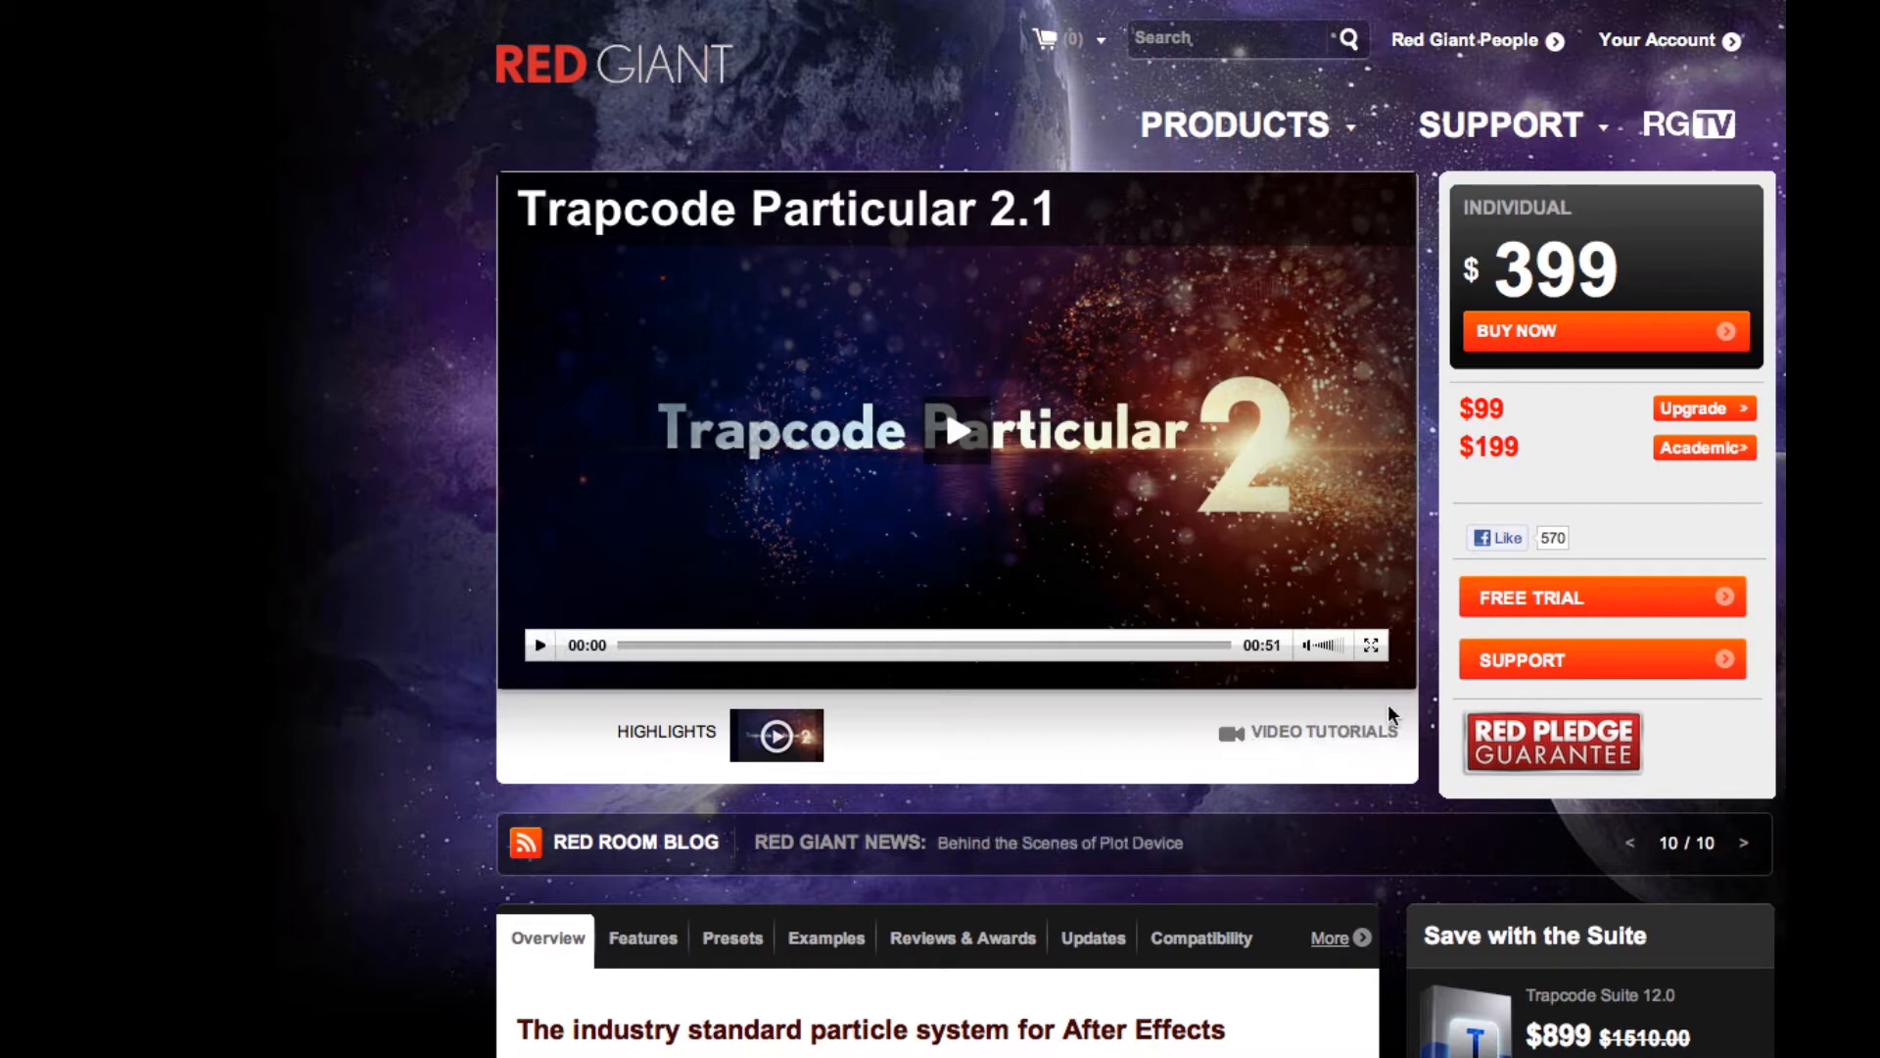
mouse_move(1547, 599)
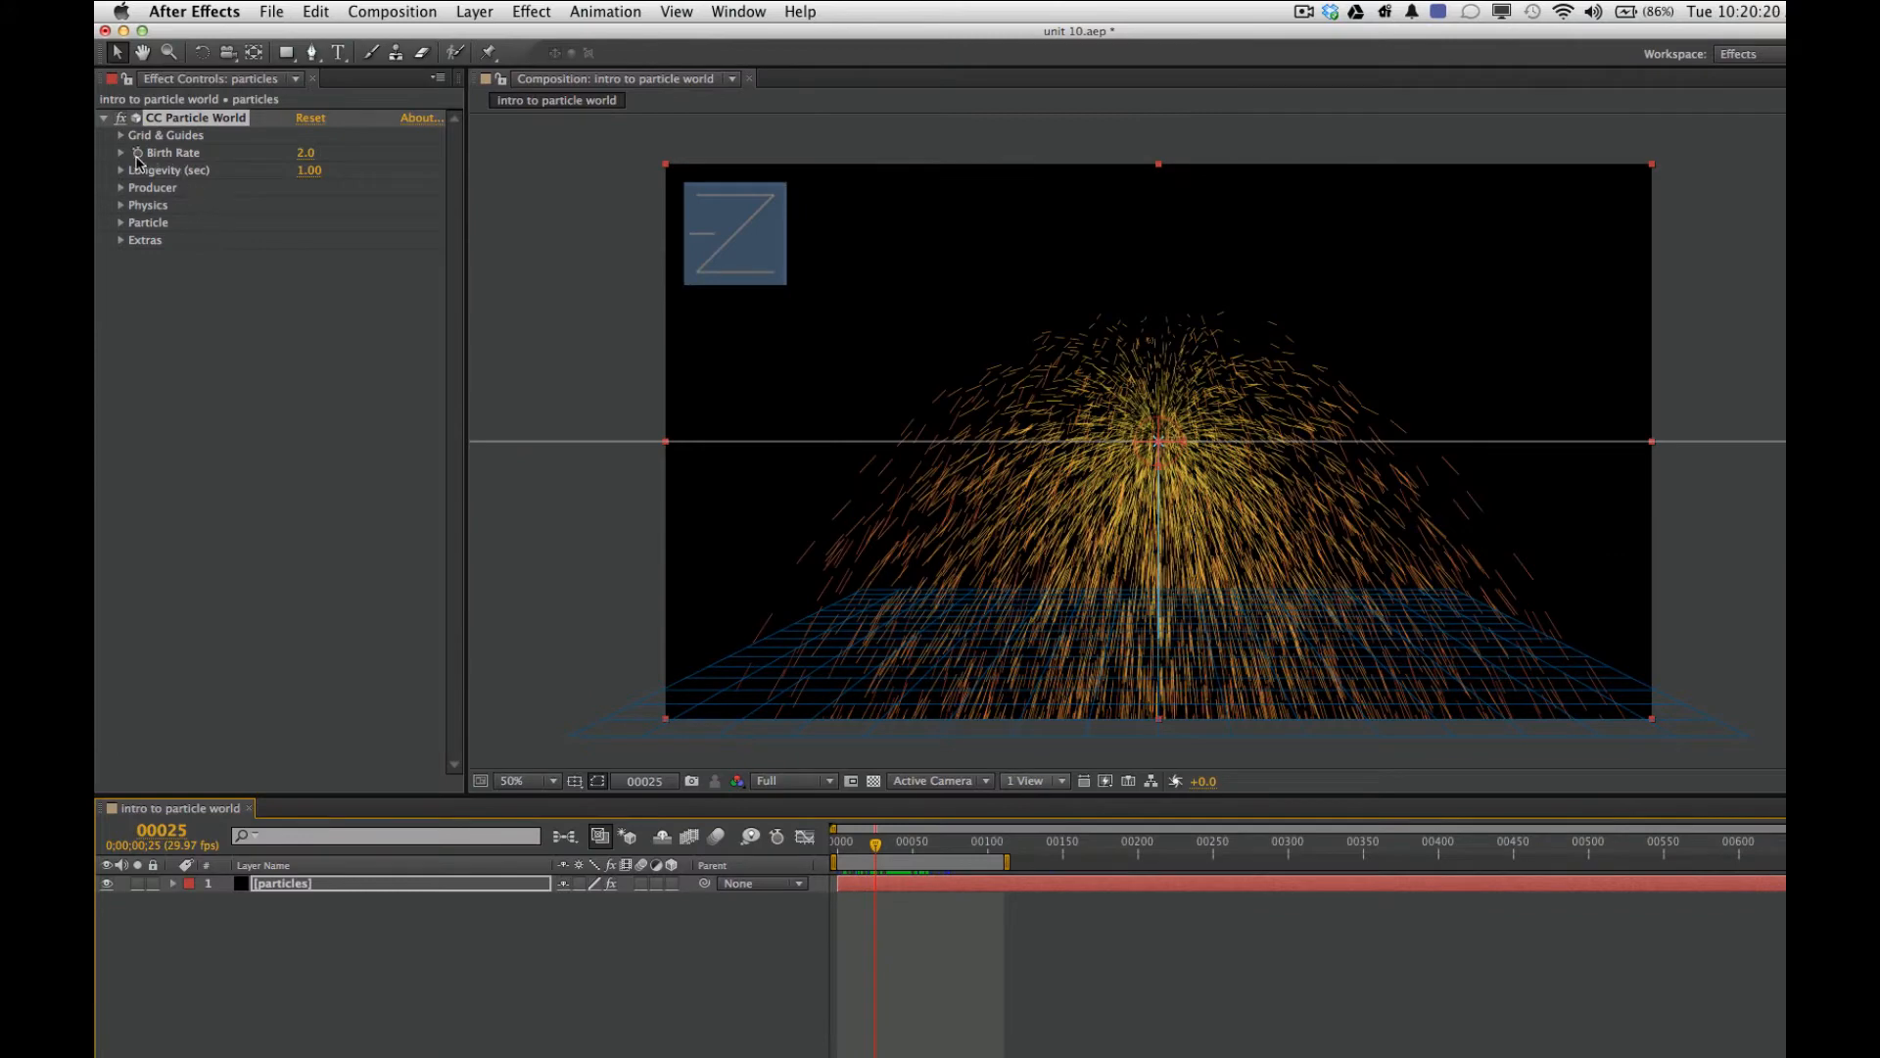
Switch off the Position, Radius and floor Grid guides under Grid & Guides.
left_click(120, 135)
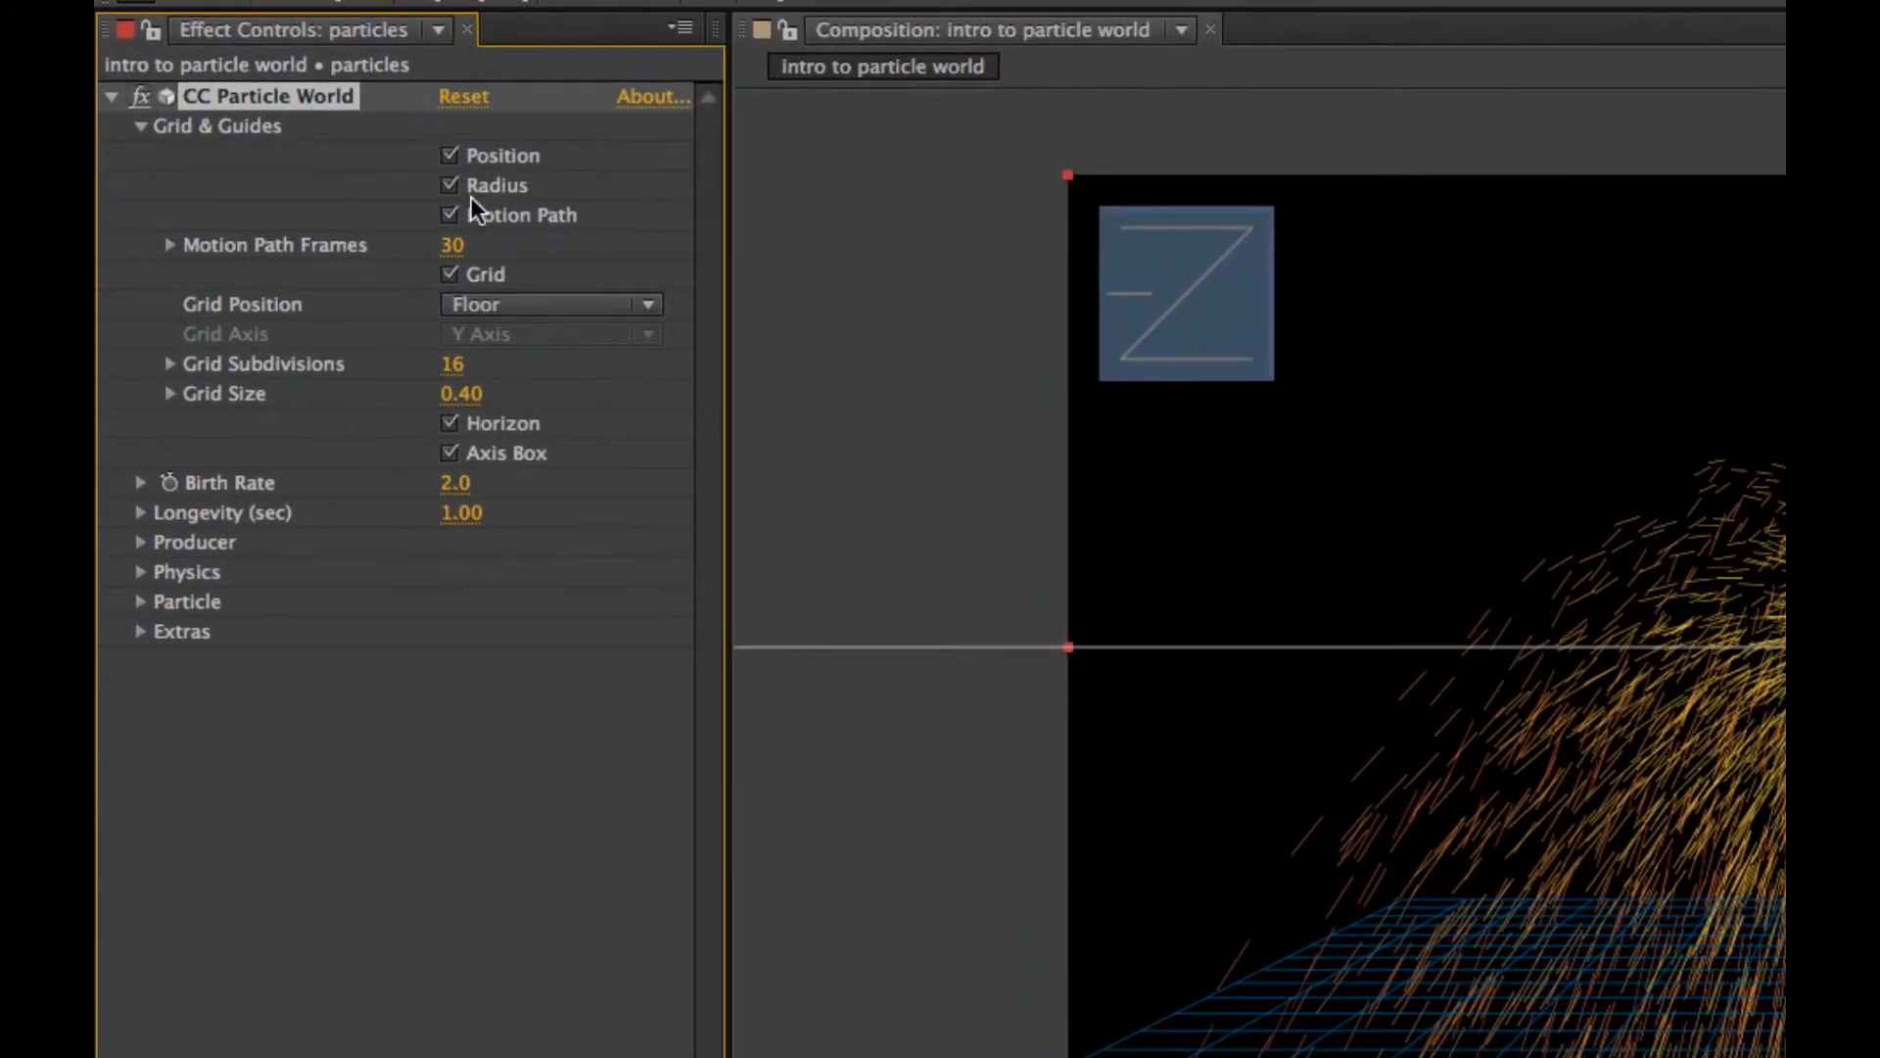
left_click(450, 155)
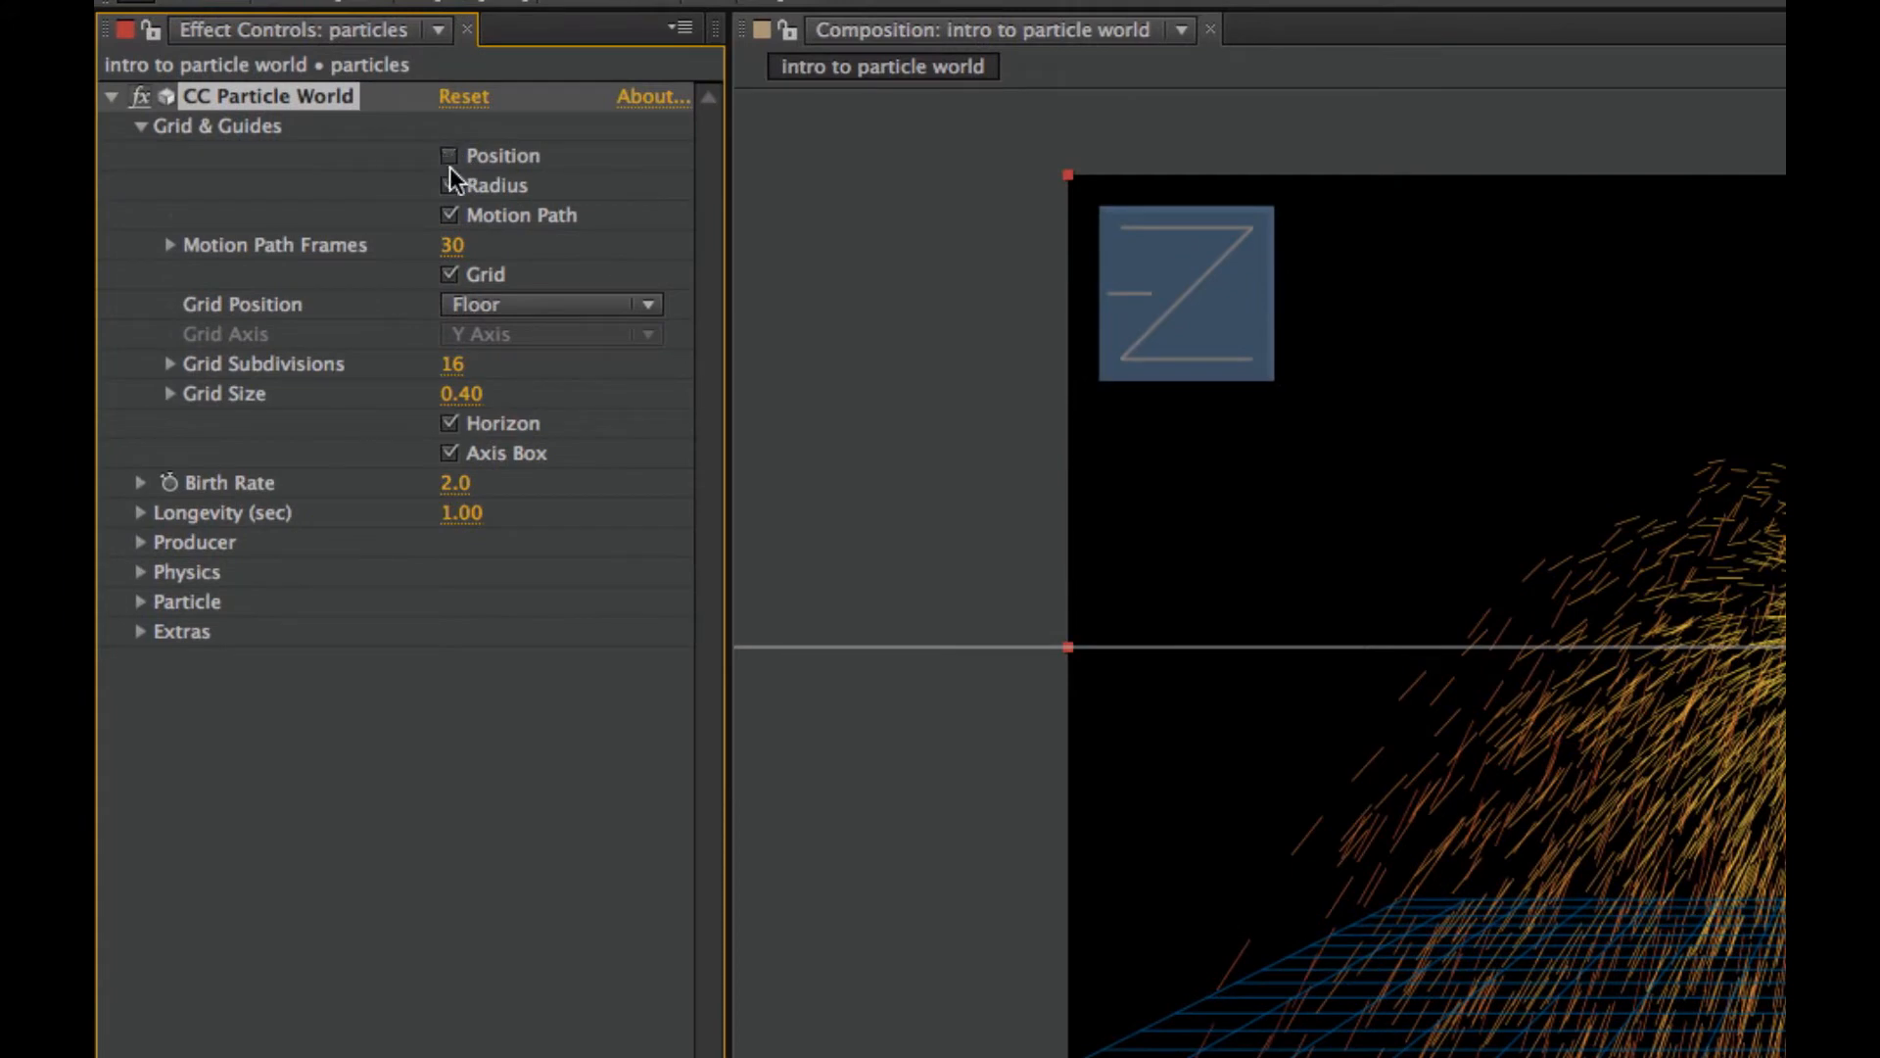
left_click(450, 215)
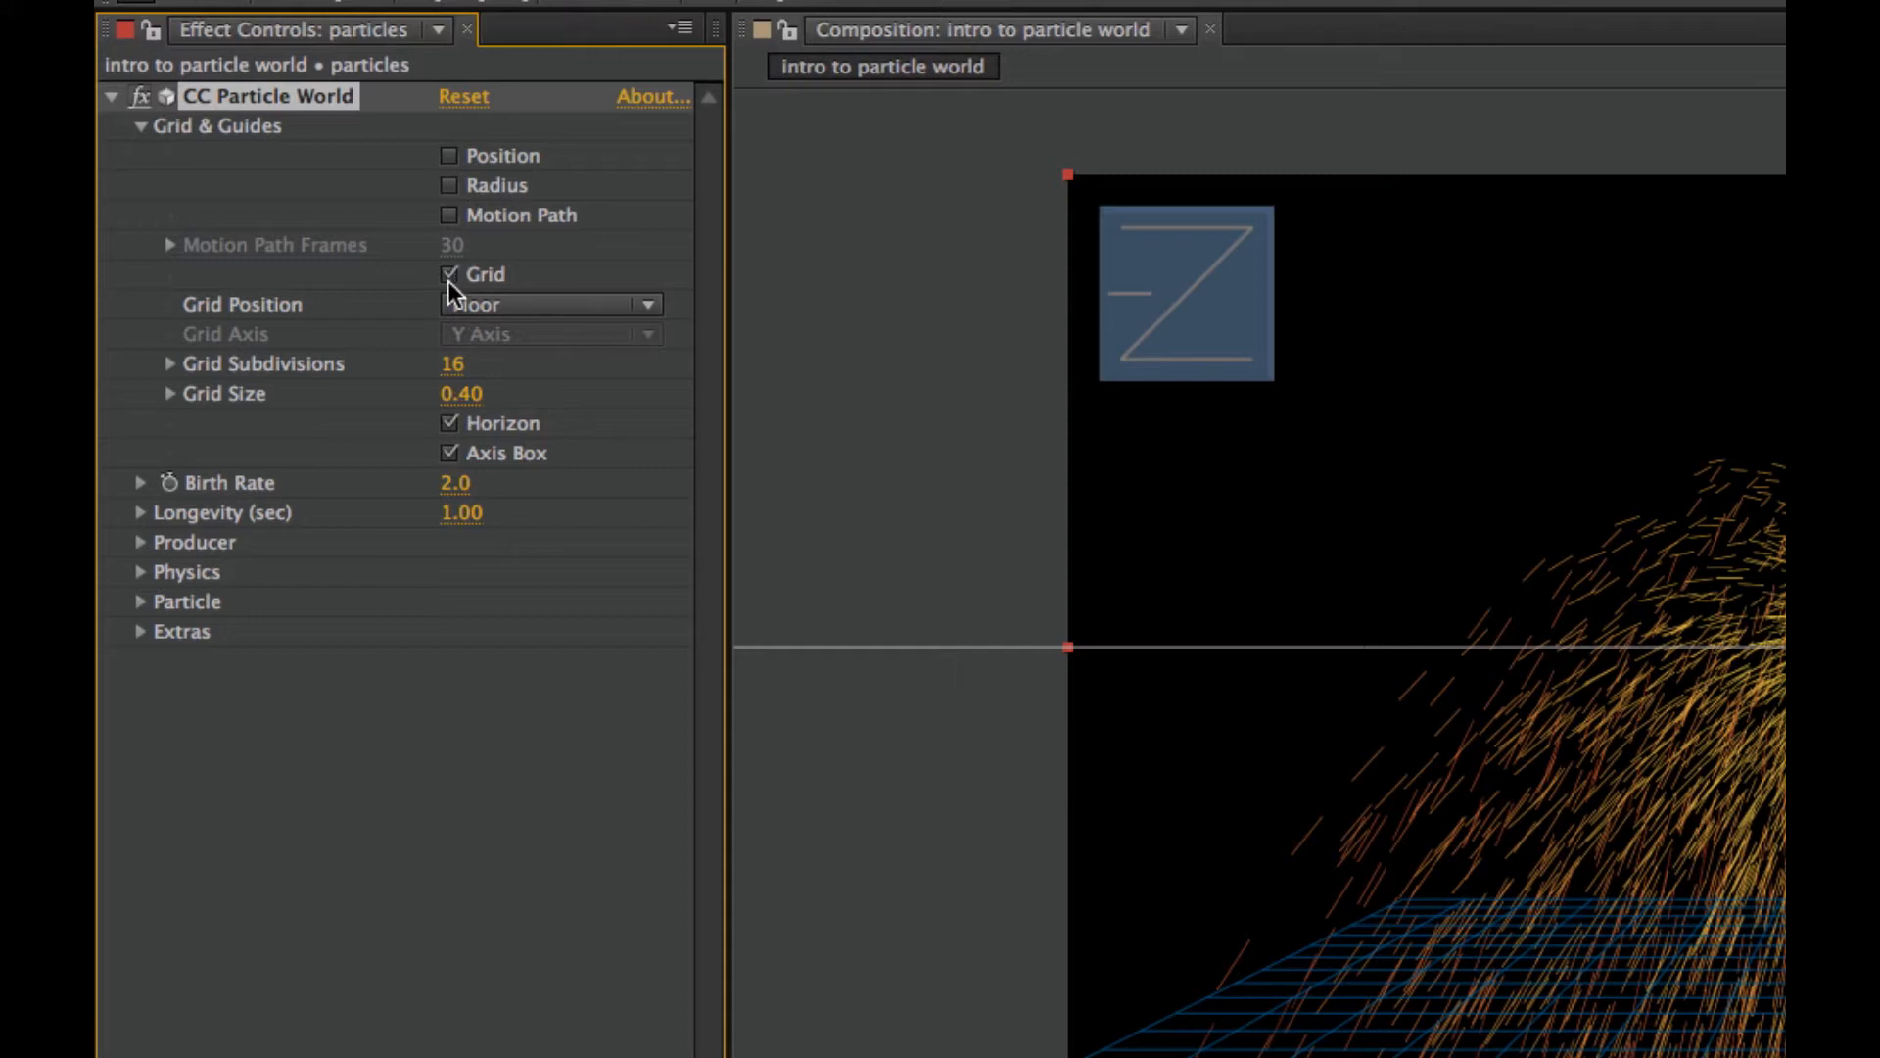
left_click(450, 275)
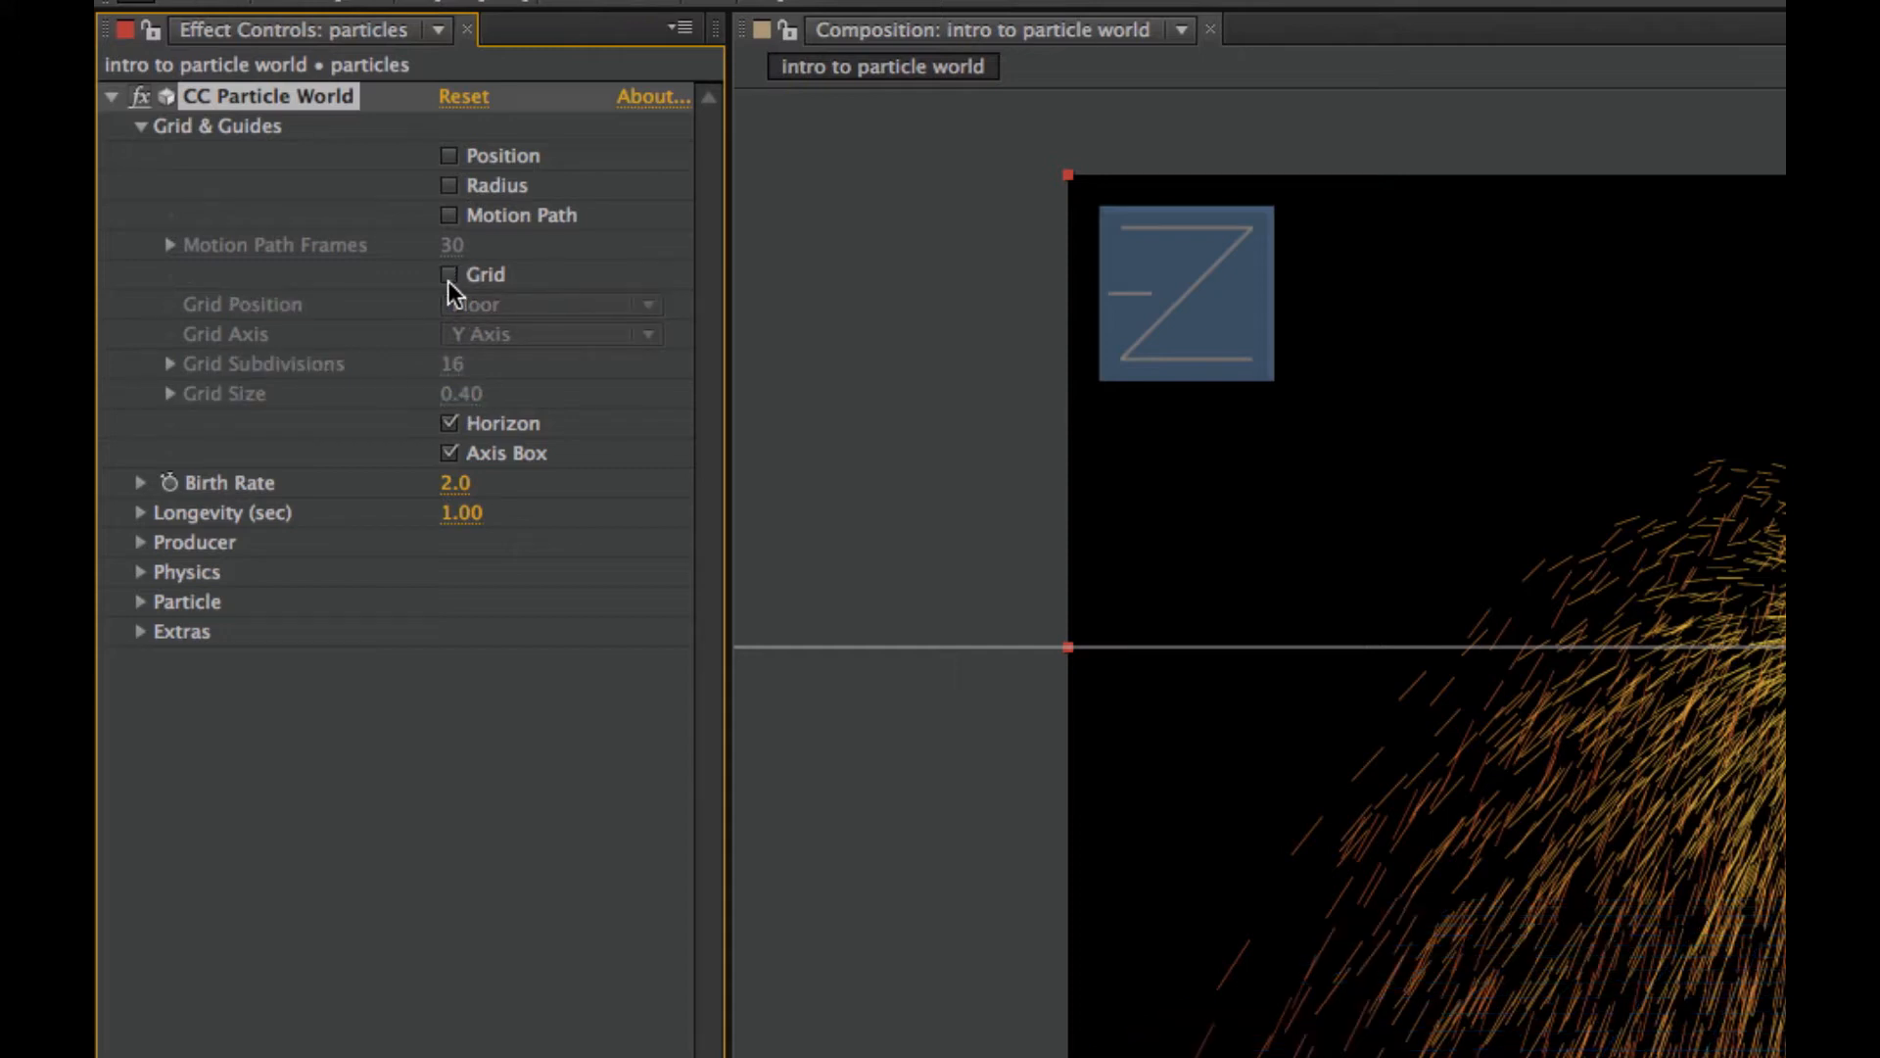
left_click(450, 275)
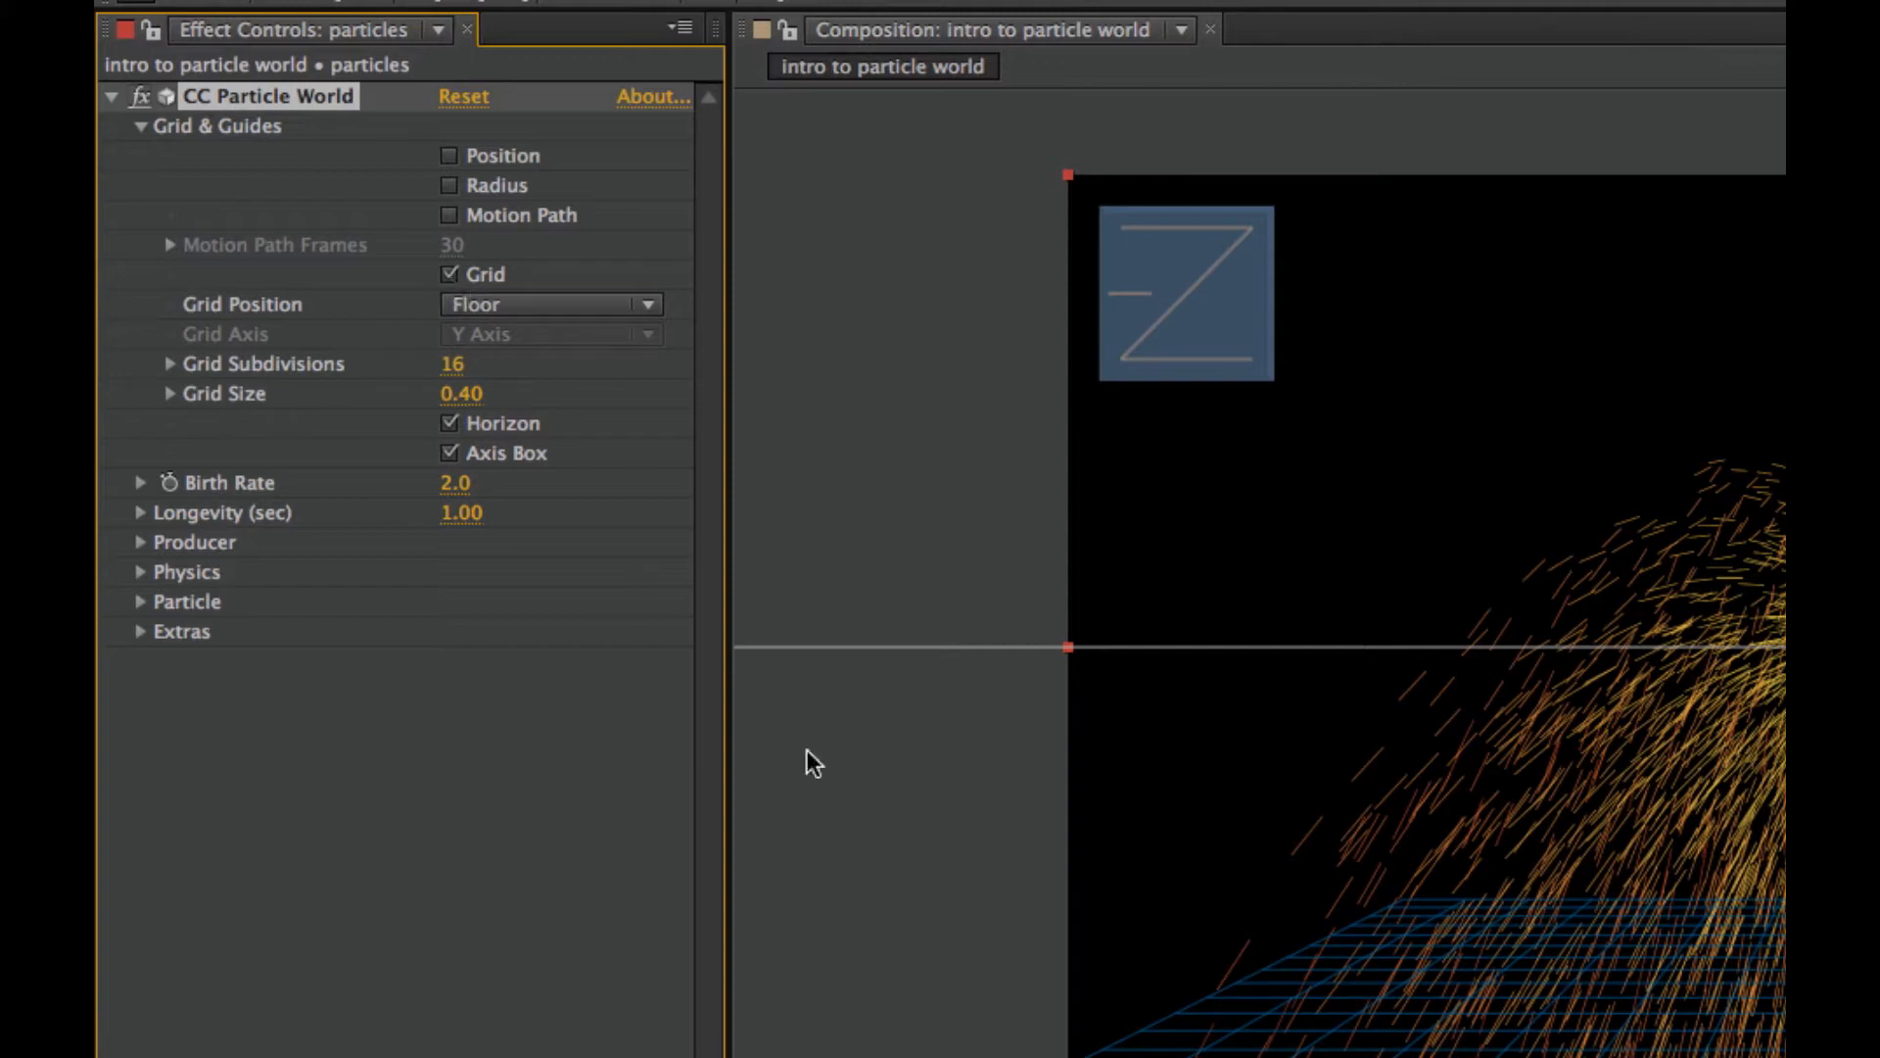
mouse_move(668, 340)
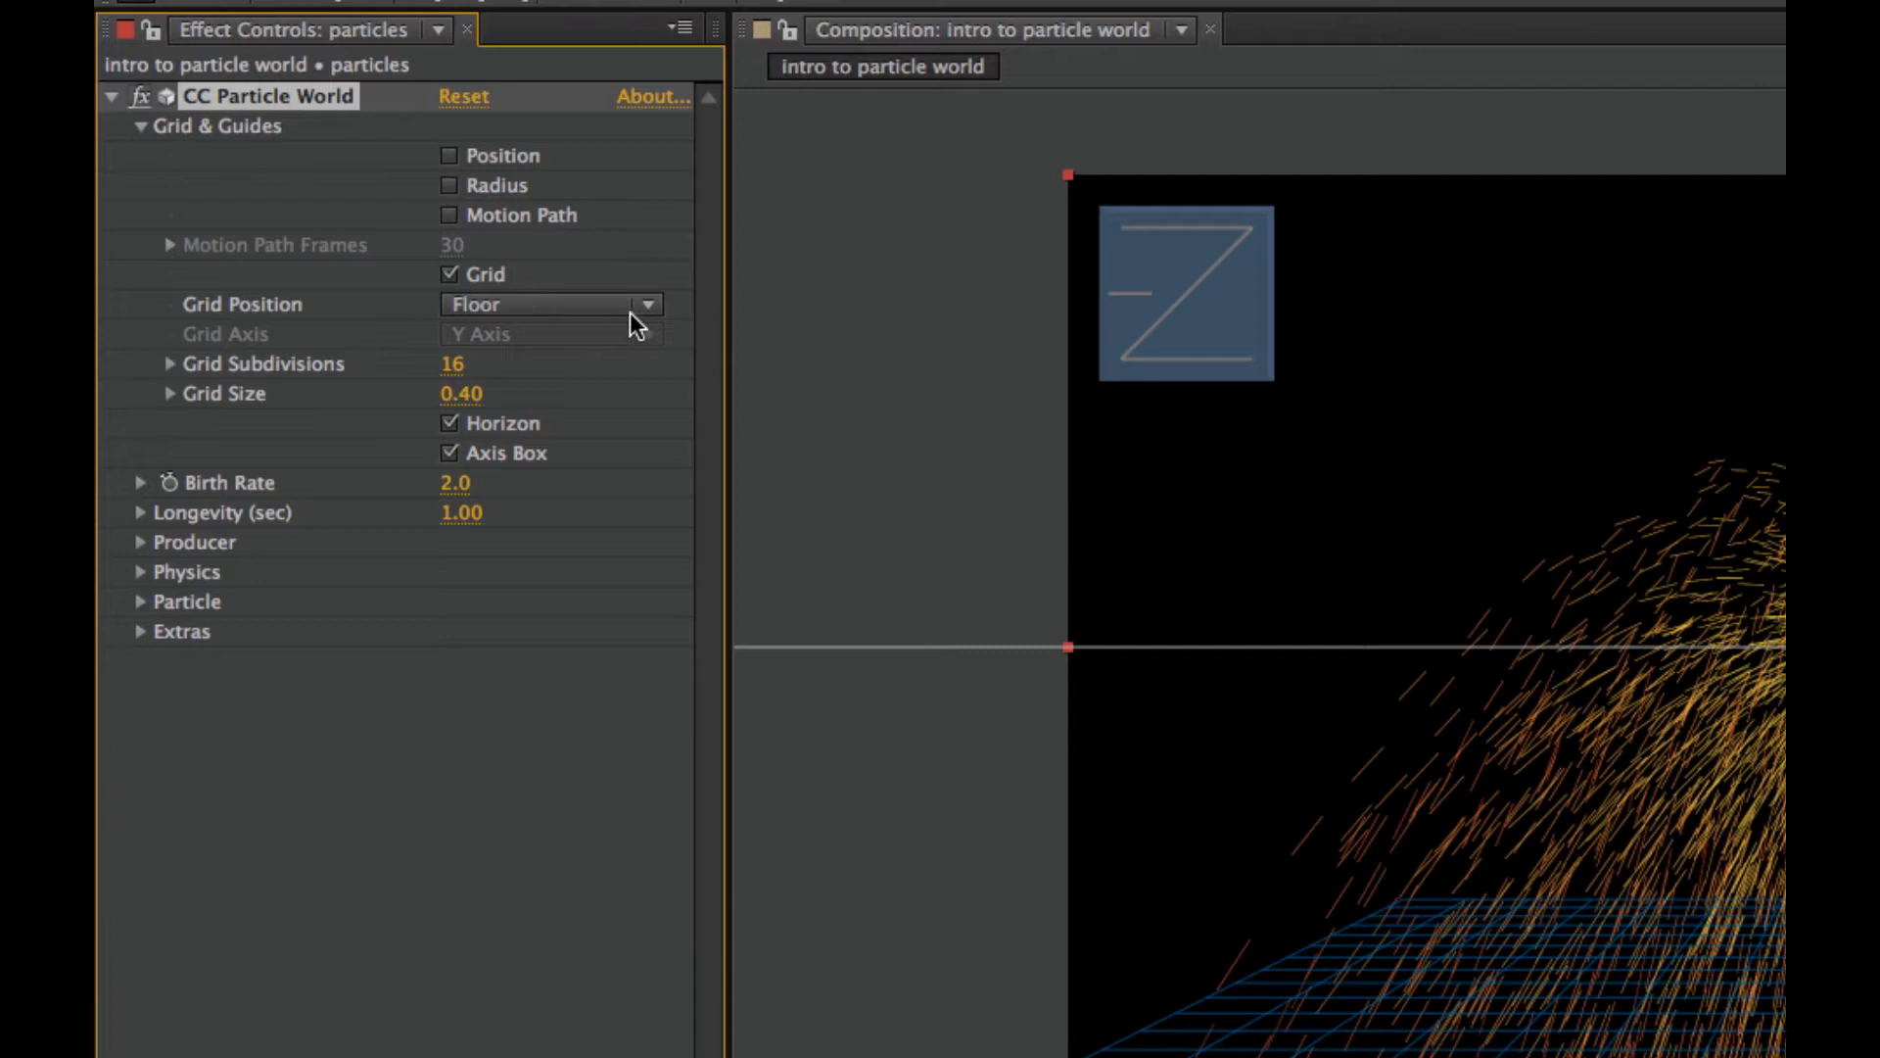
left_click(451, 274)
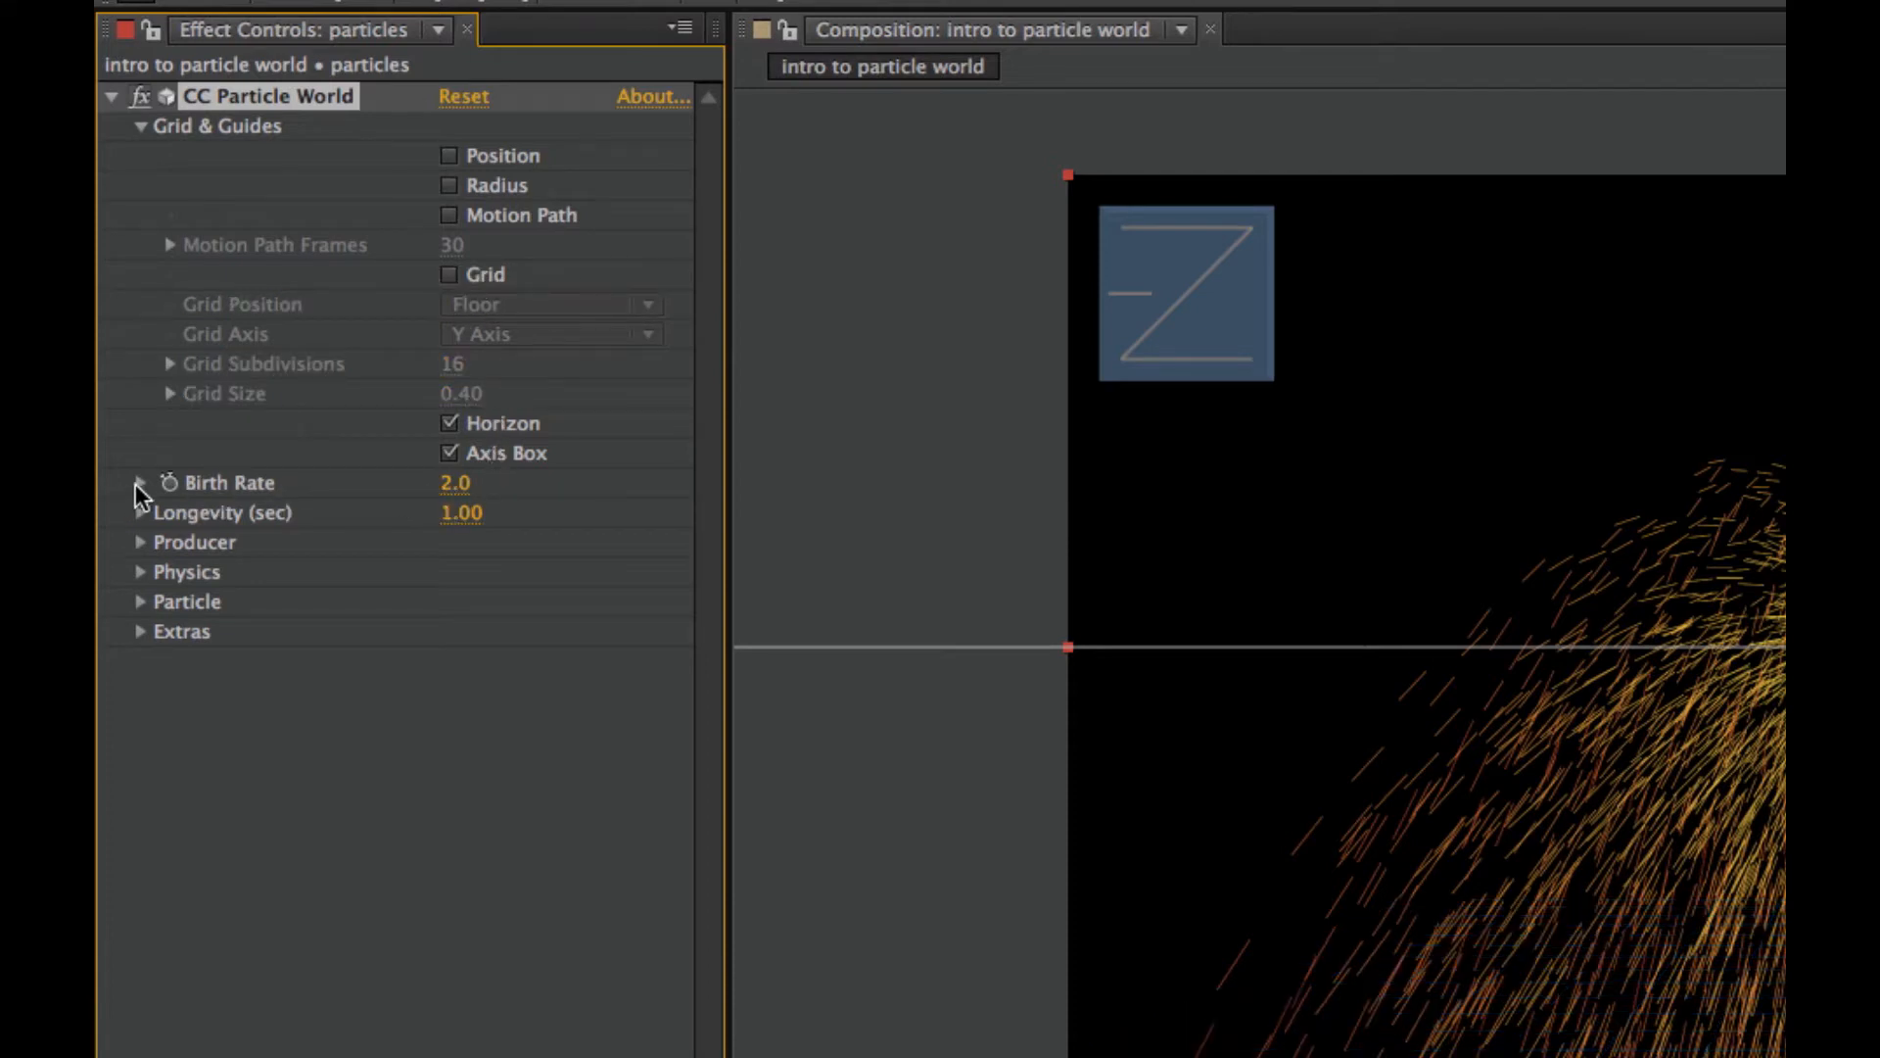
Experiment with Birth Rate between 0 and 16.5, settling on about 6.7.
left_click(139, 125)
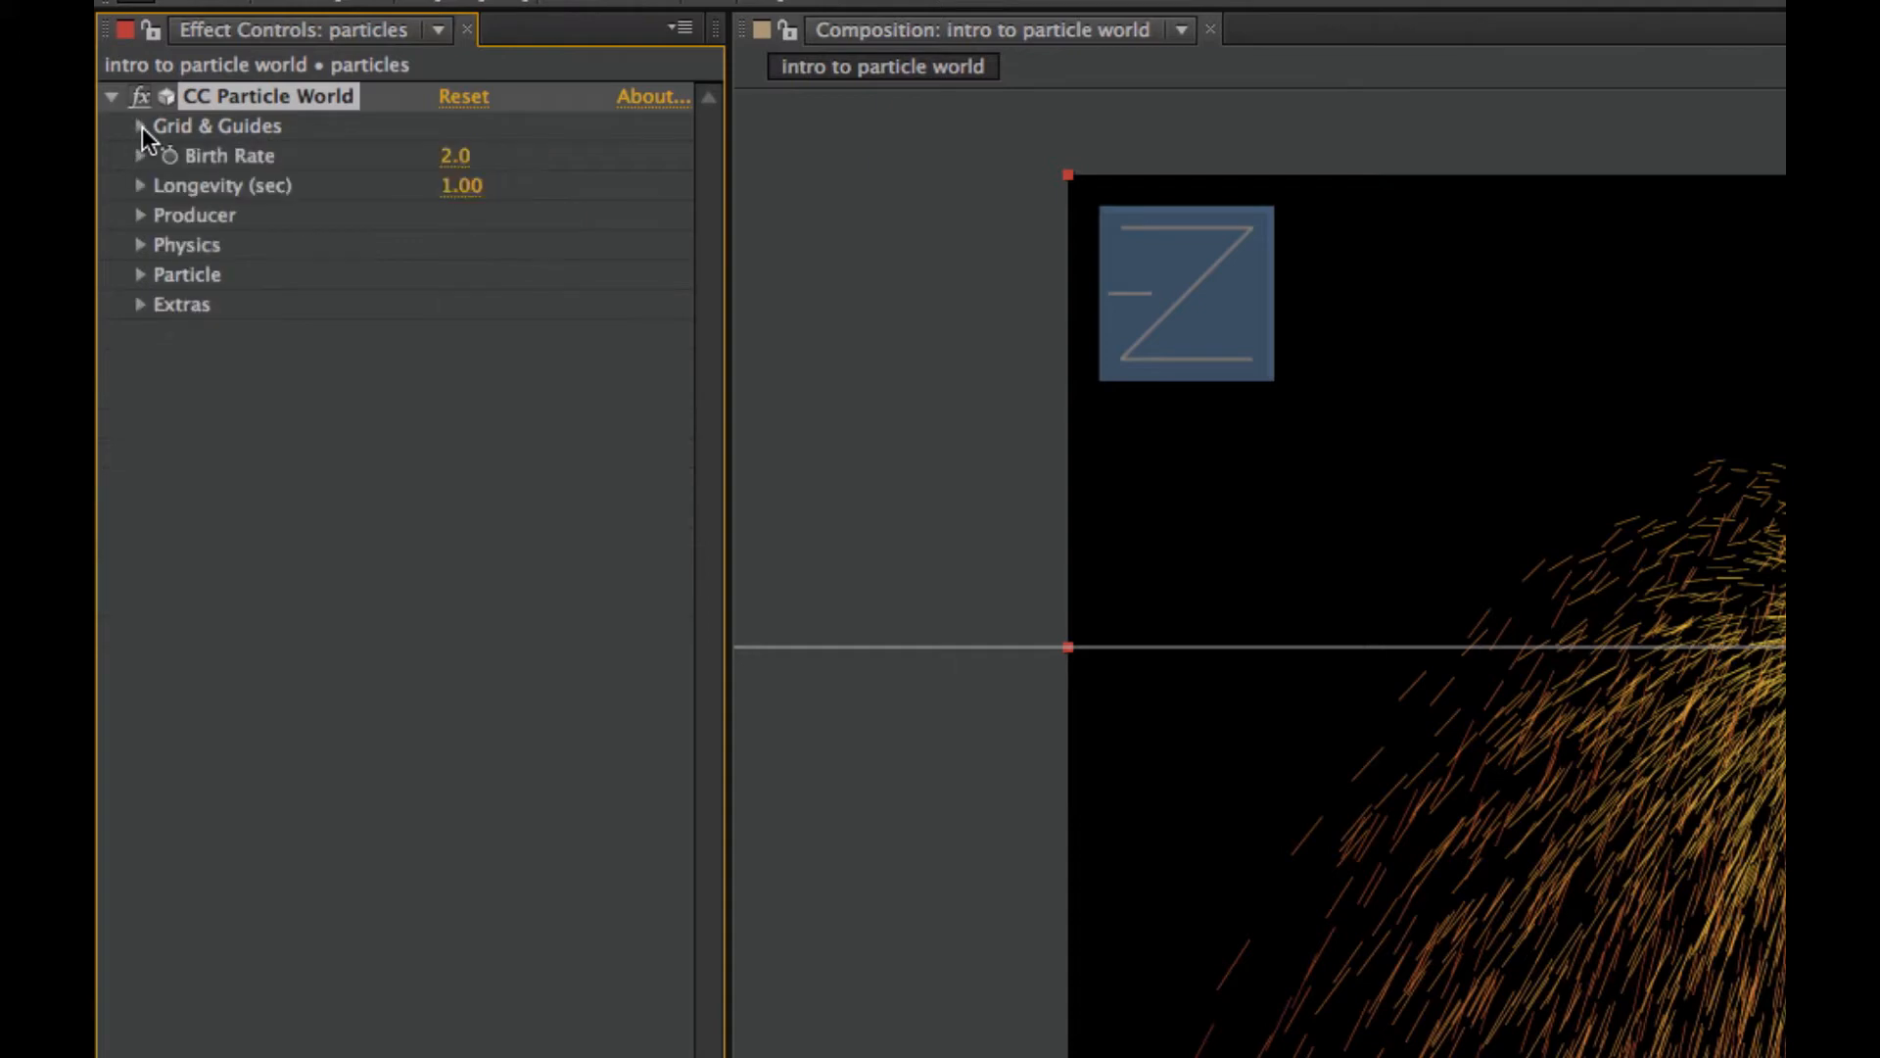
left_click(139, 154)
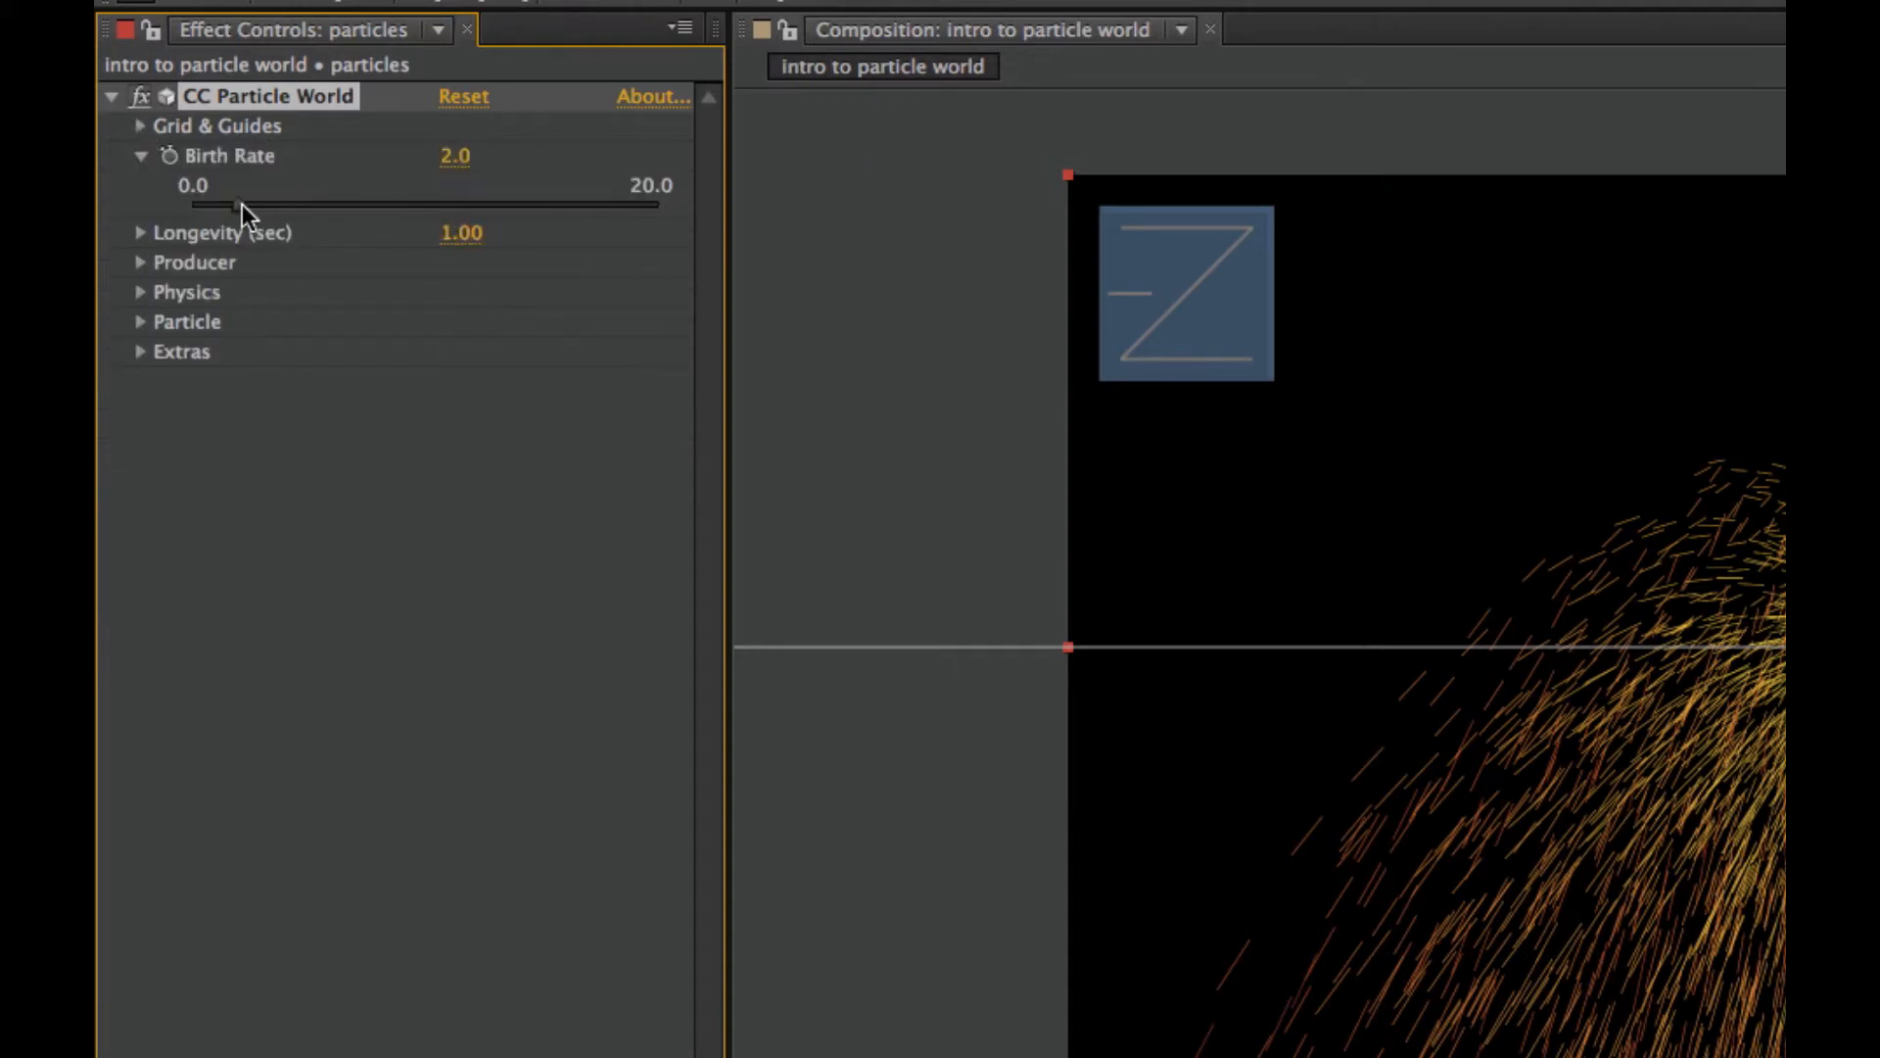
left_click_drag(247, 201, 270, 164)
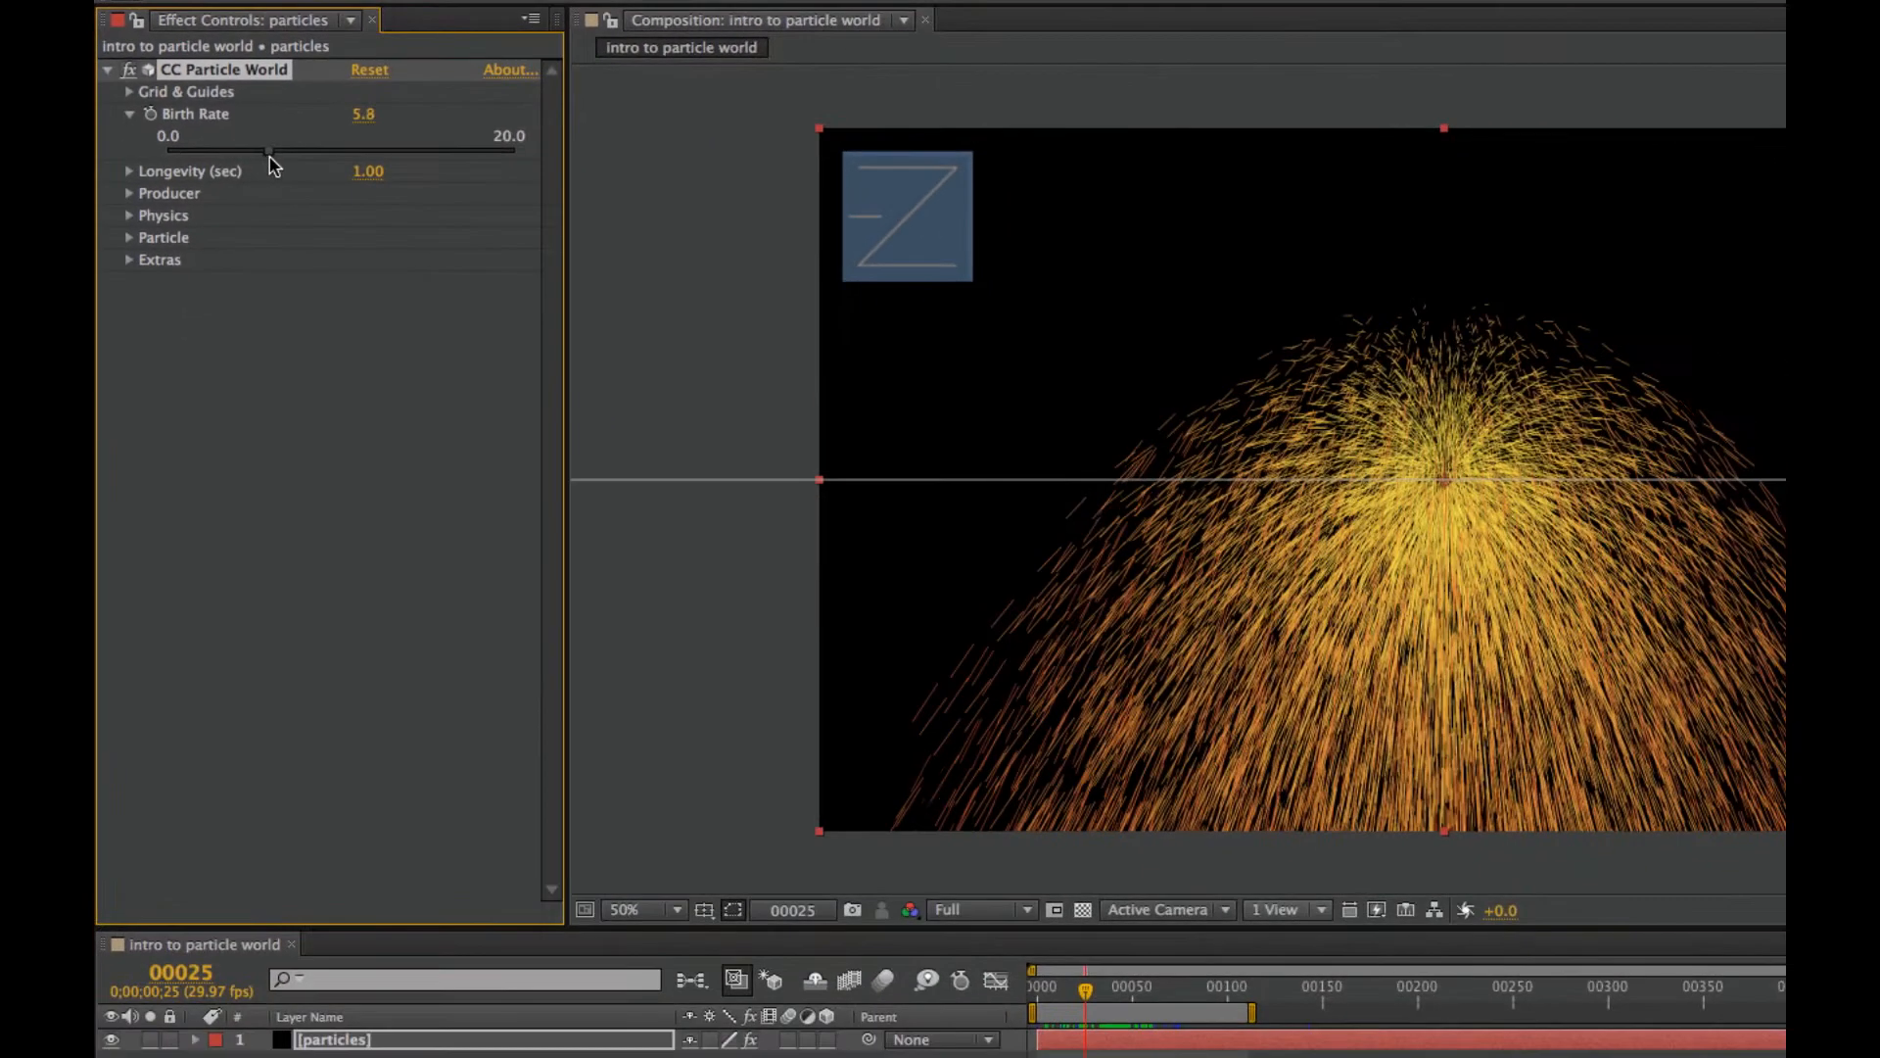
left_click_drag(270, 152, 355, 153)
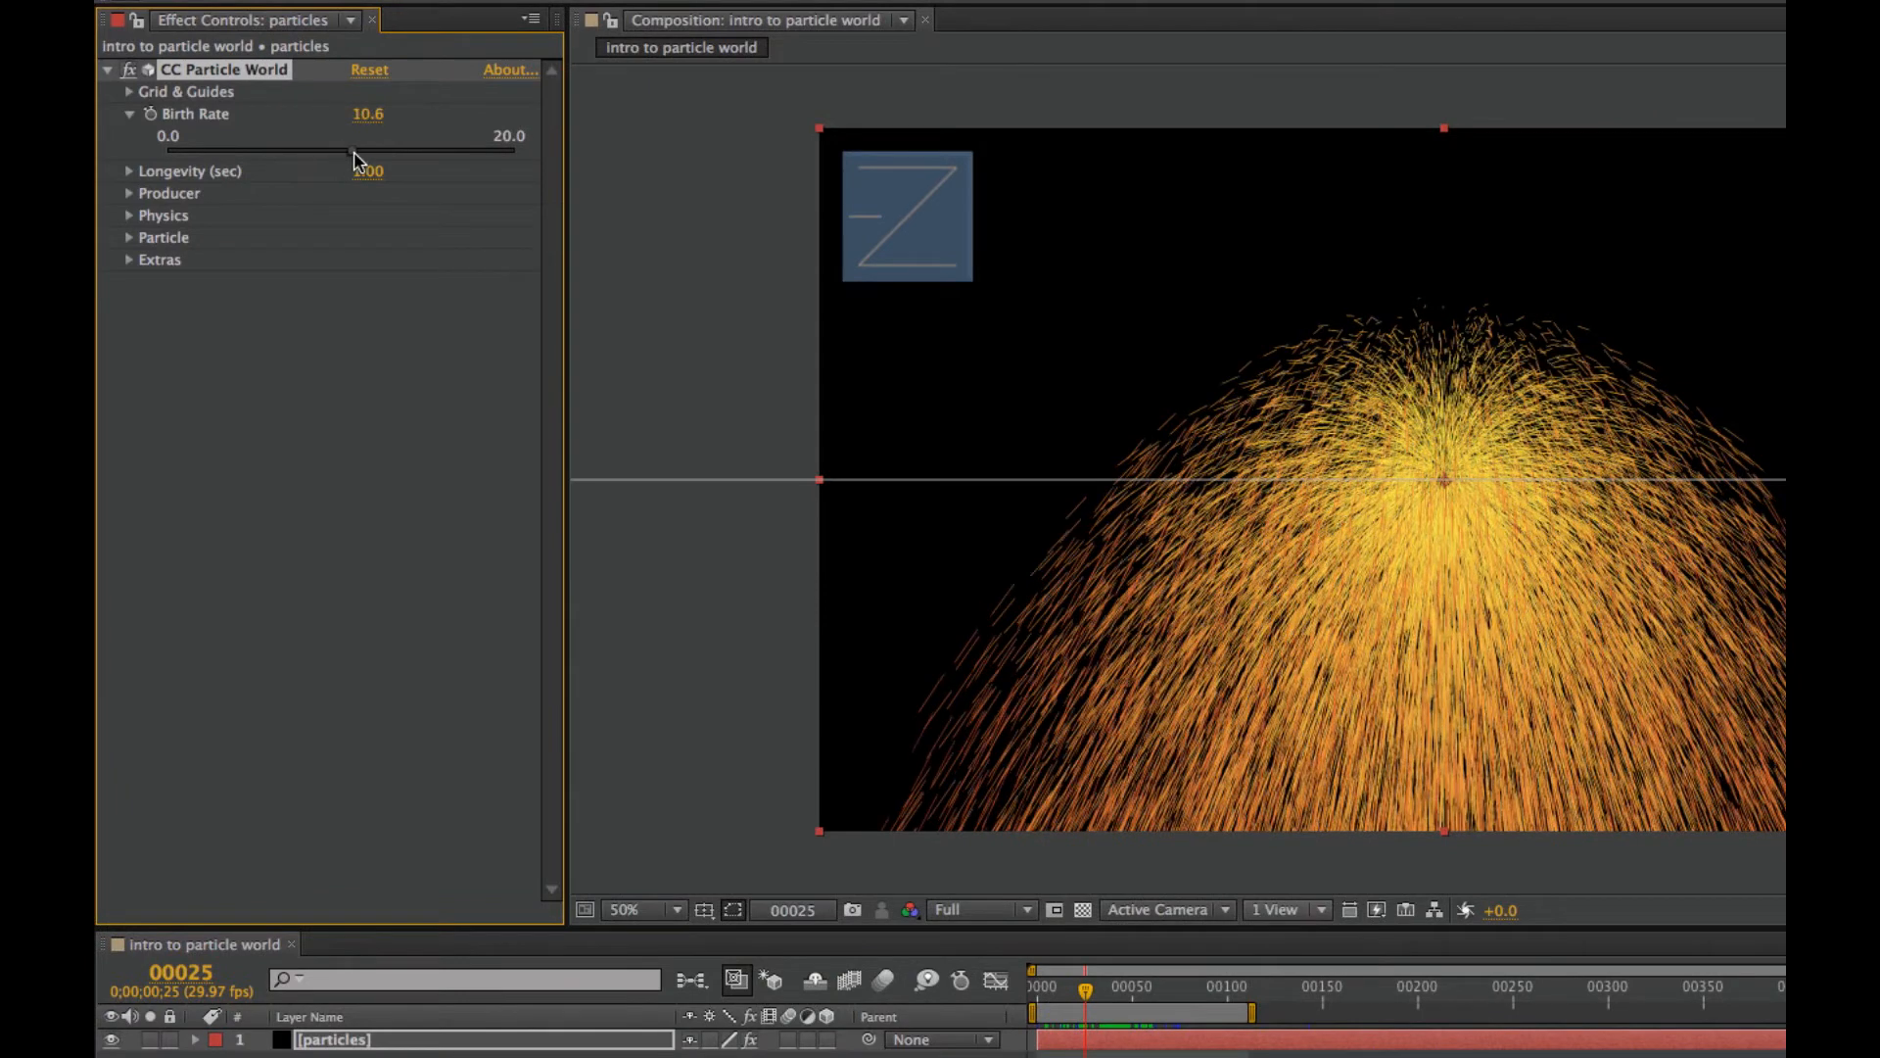
left_click_drag(354, 151, 453, 151)
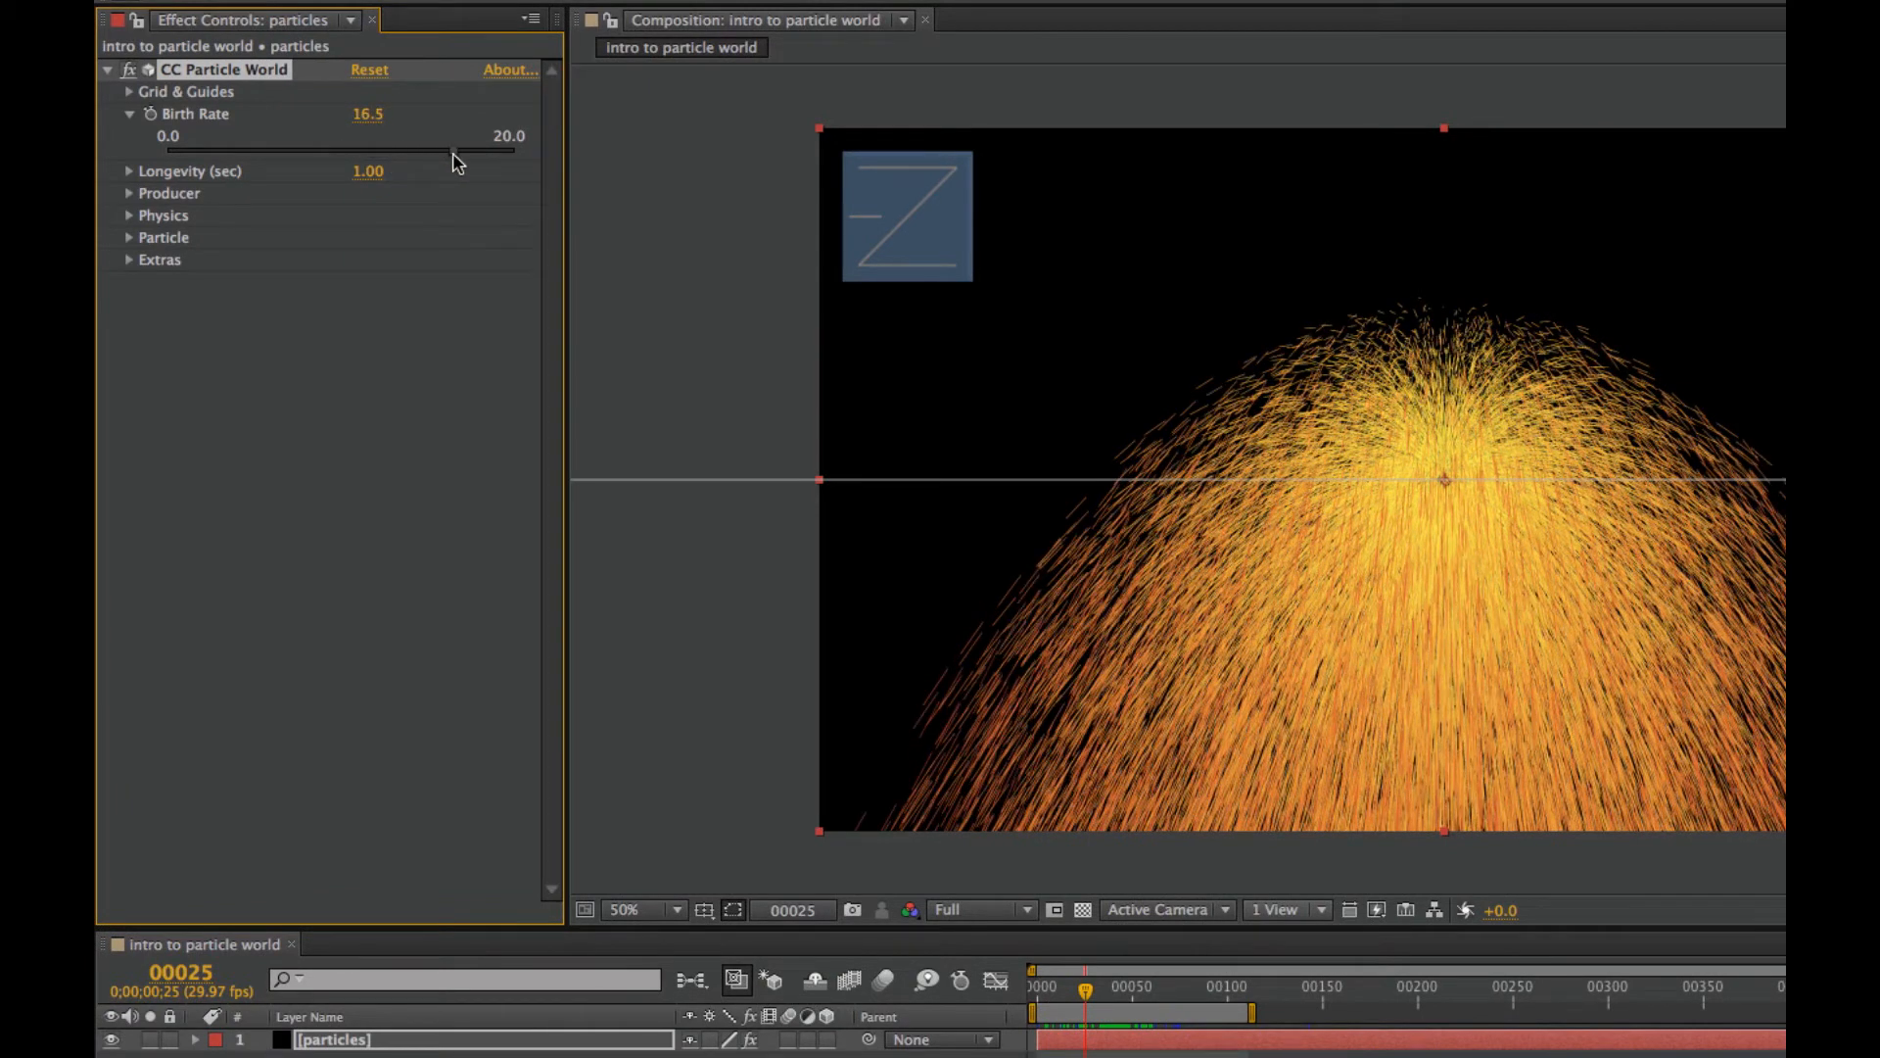
left_click(982, 909)
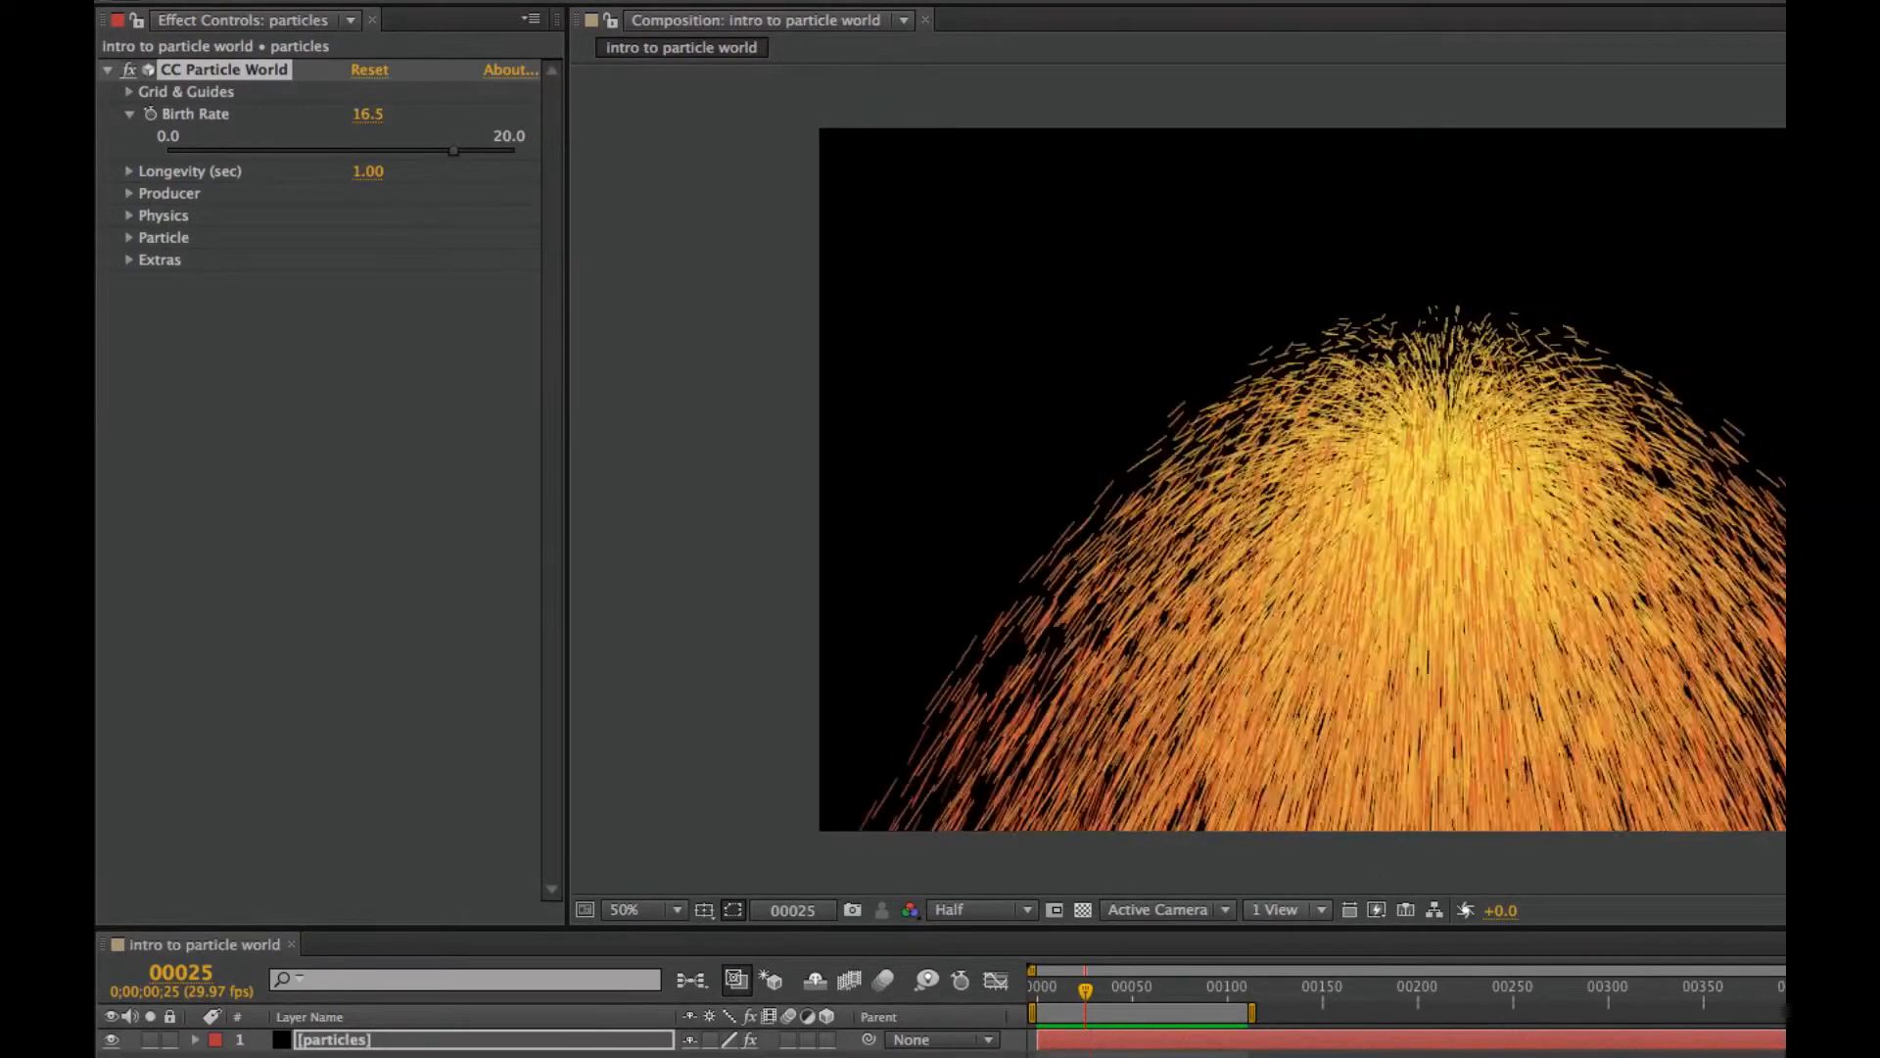
left_click_drag(452, 151, 327, 151)
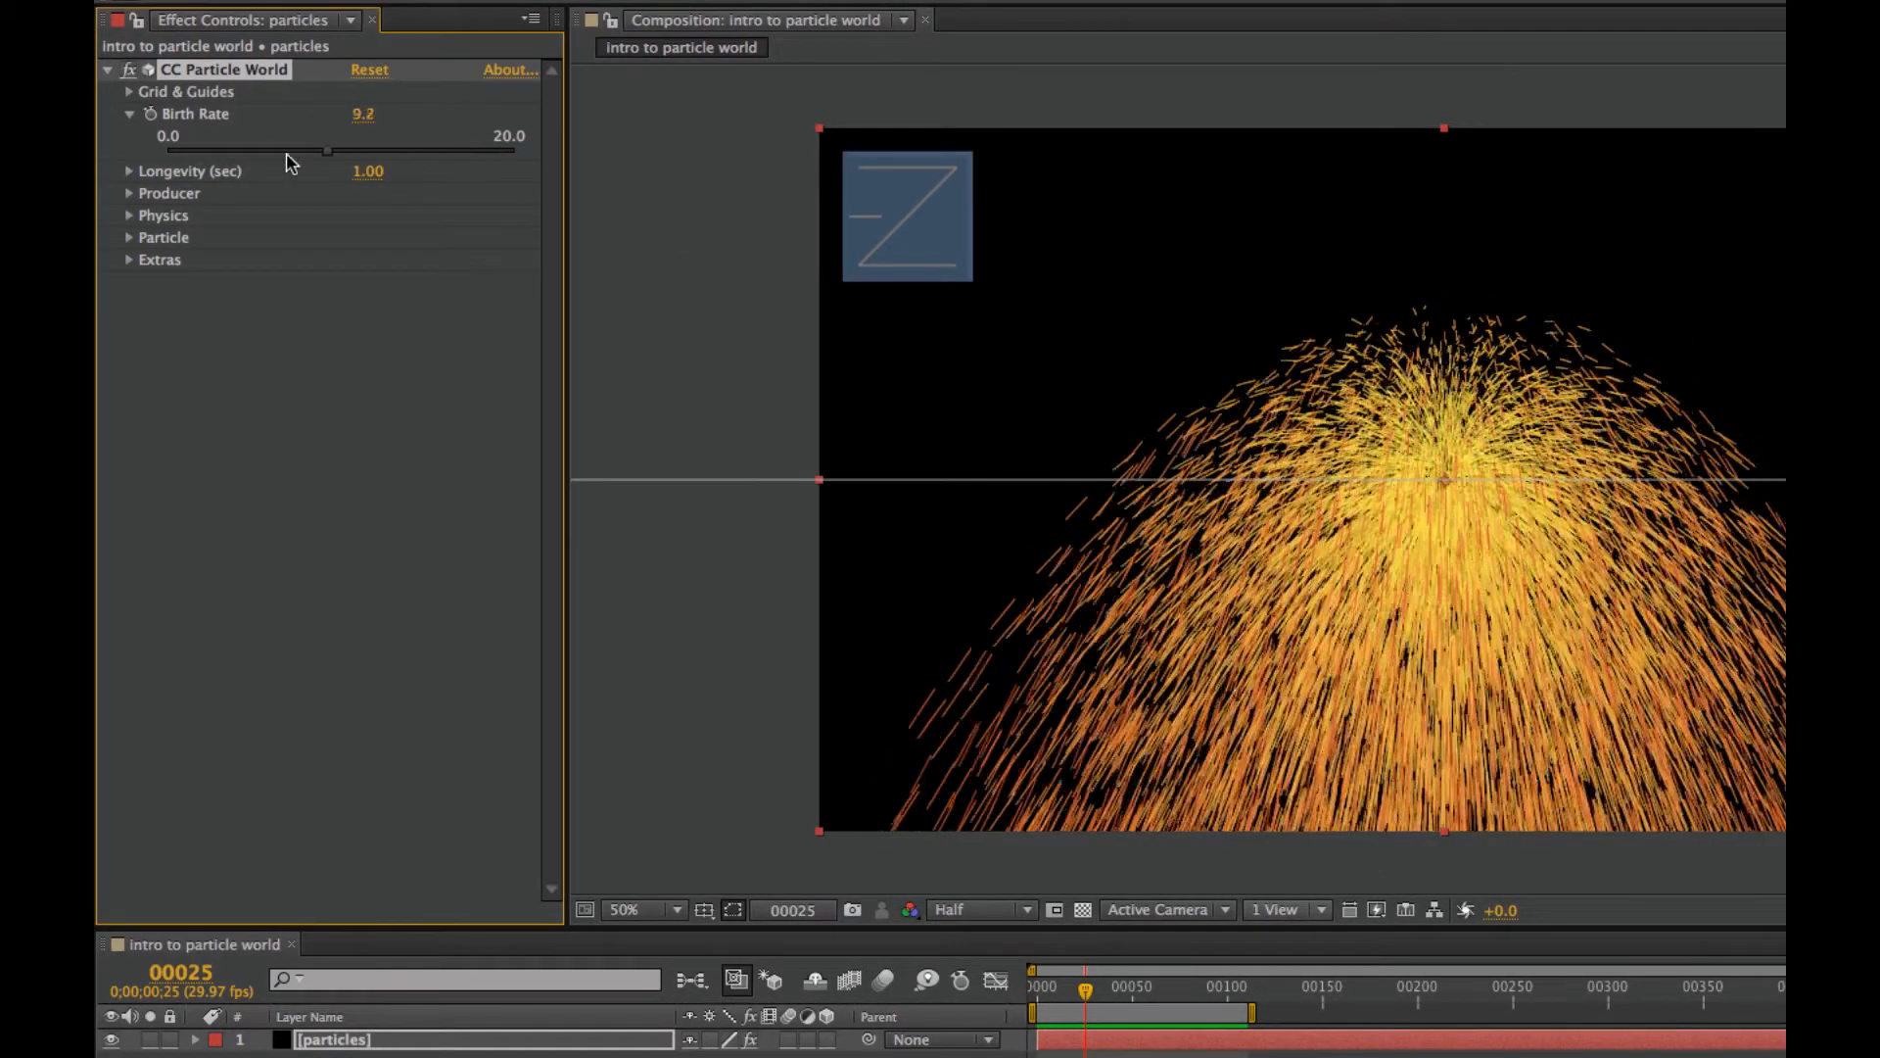
left_click_drag(328, 149, 178, 149)
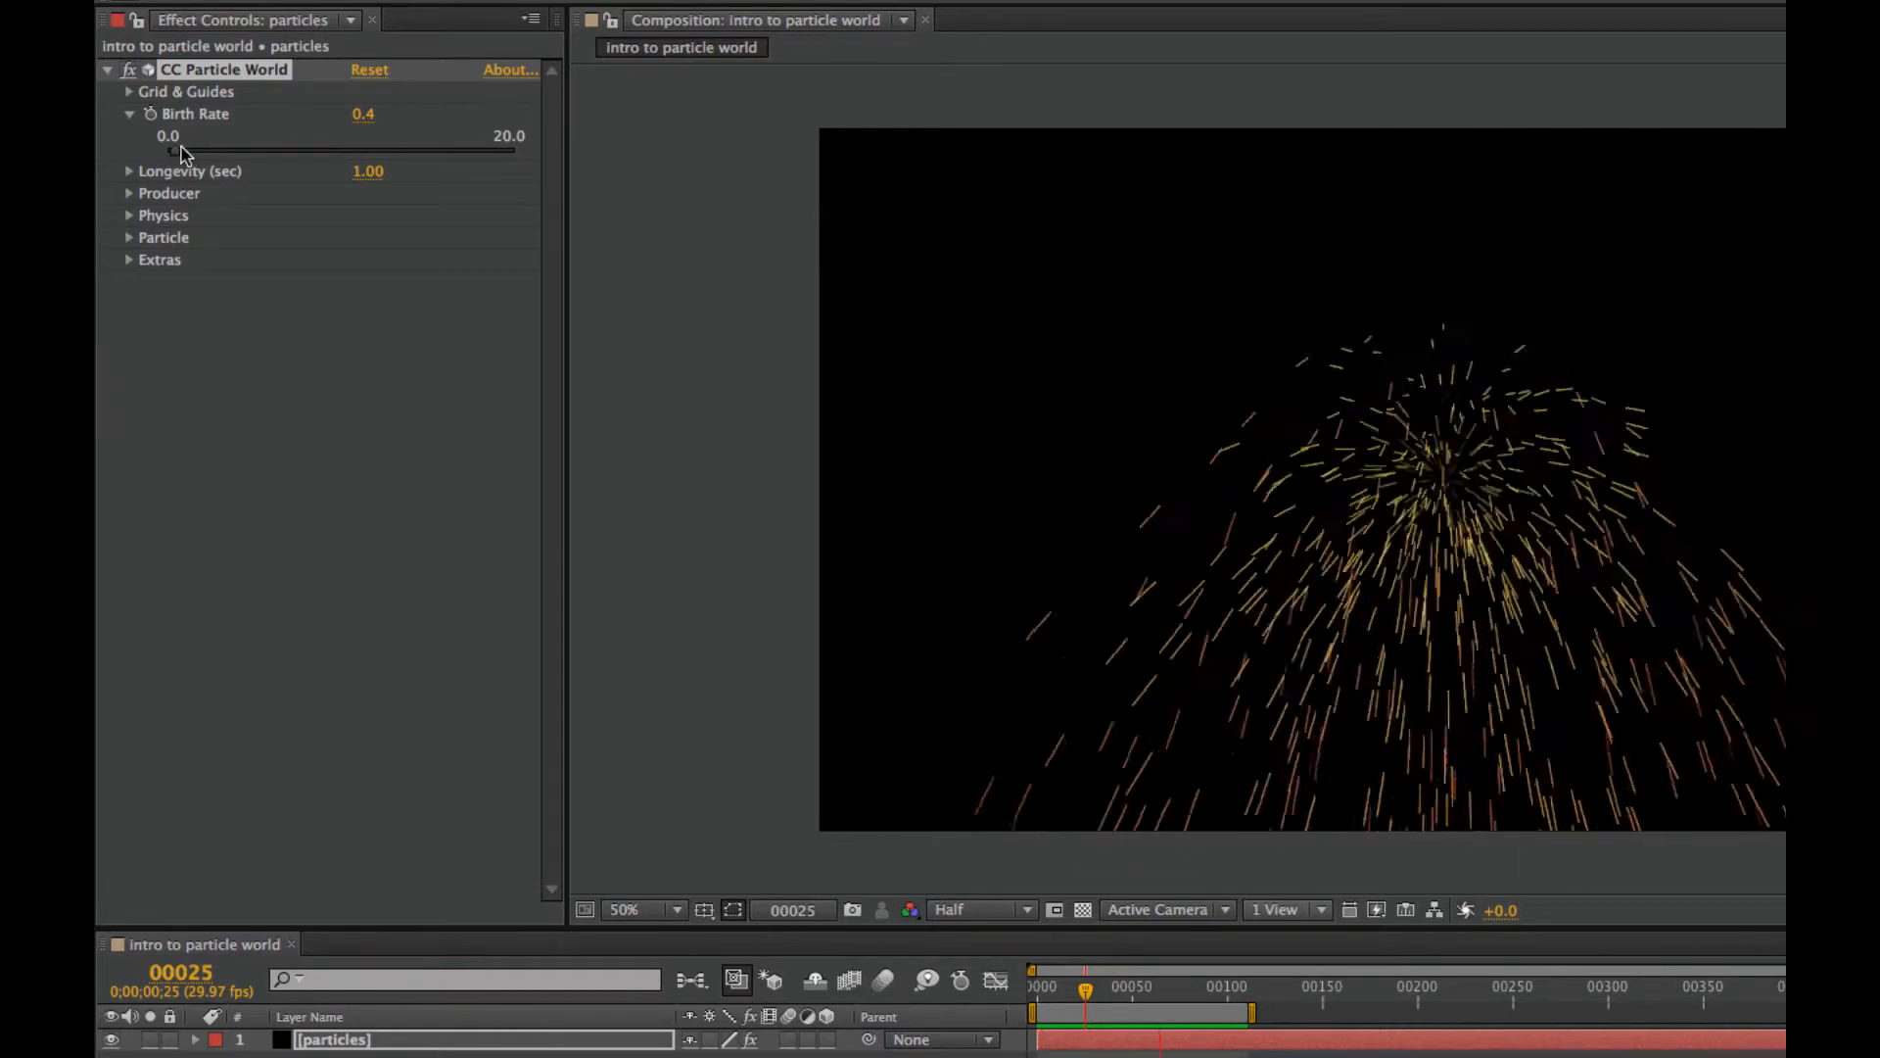
left_click_drag(168, 136, 354, 162)
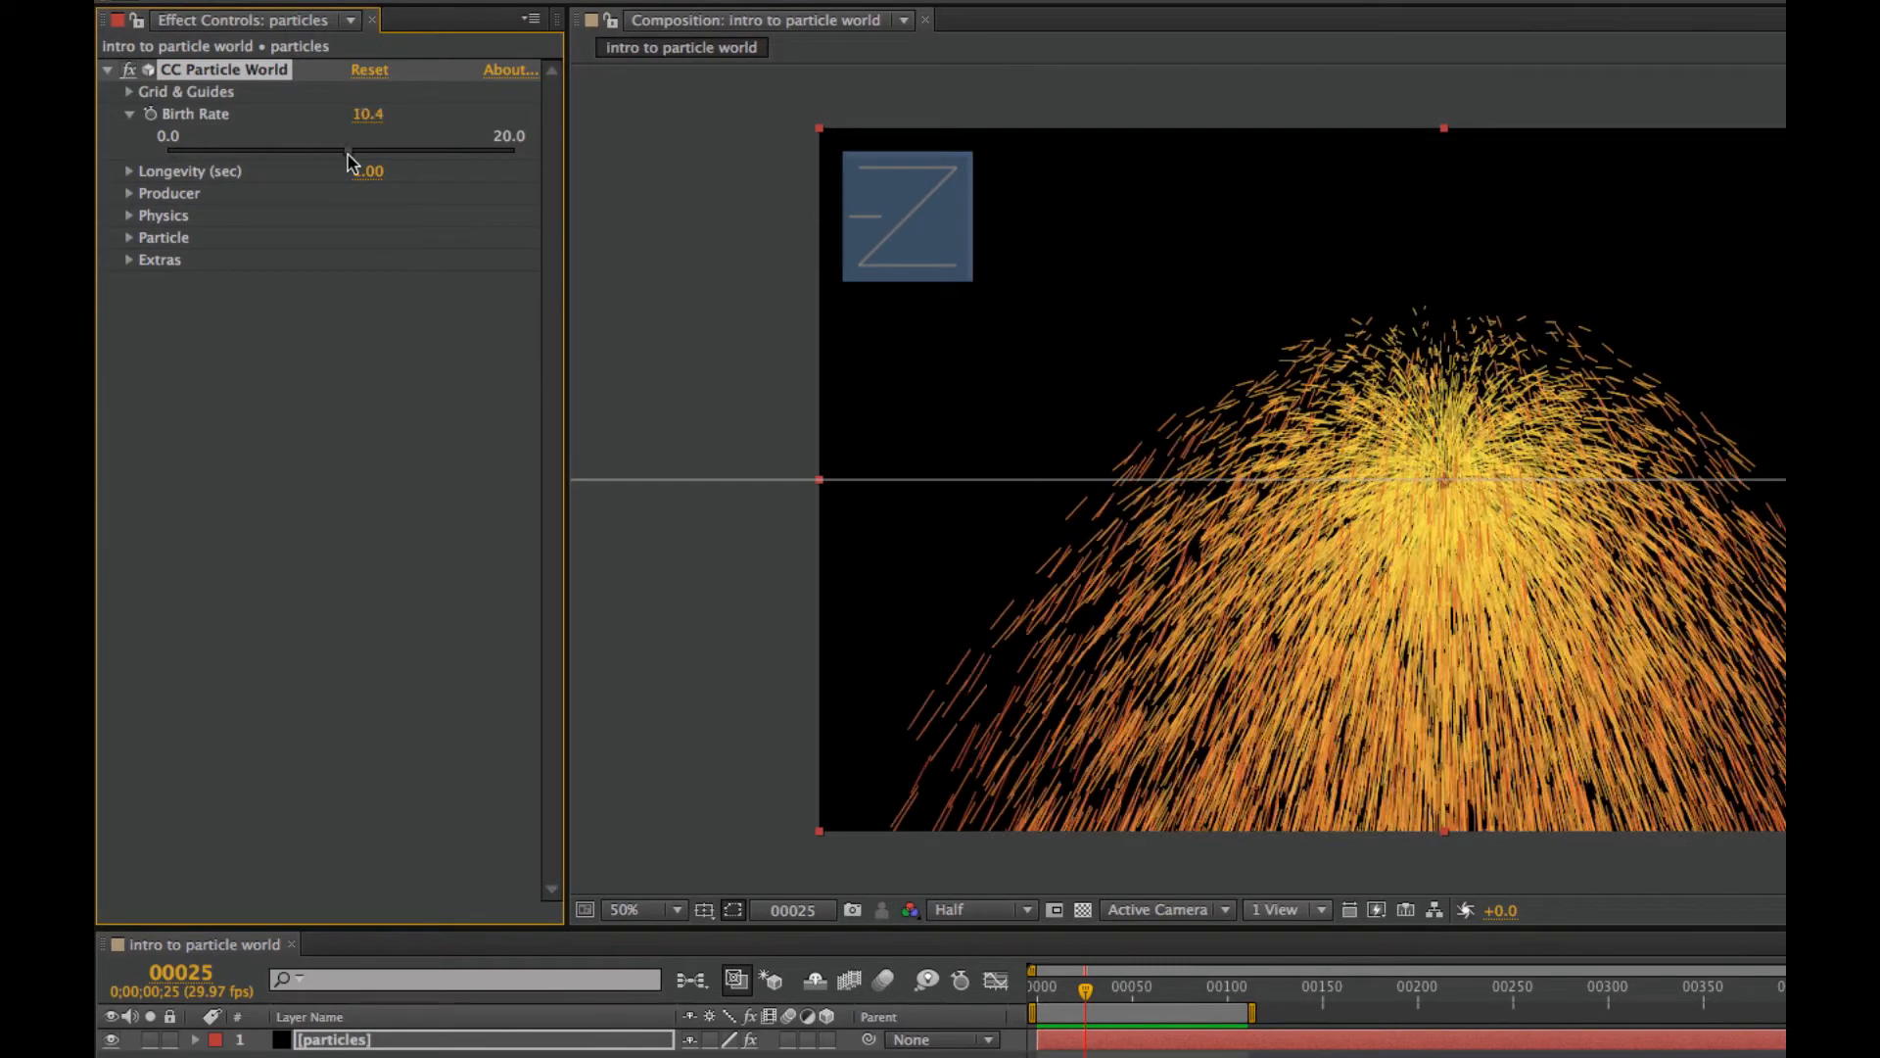
left_click_drag(349, 153, 305, 153)
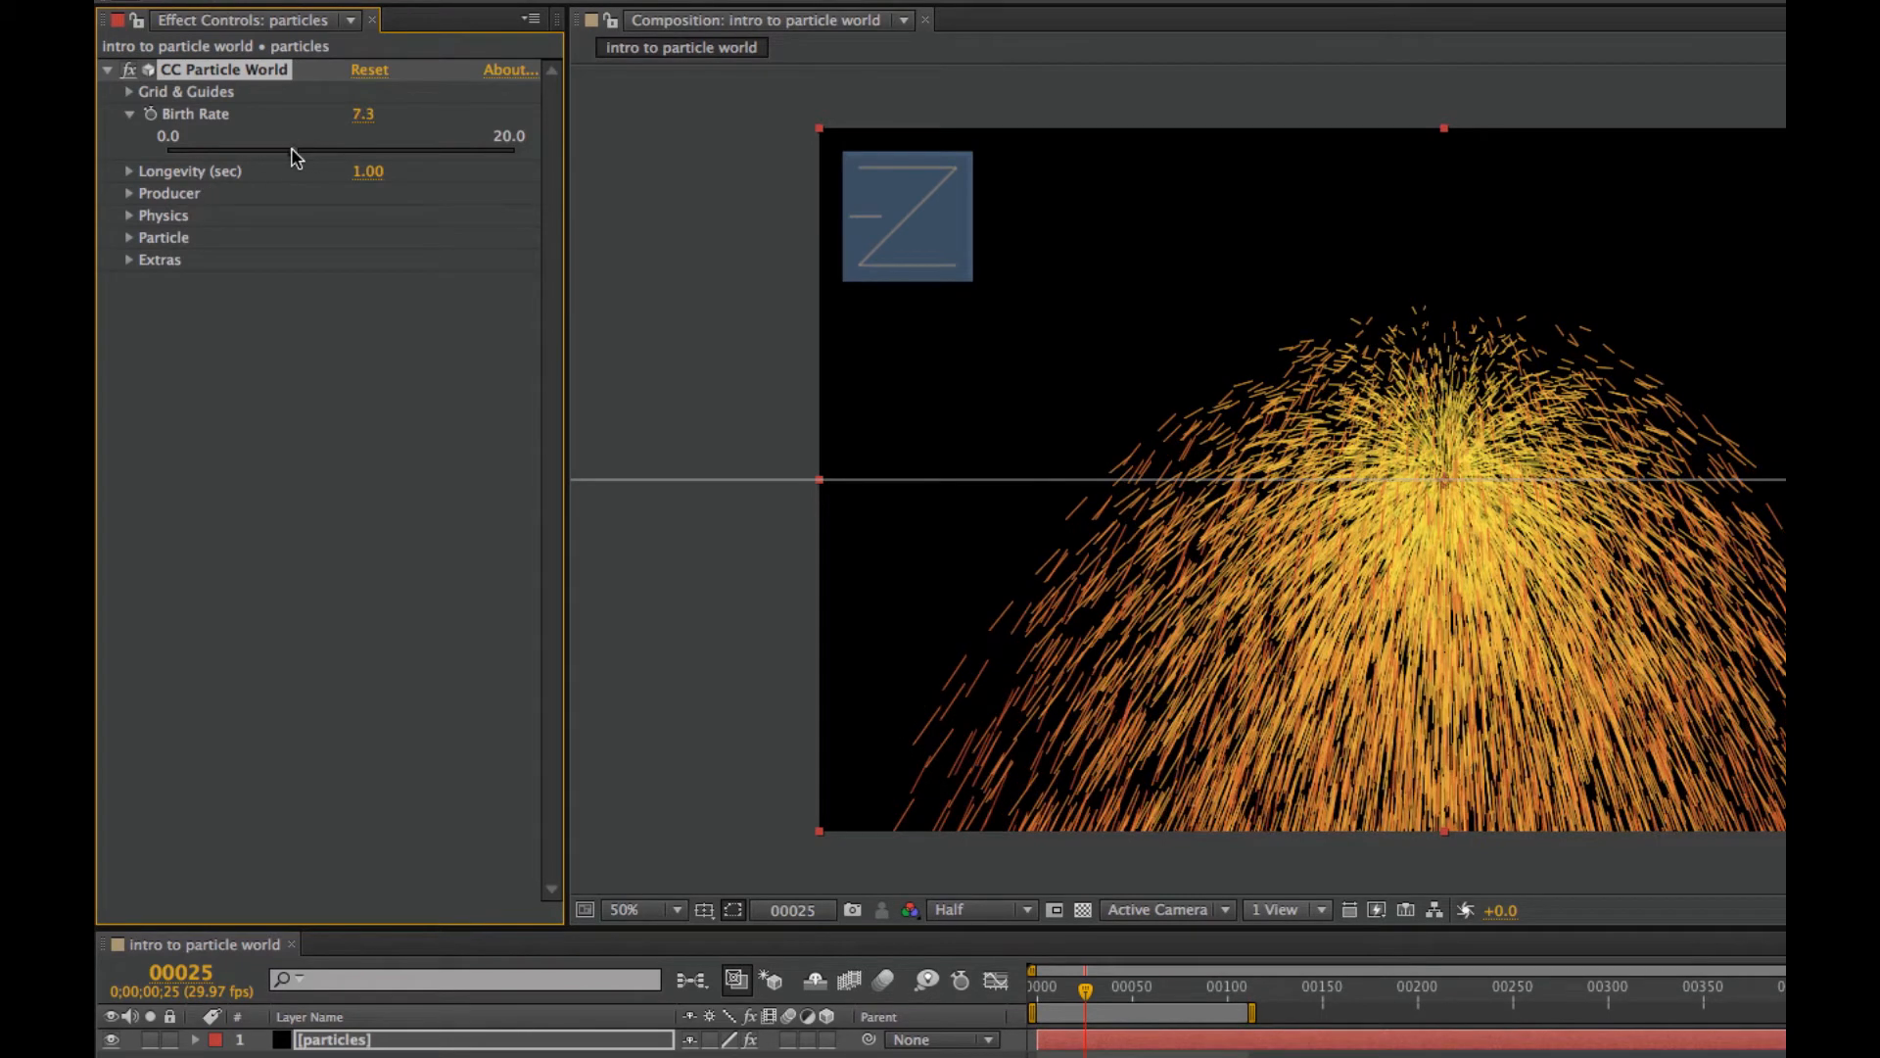
left_click_drag(311, 149, 282, 149)
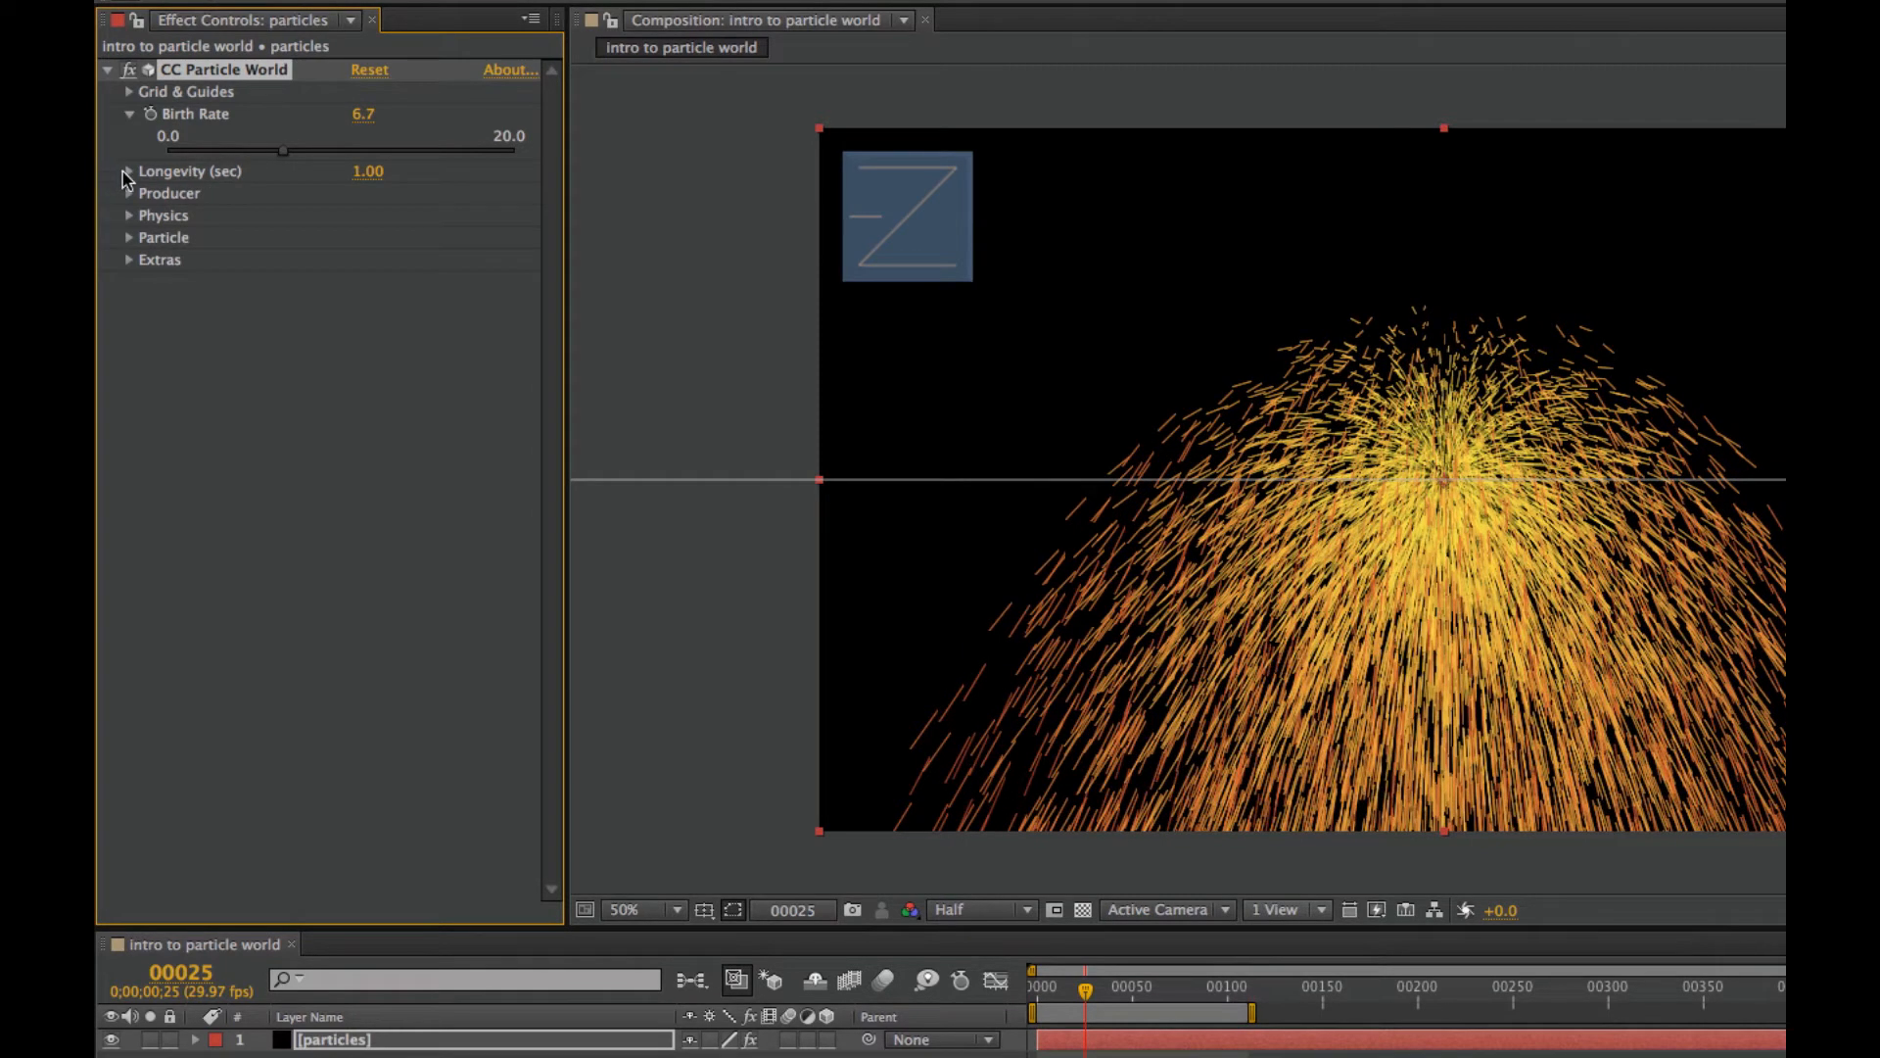
Shorten Longevity to a brief 0.07 s burst, then restore it to about 0.81 s.
left_click(129, 170)
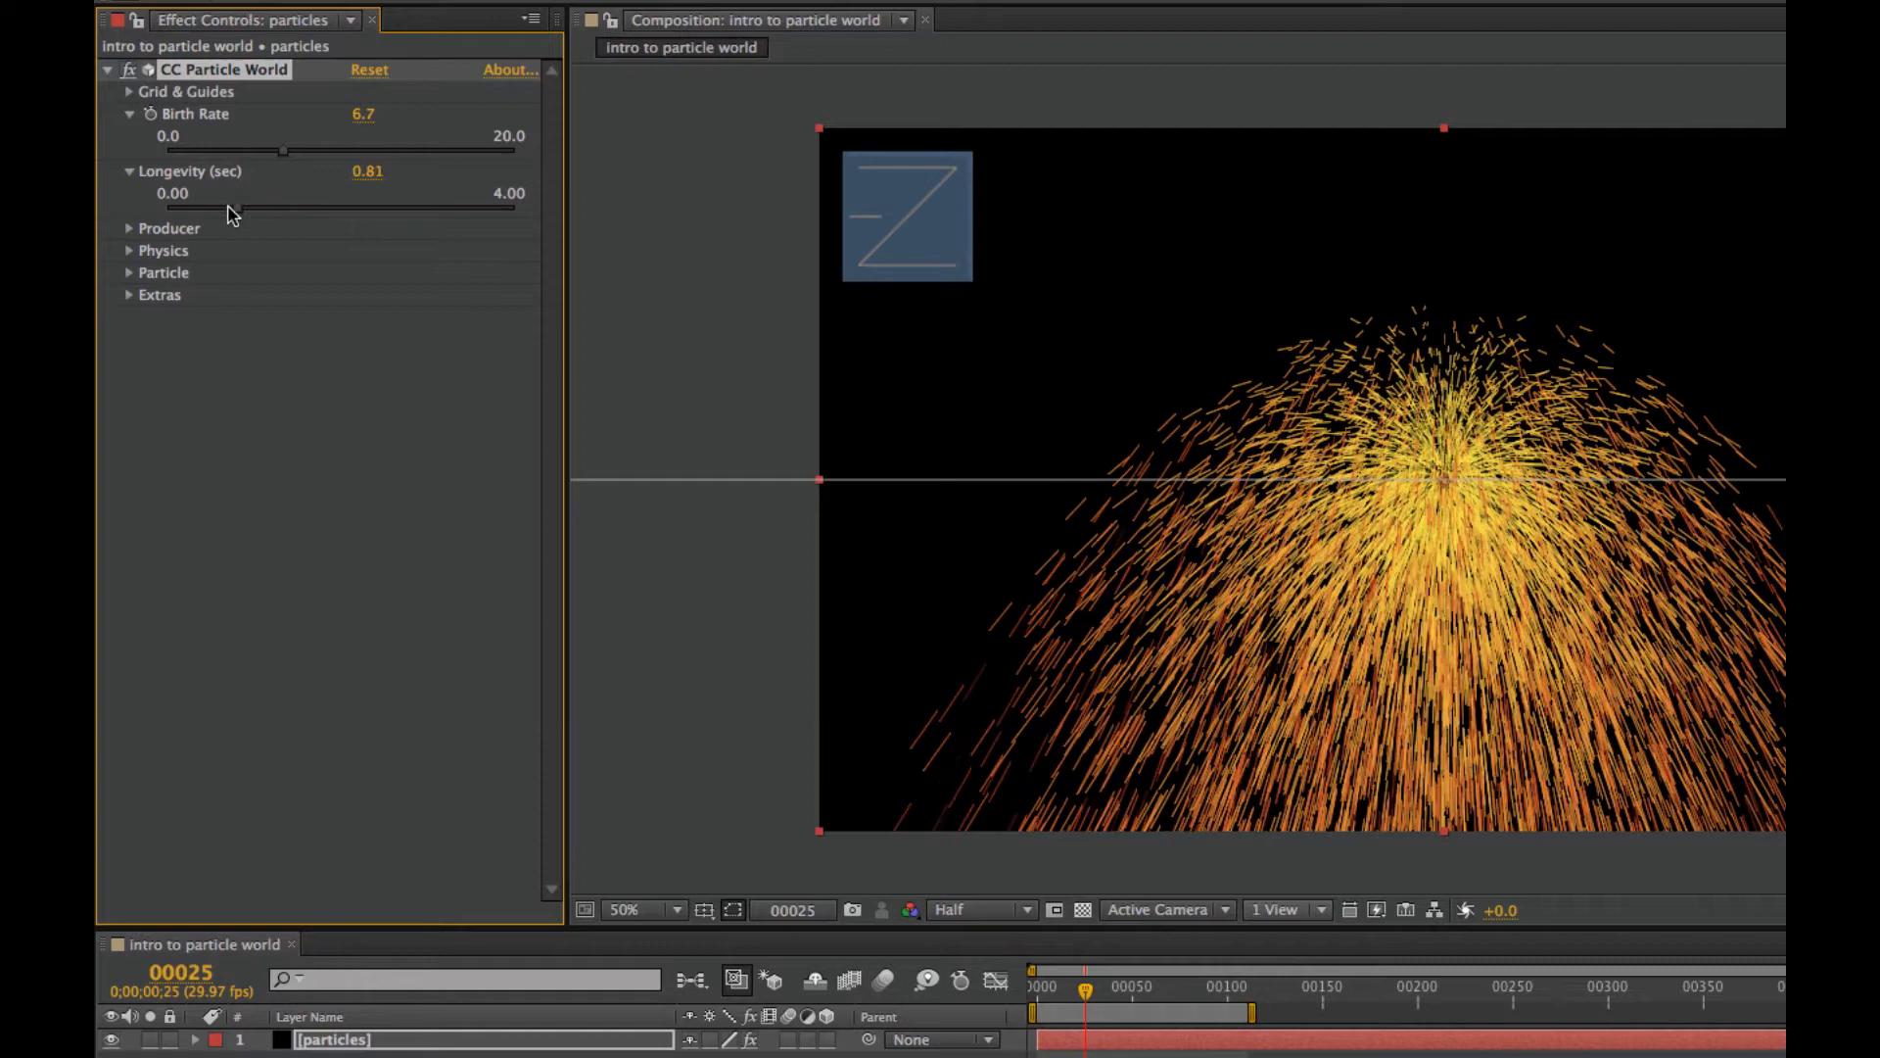
left_click_drag(239, 206, 174, 206)
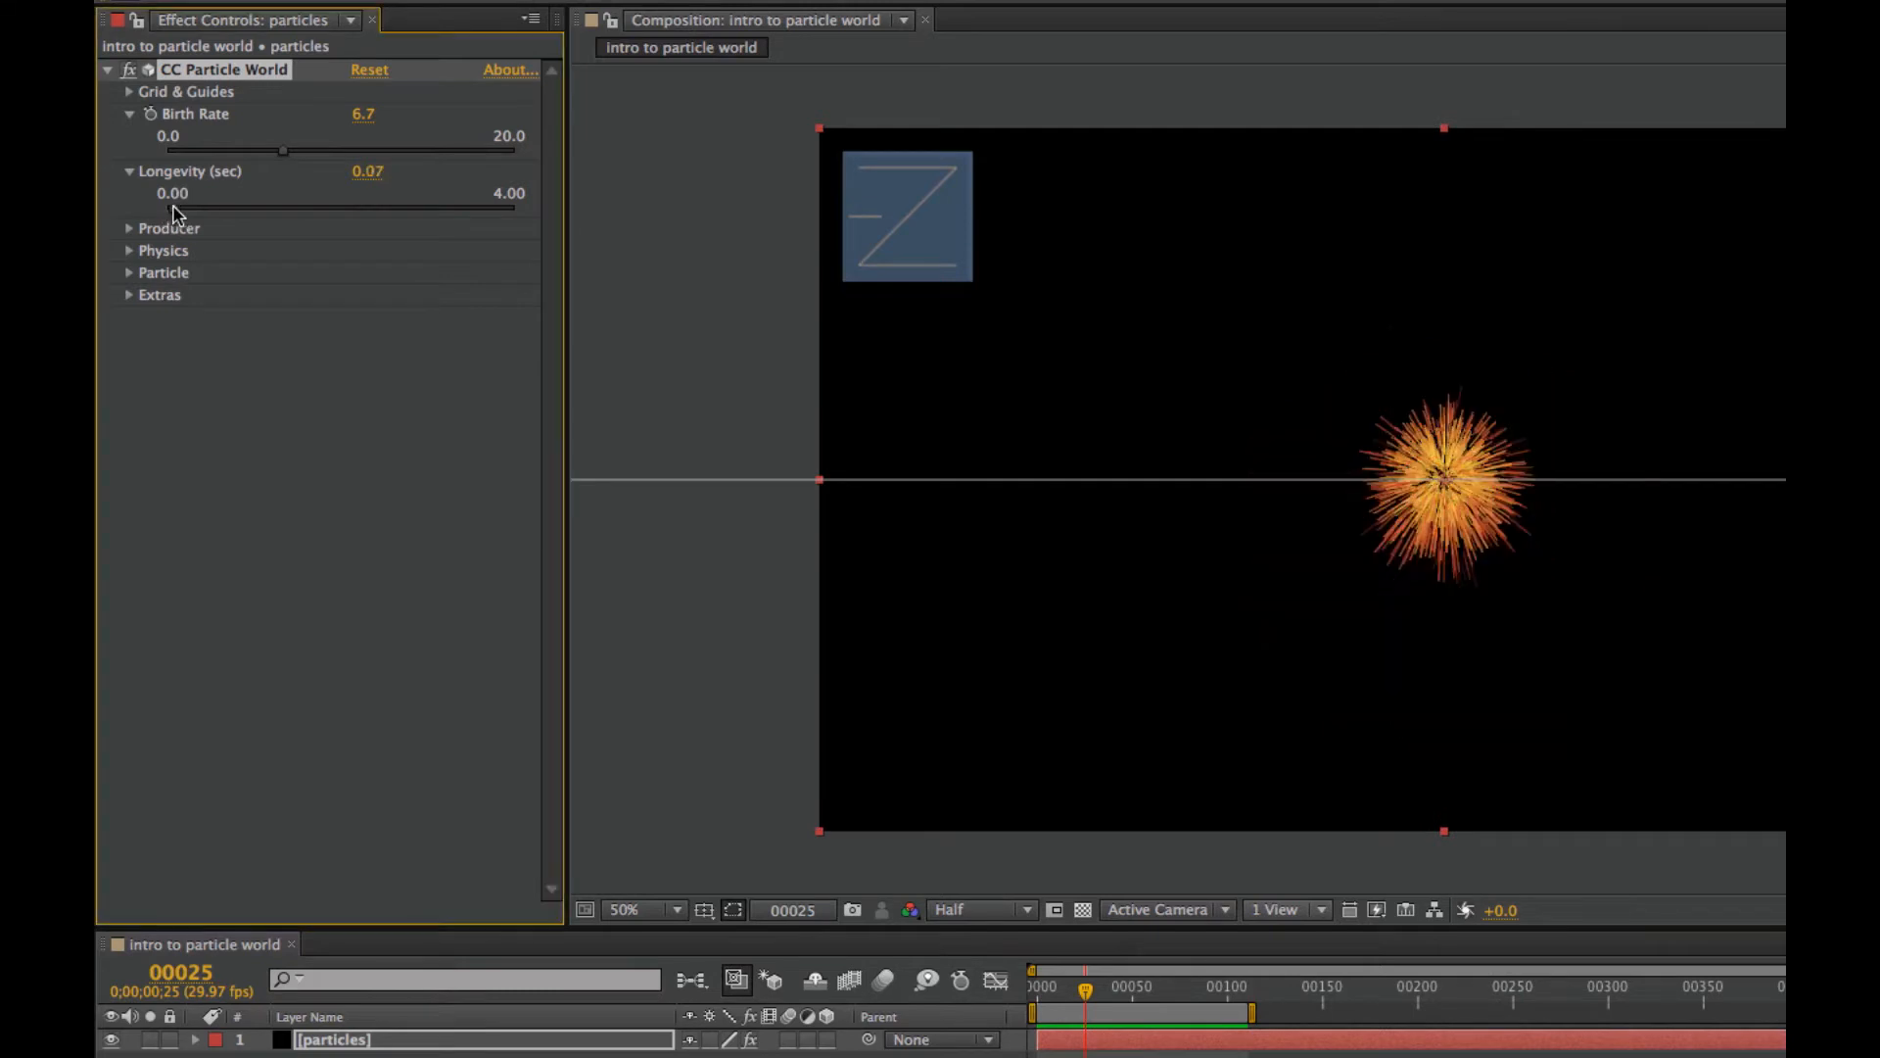
left_click_drag(282, 206, 172, 206)
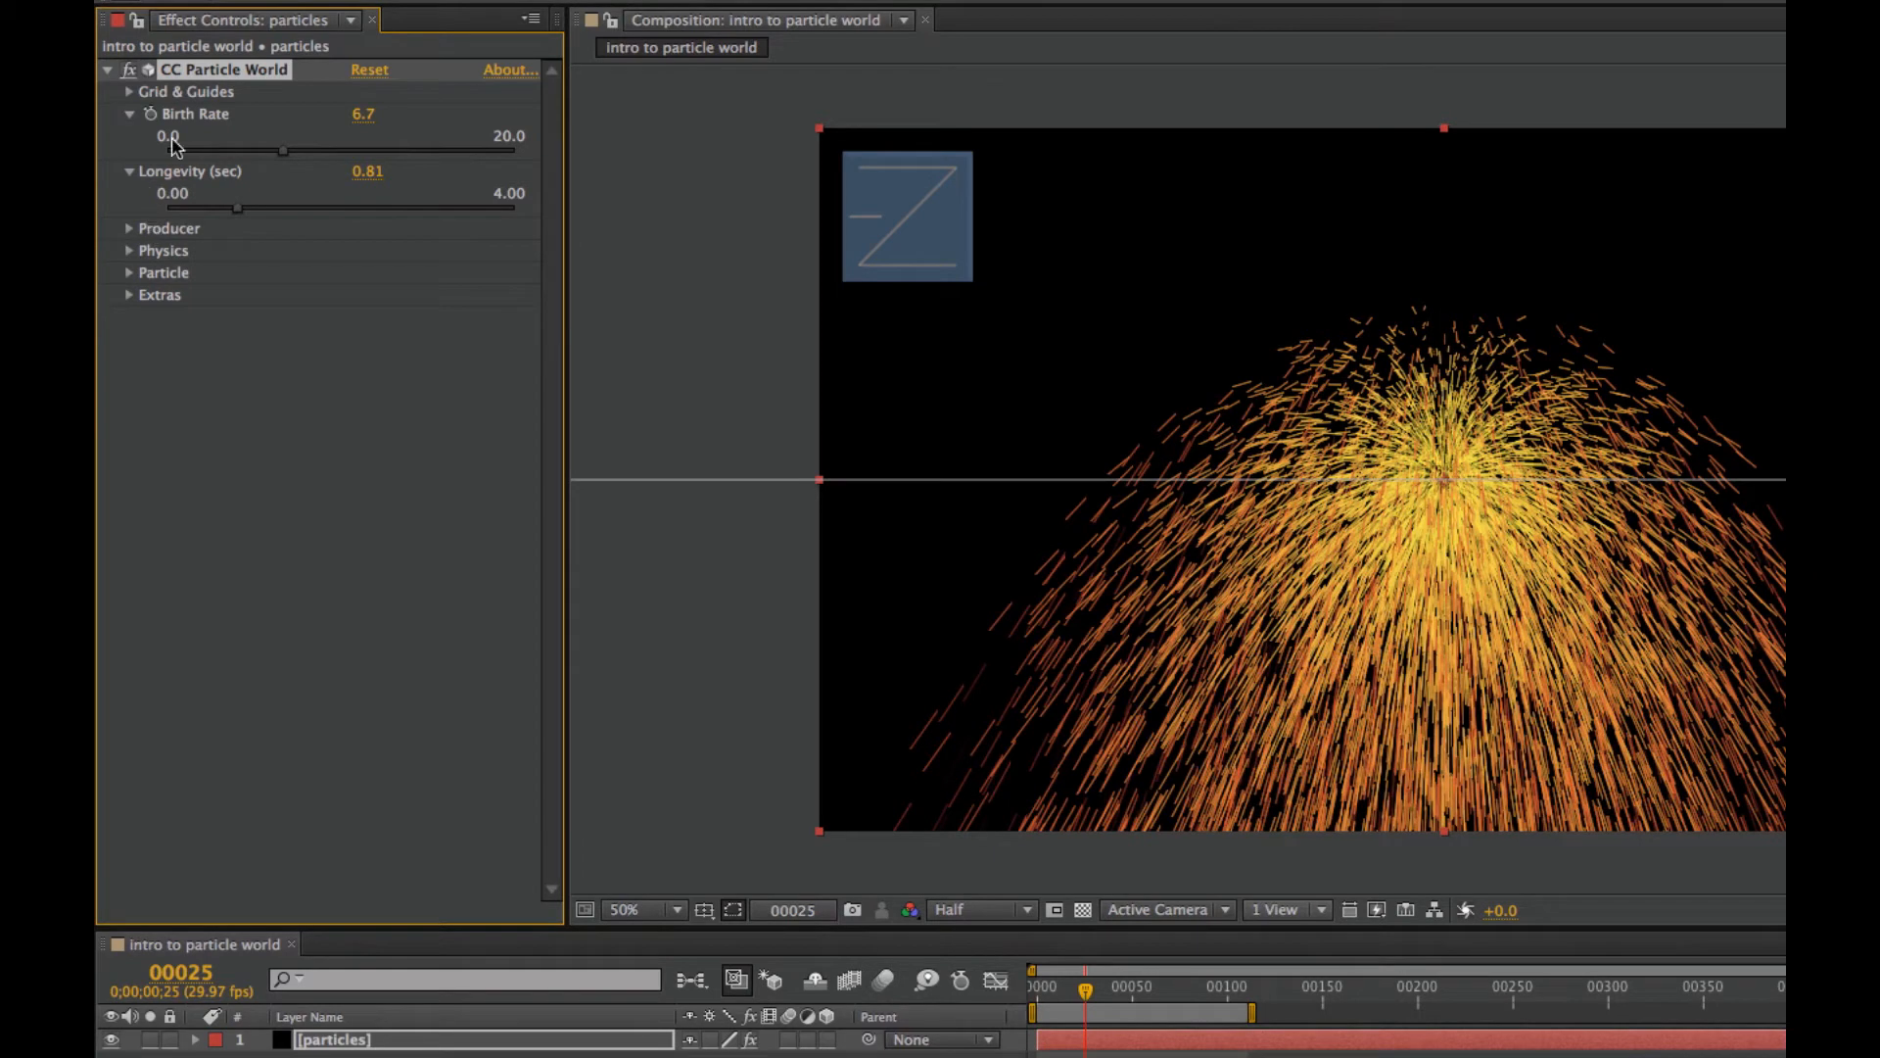
Set Producer Position X 0.04, Y −0.12 and Longevity about 0.66 s.
left_click(129, 228)
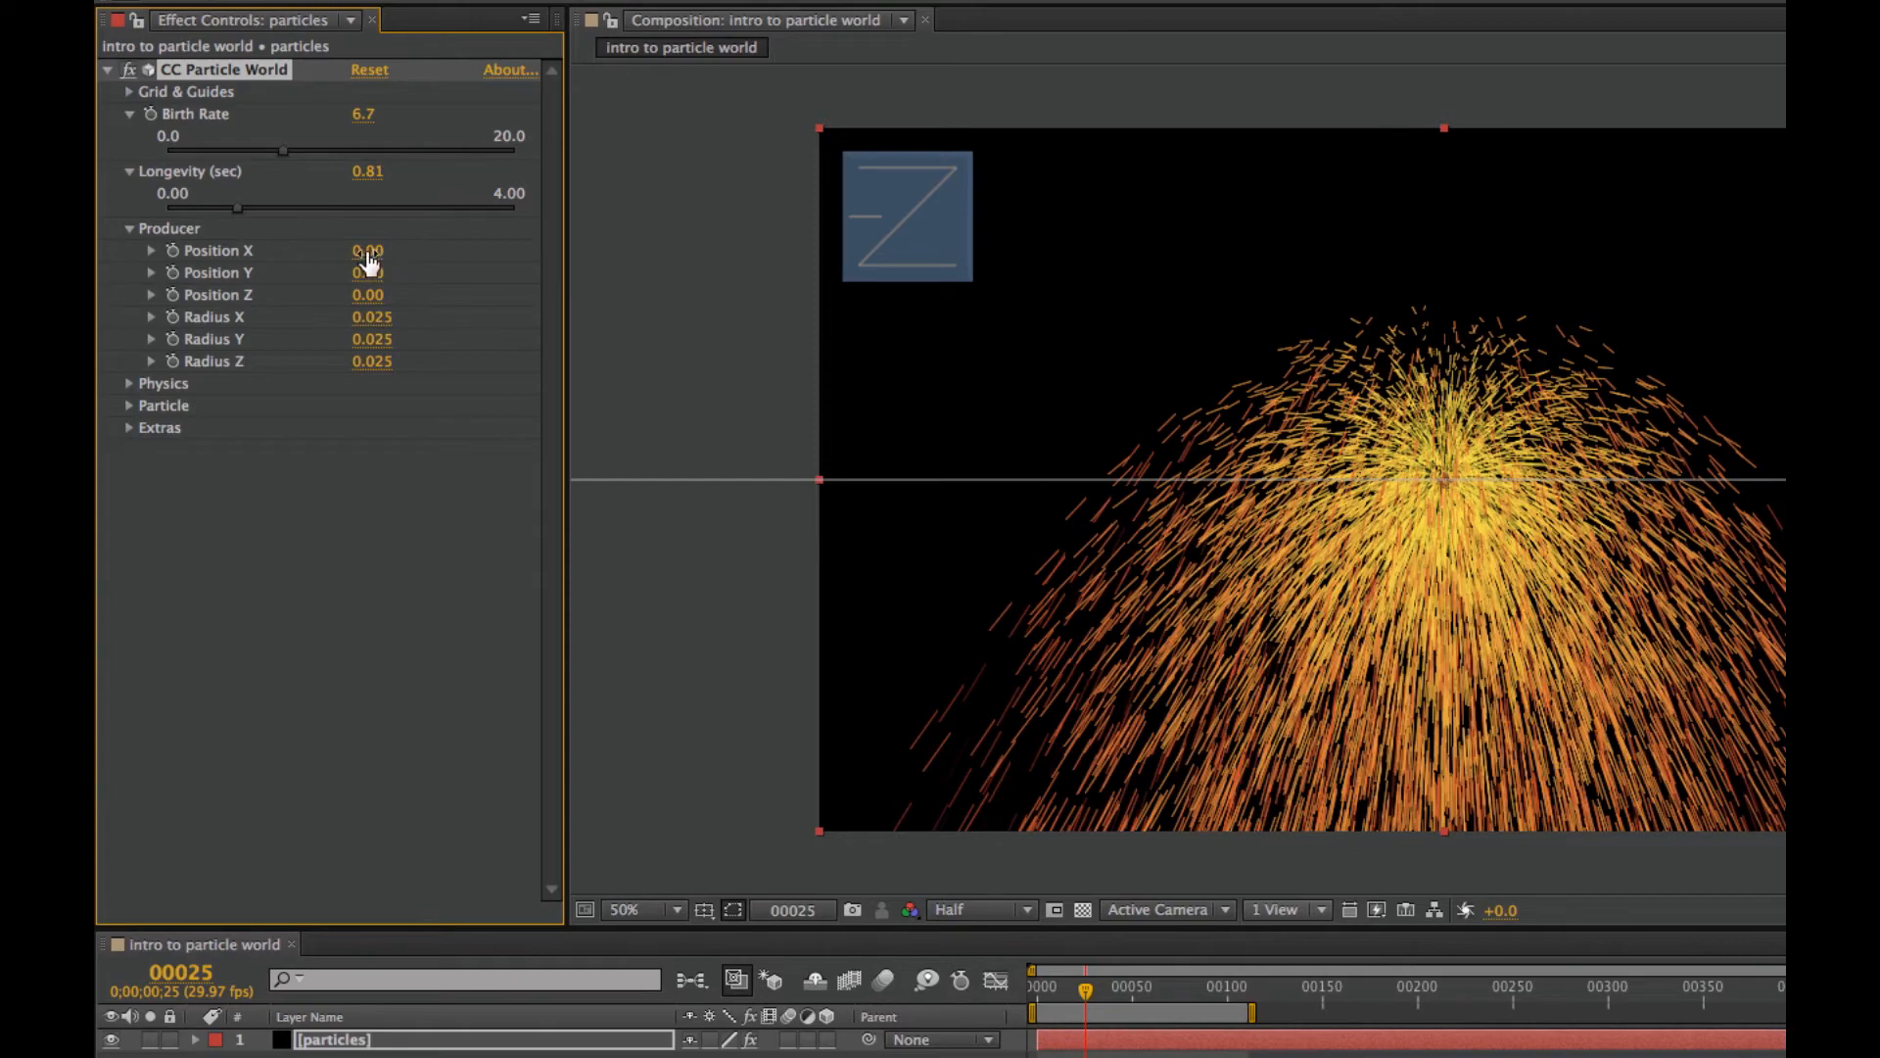
left_click_drag(368, 249, 361, 249)
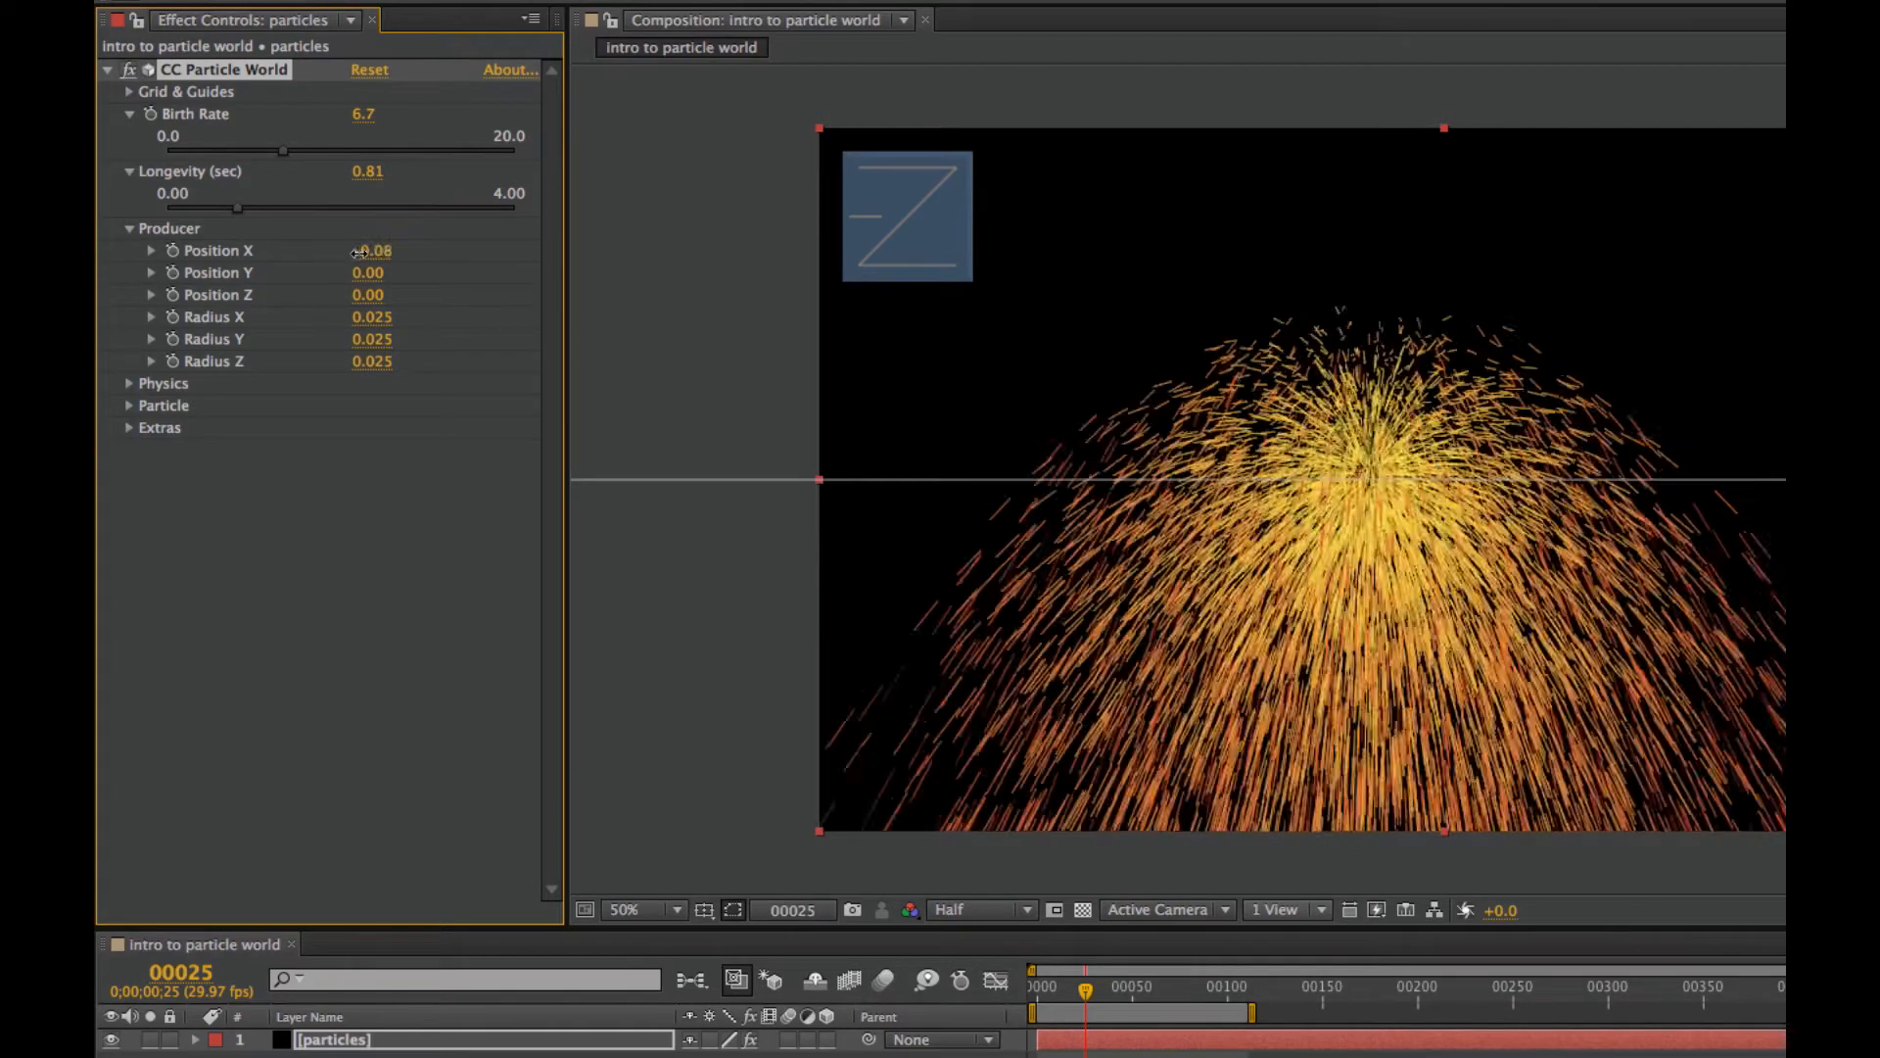
left_click_drag(366, 249, 372, 249)
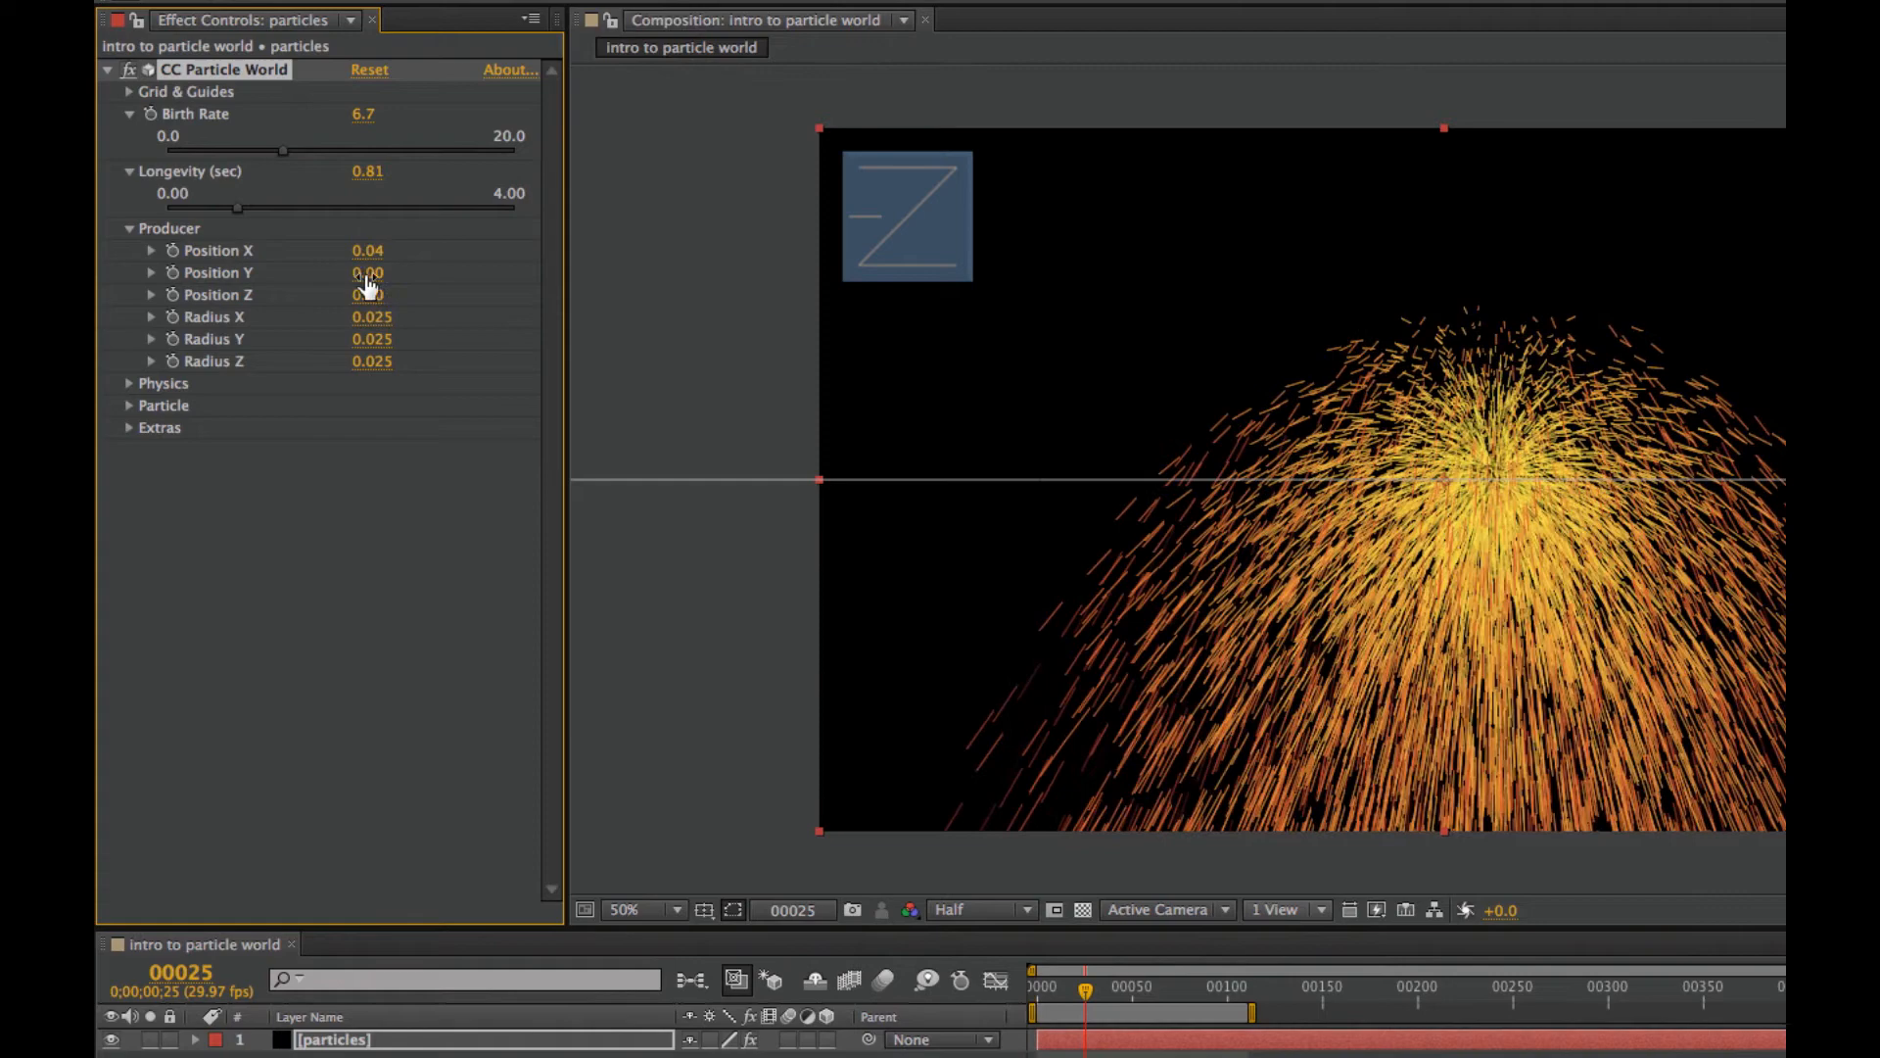
left_click_drag(368, 272, 335, 288)
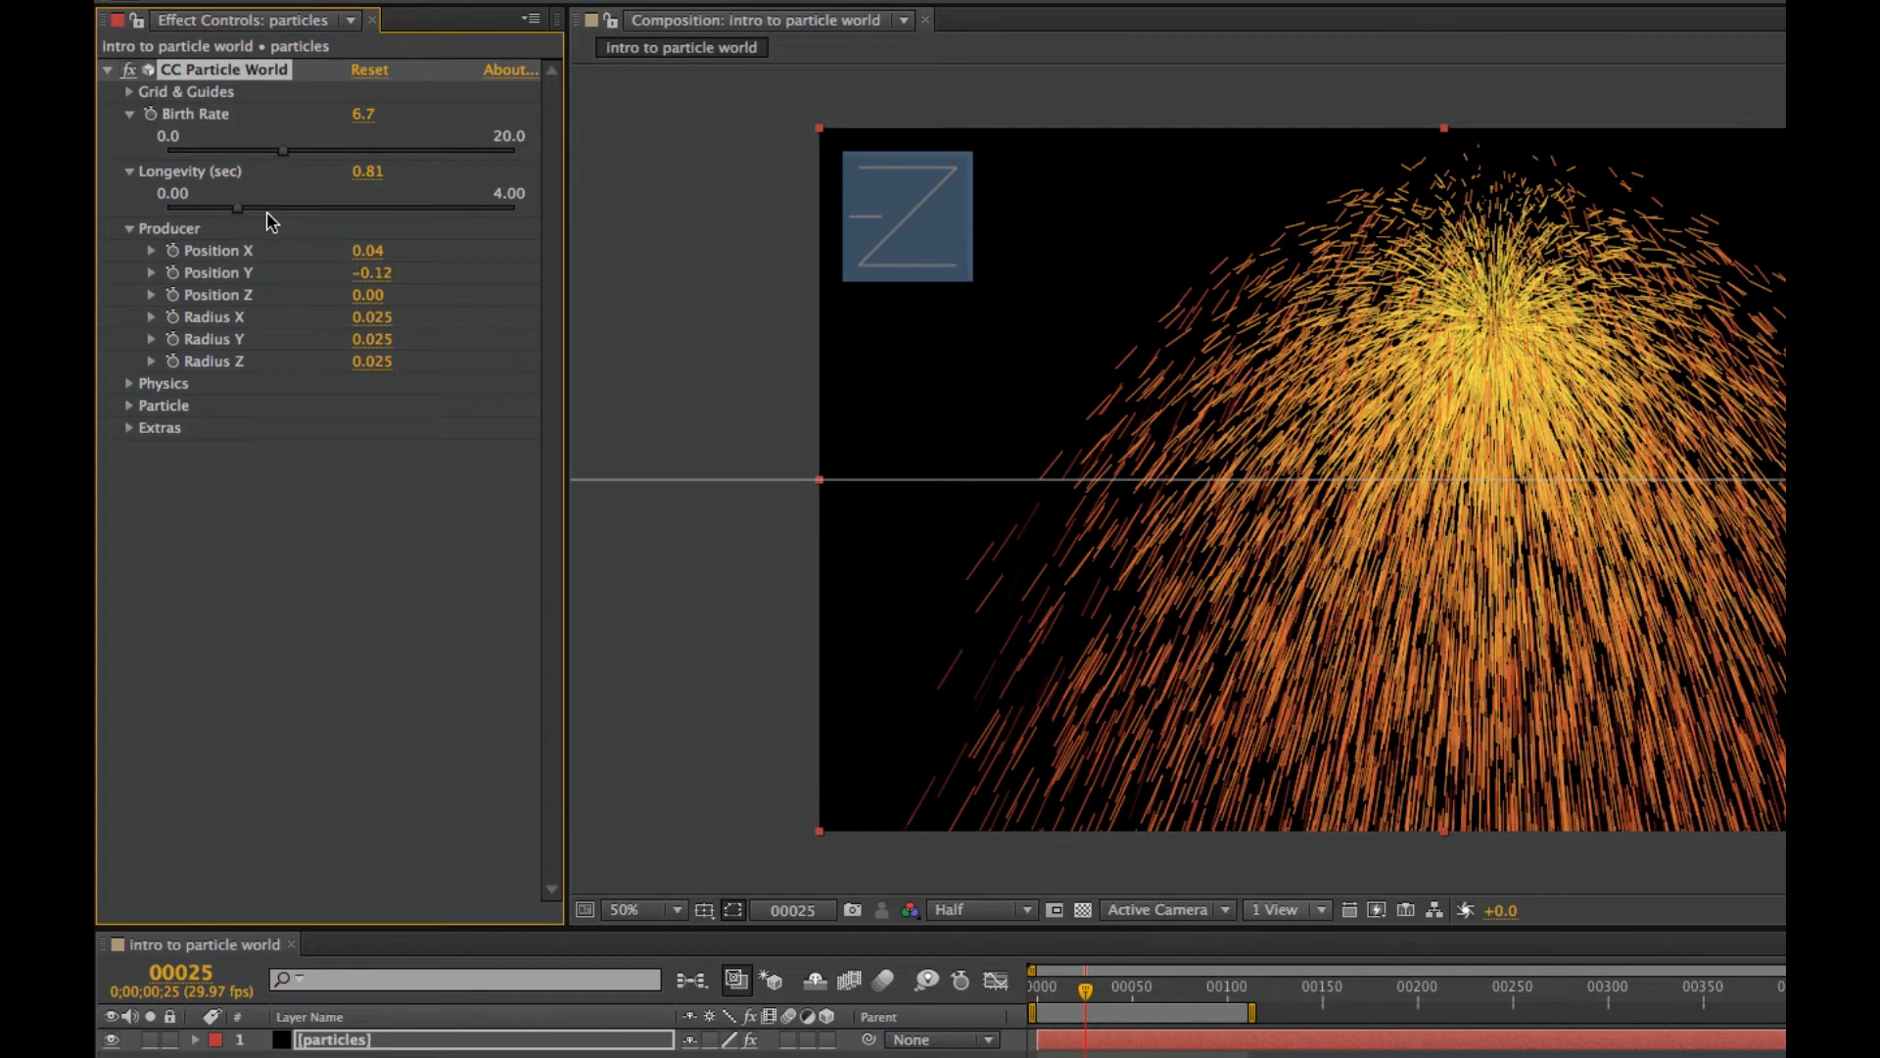
left_click_drag(237, 206, 221, 205)
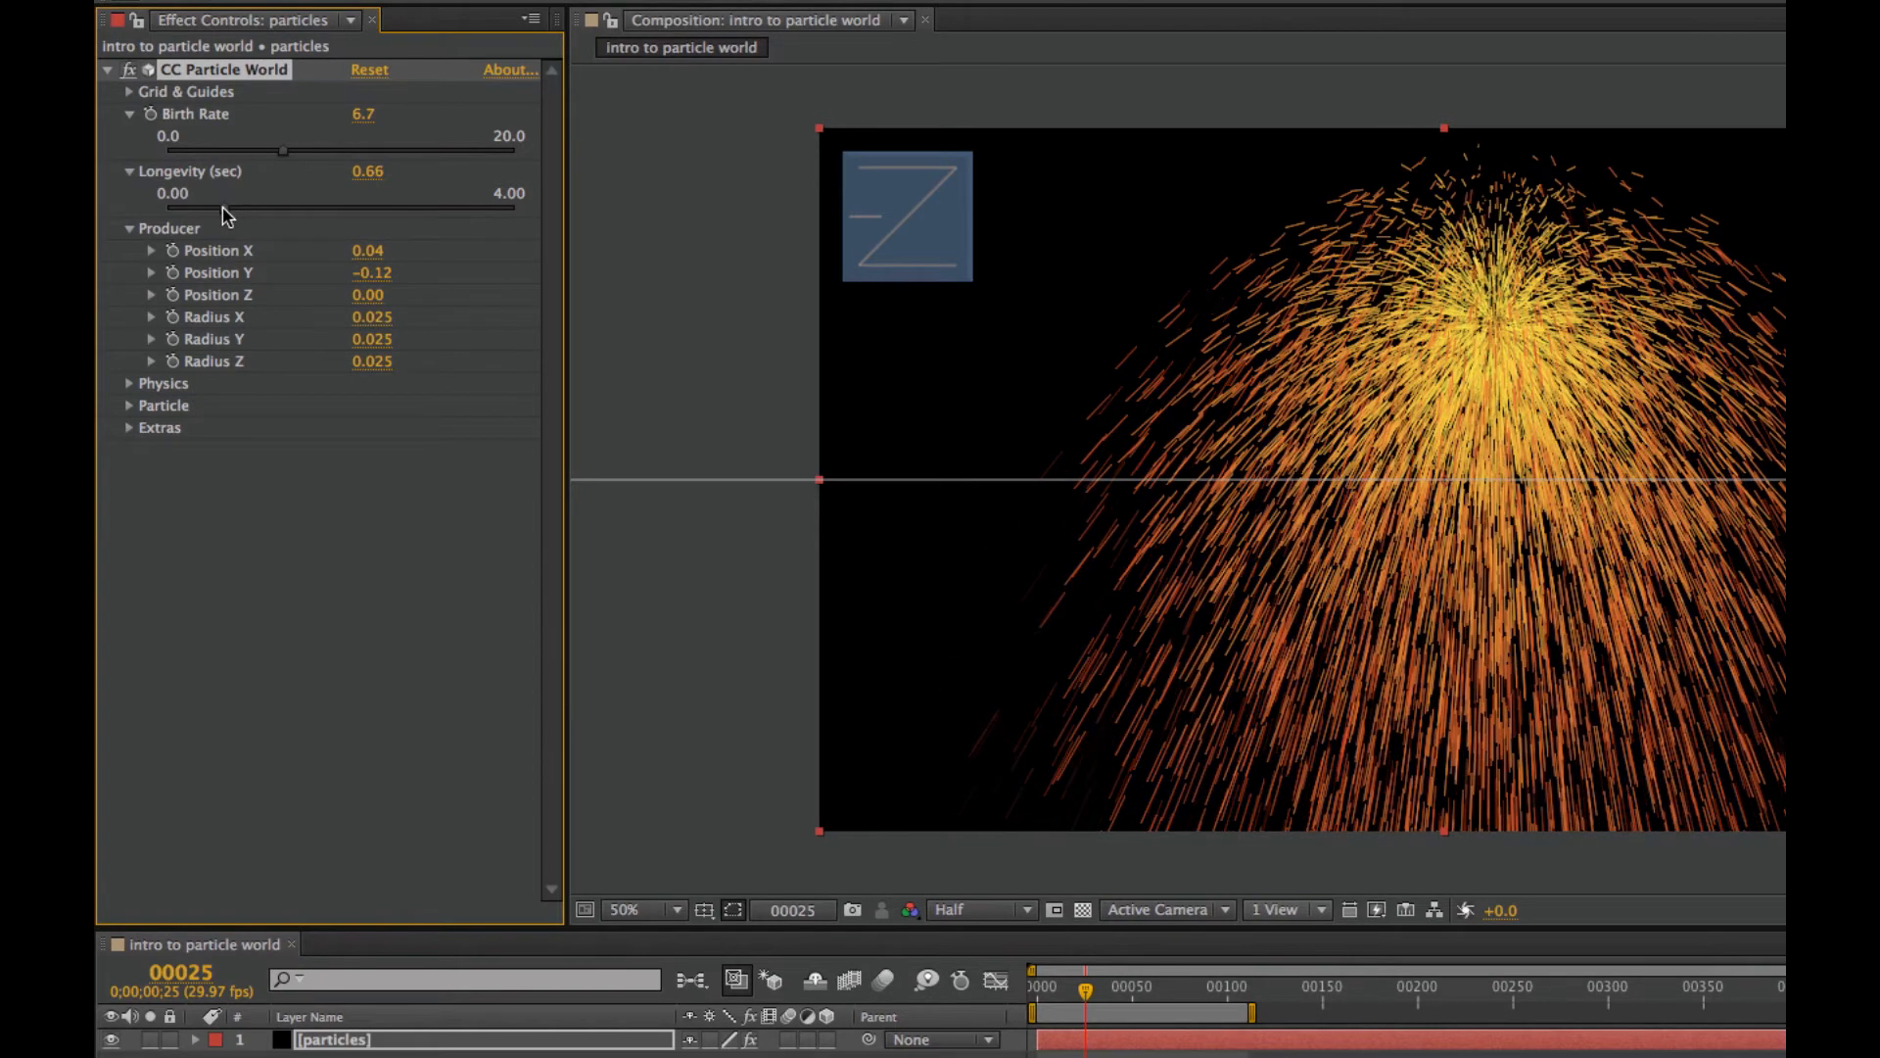
left_click_drag(239, 206, 209, 206)
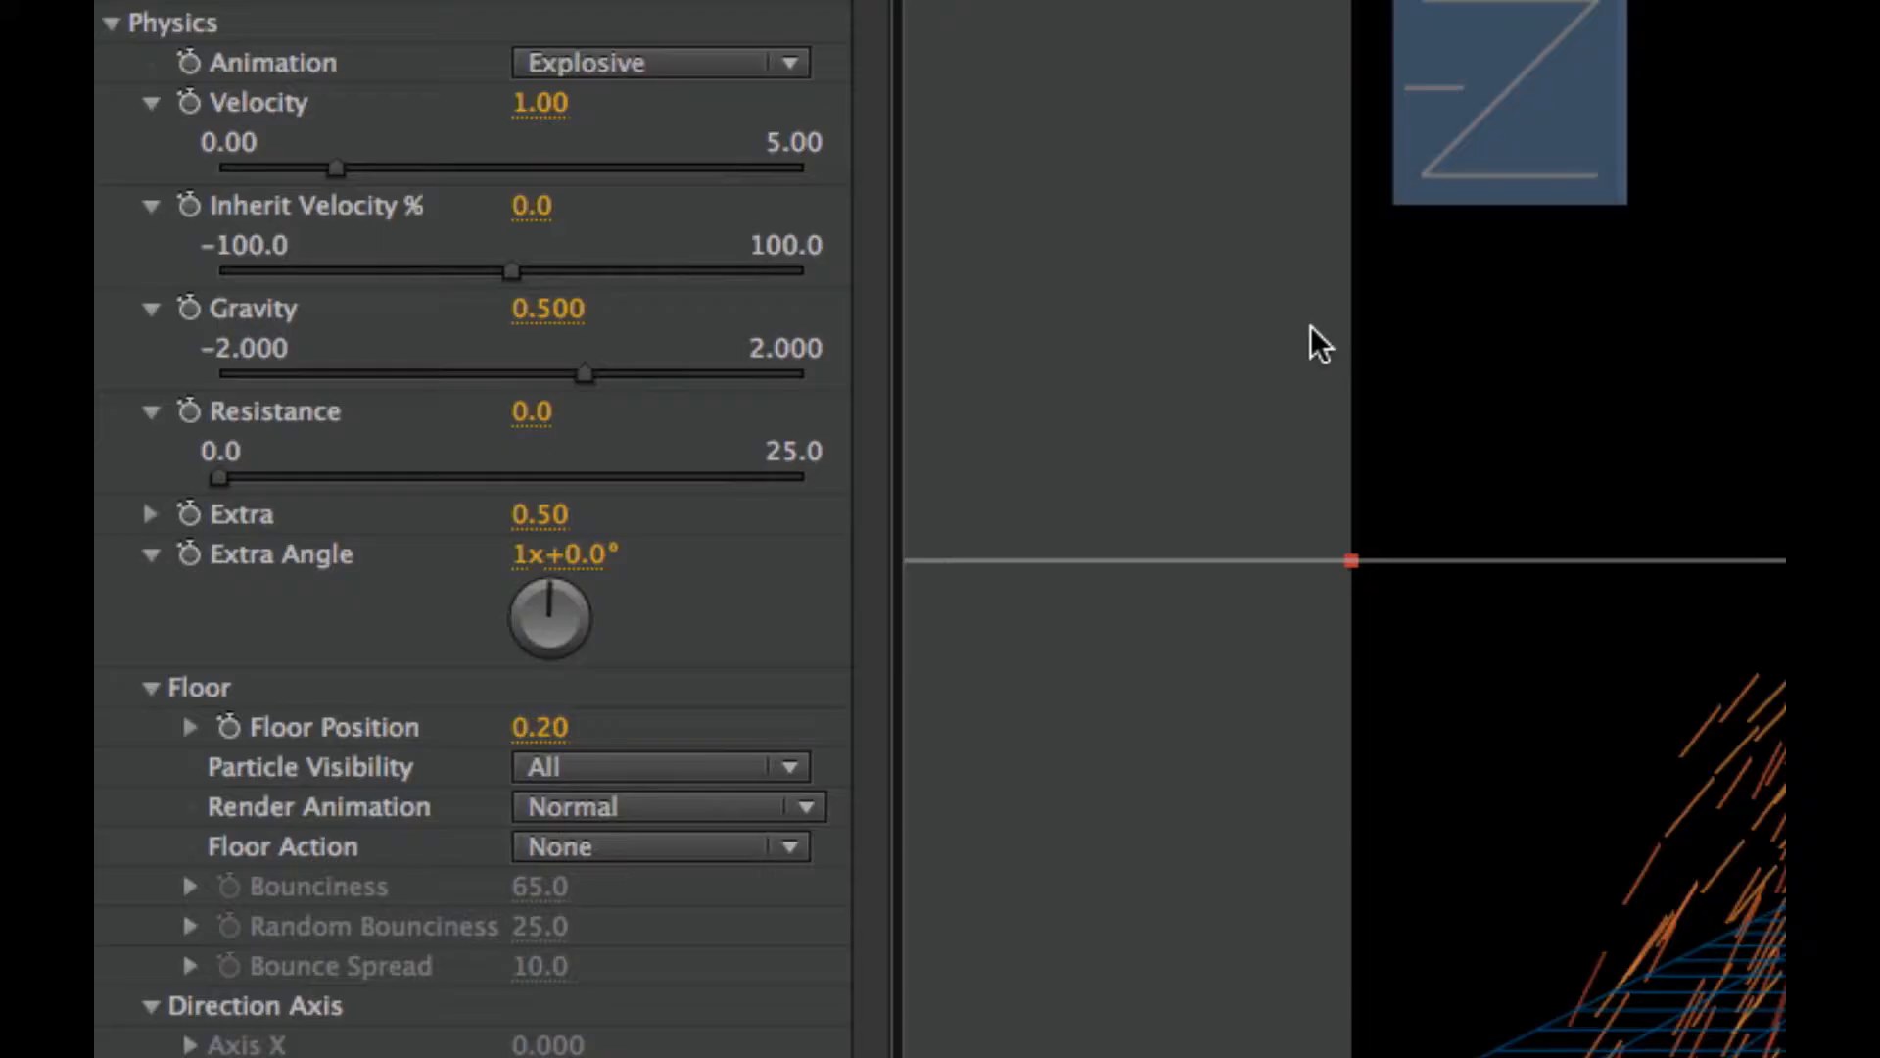
mouse_move(204, 55)
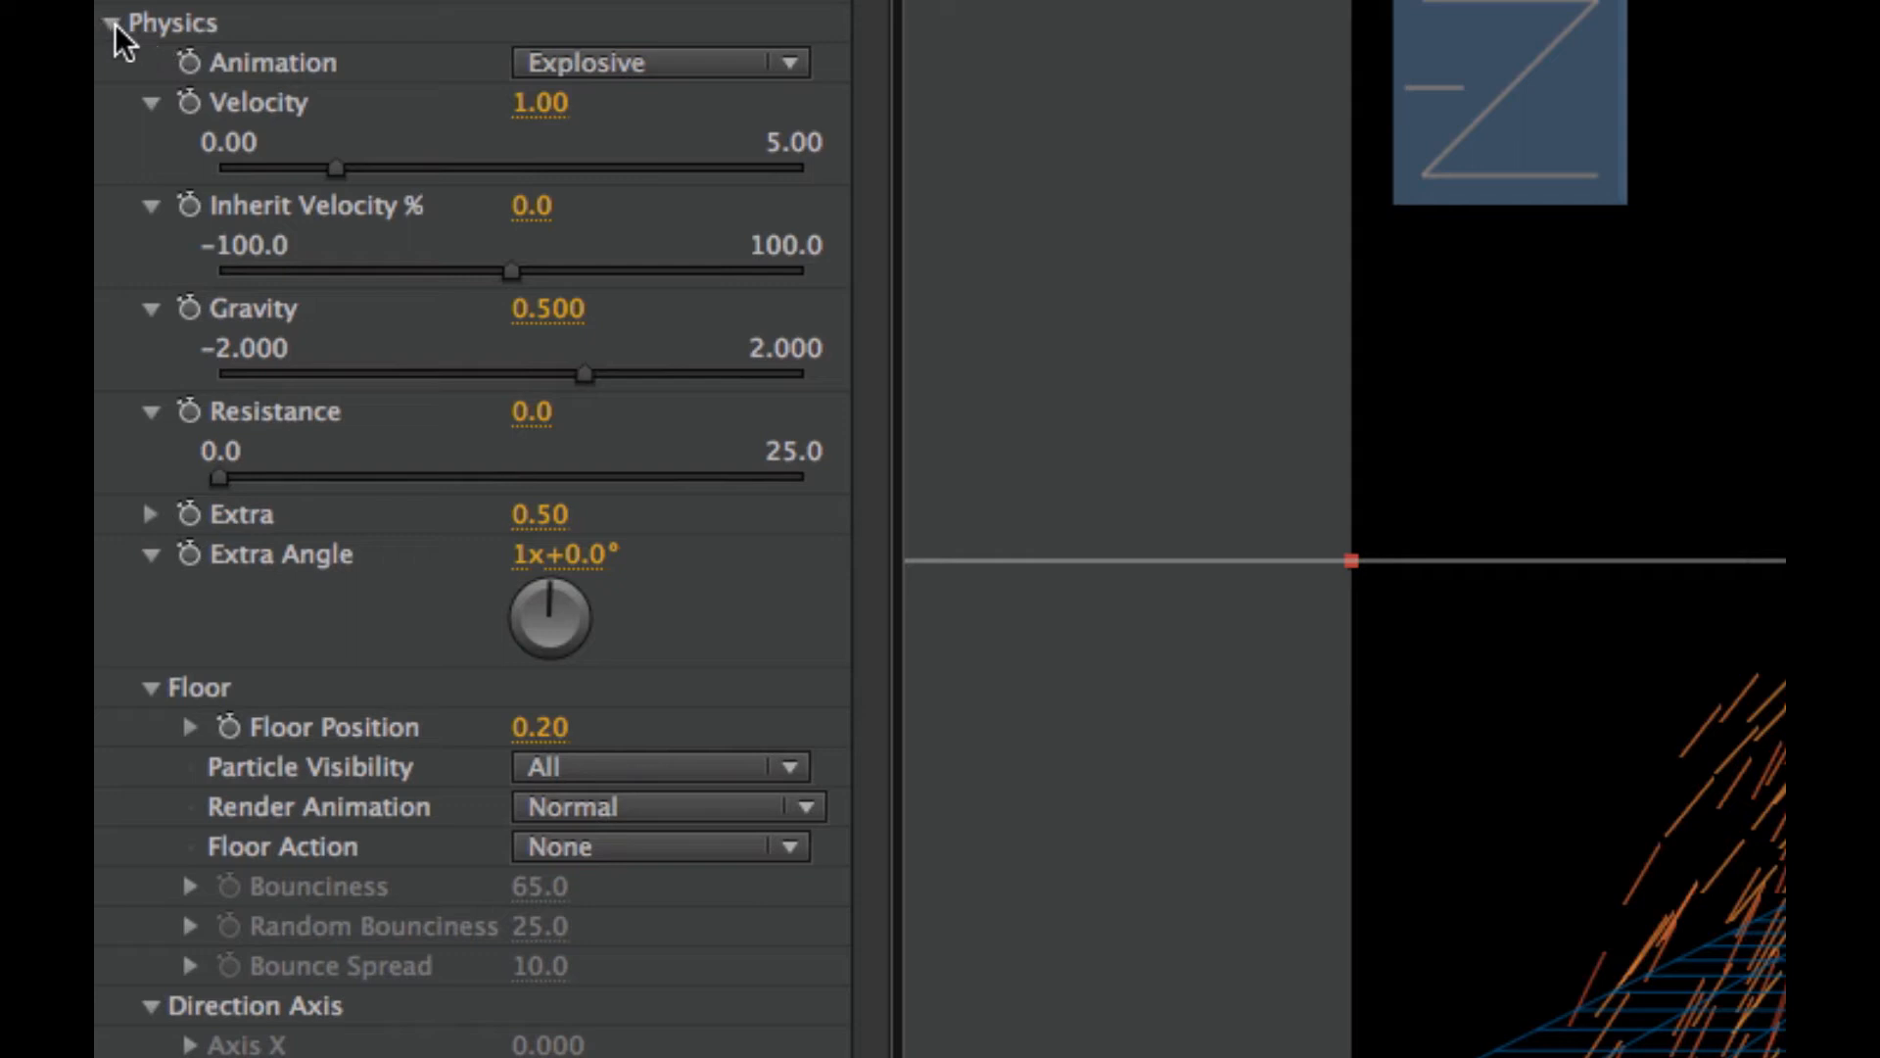
mouse_move(654, 78)
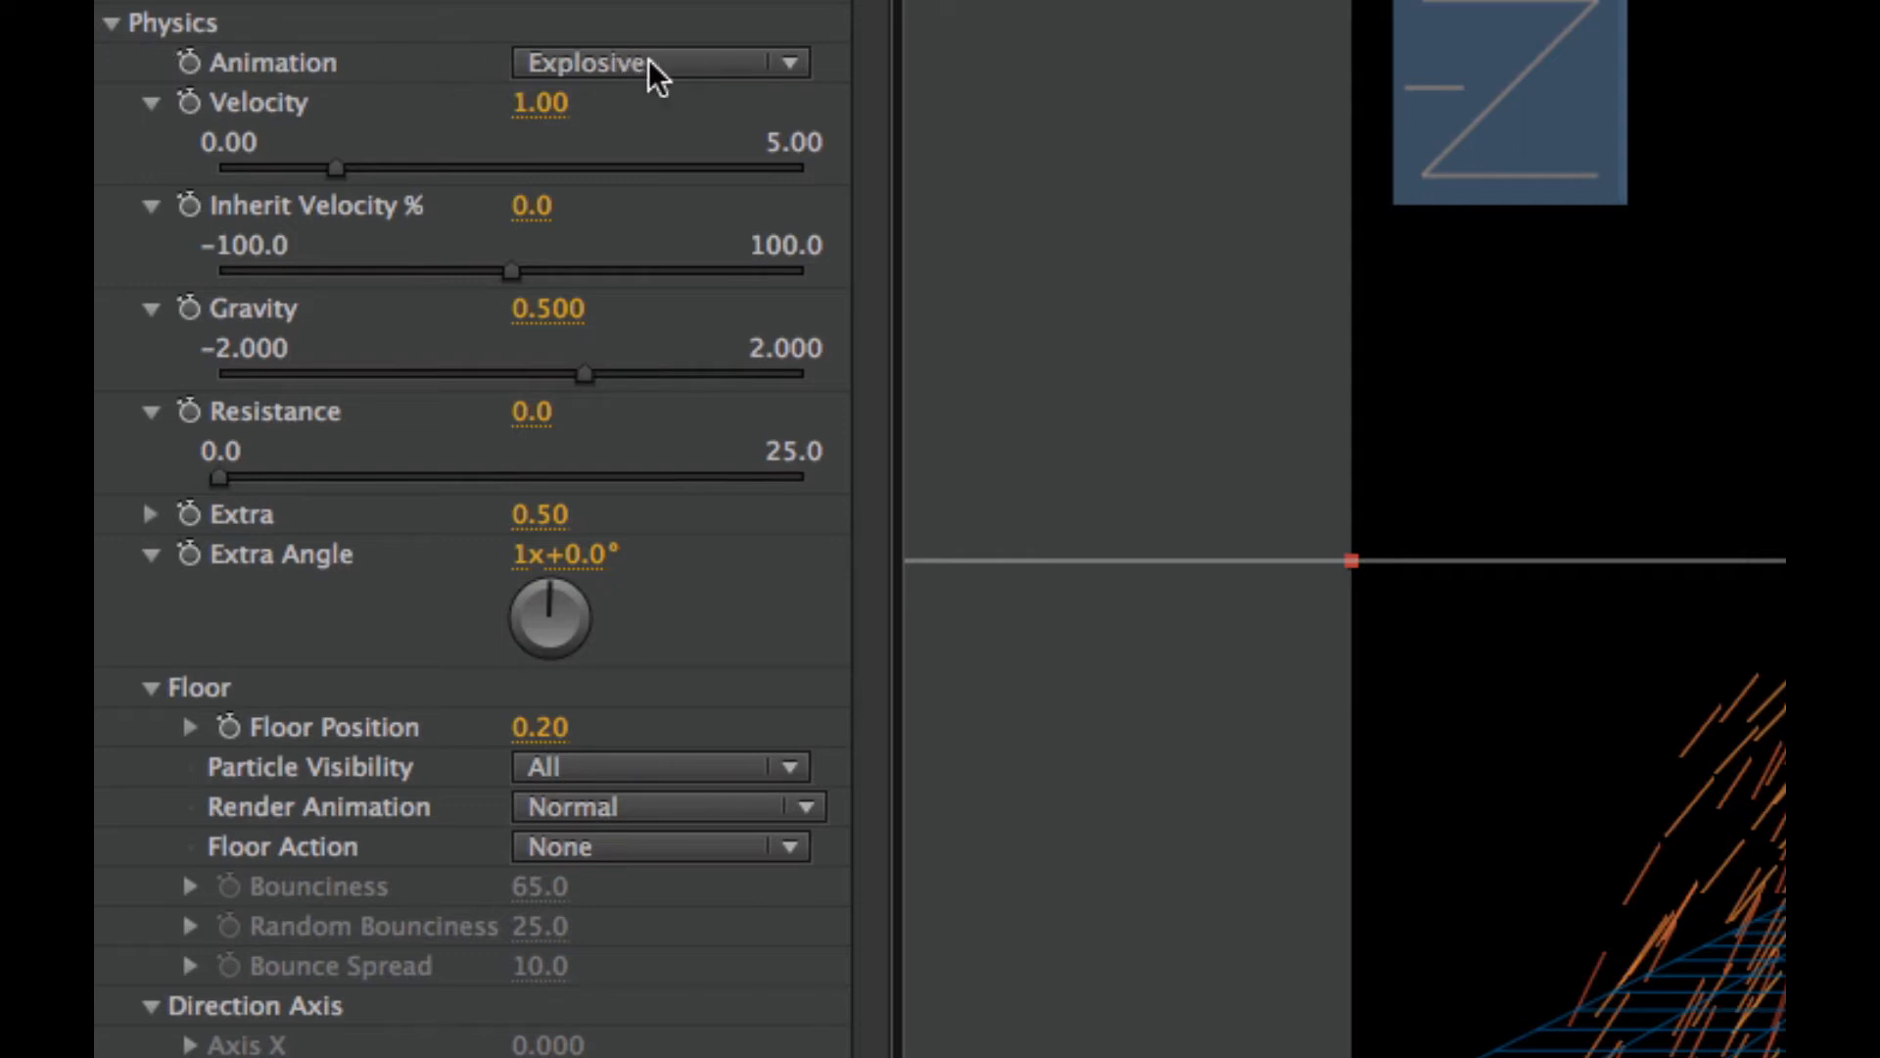
mouse_move(766, 76)
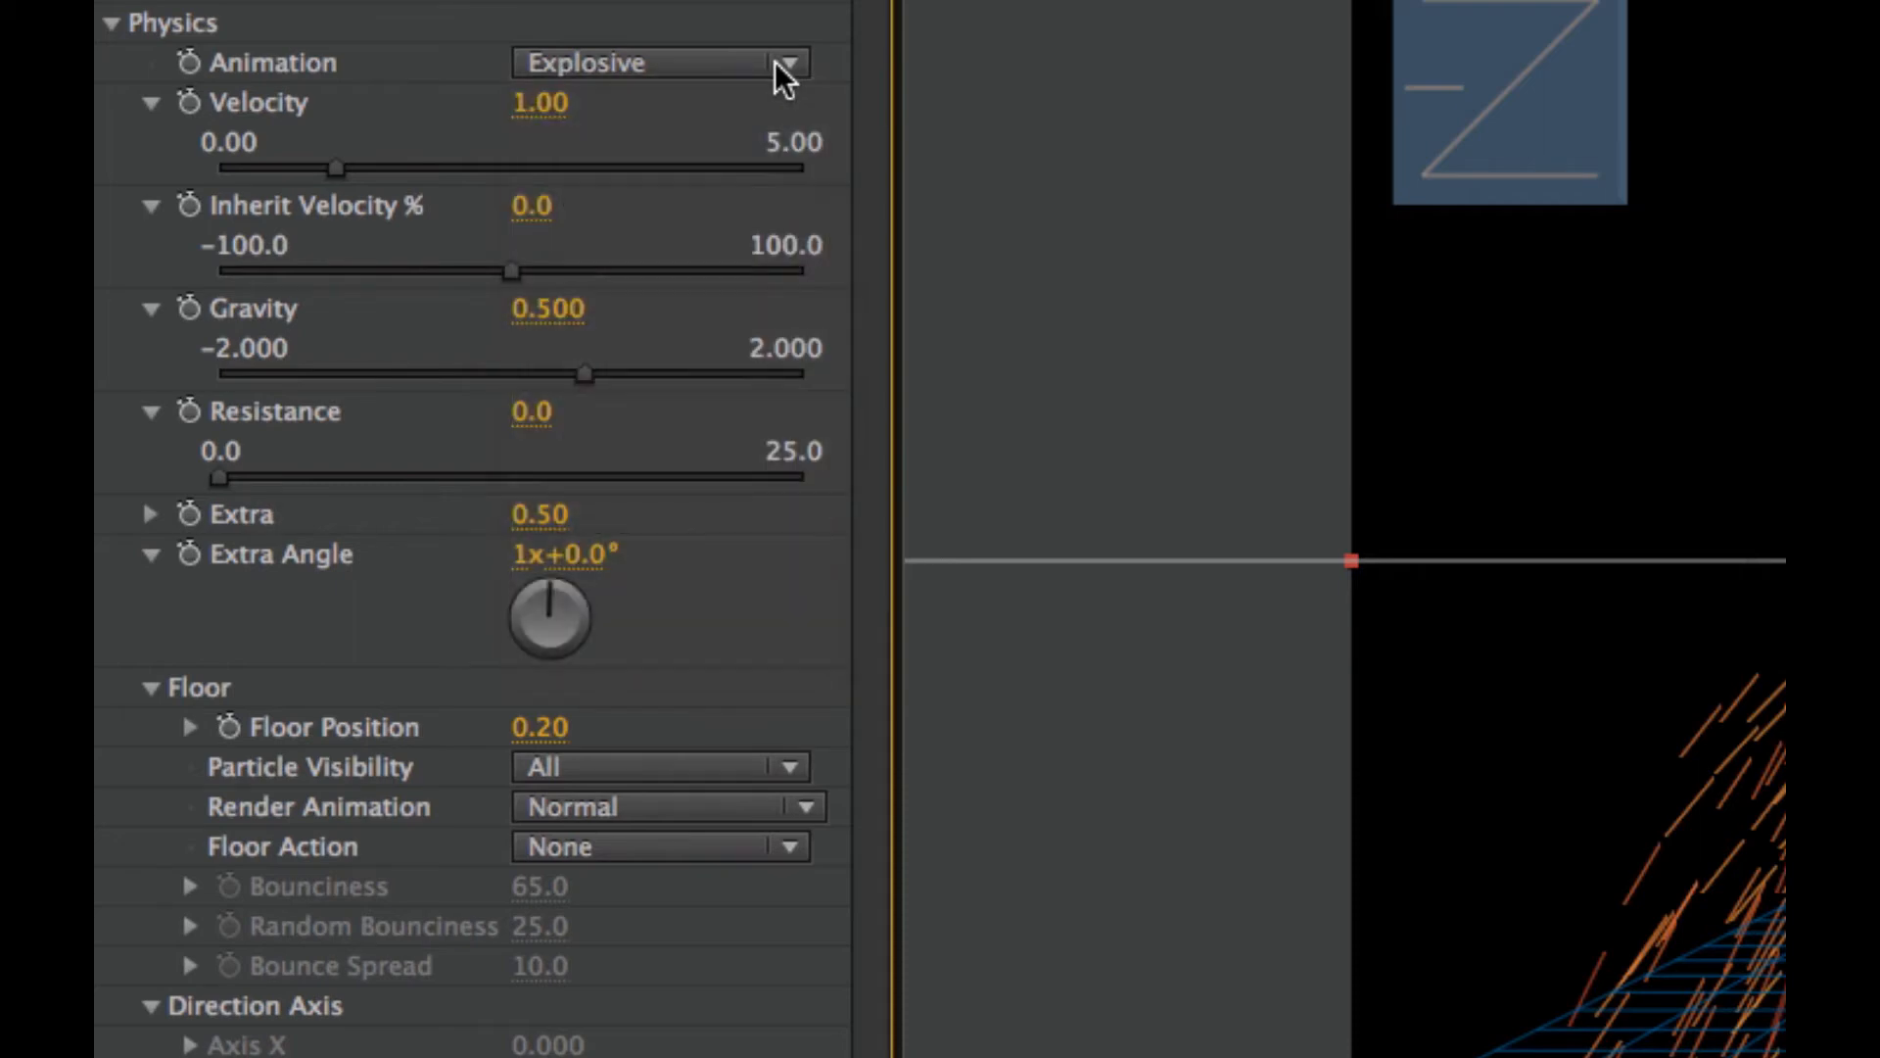
Set the Physics Animation type to Direction Axis.
left_click(787, 63)
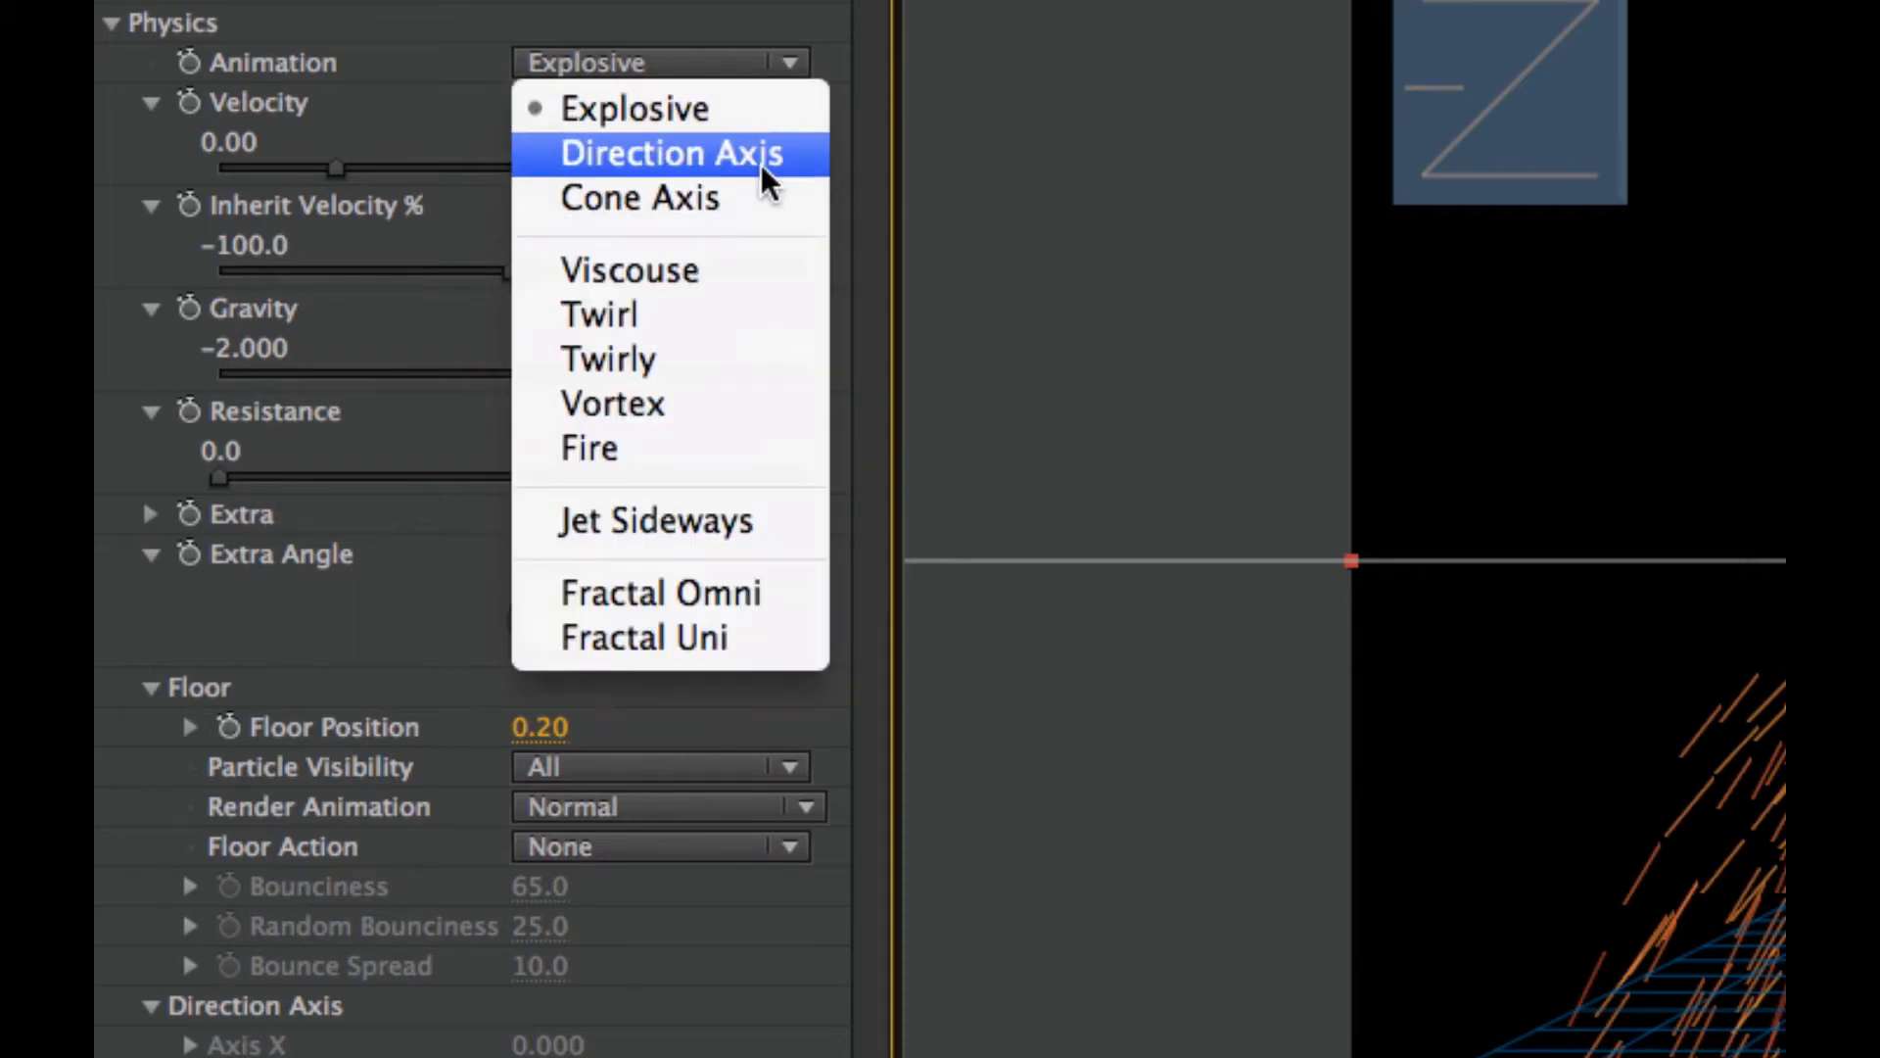
left_click(670, 152)
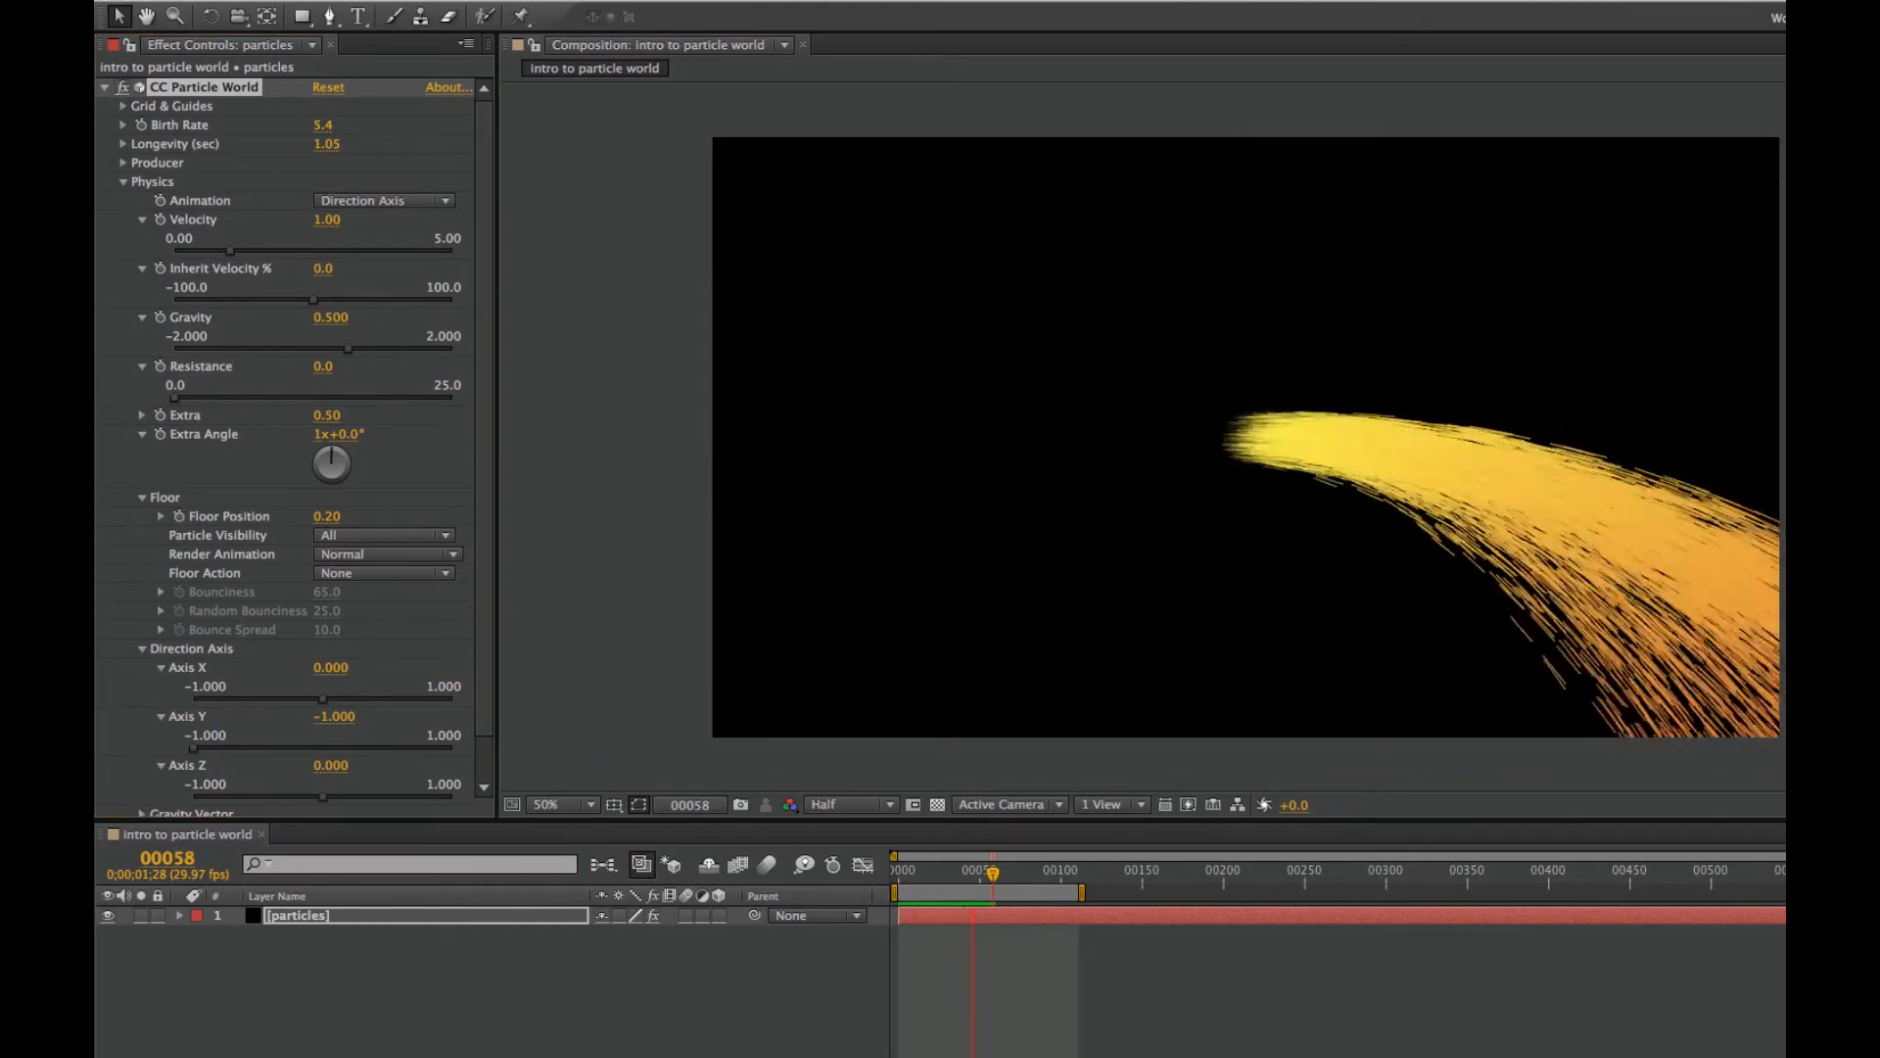
Set the Physics Animation type to Fire with producer Position Y 0.24.
left_click(382, 200)
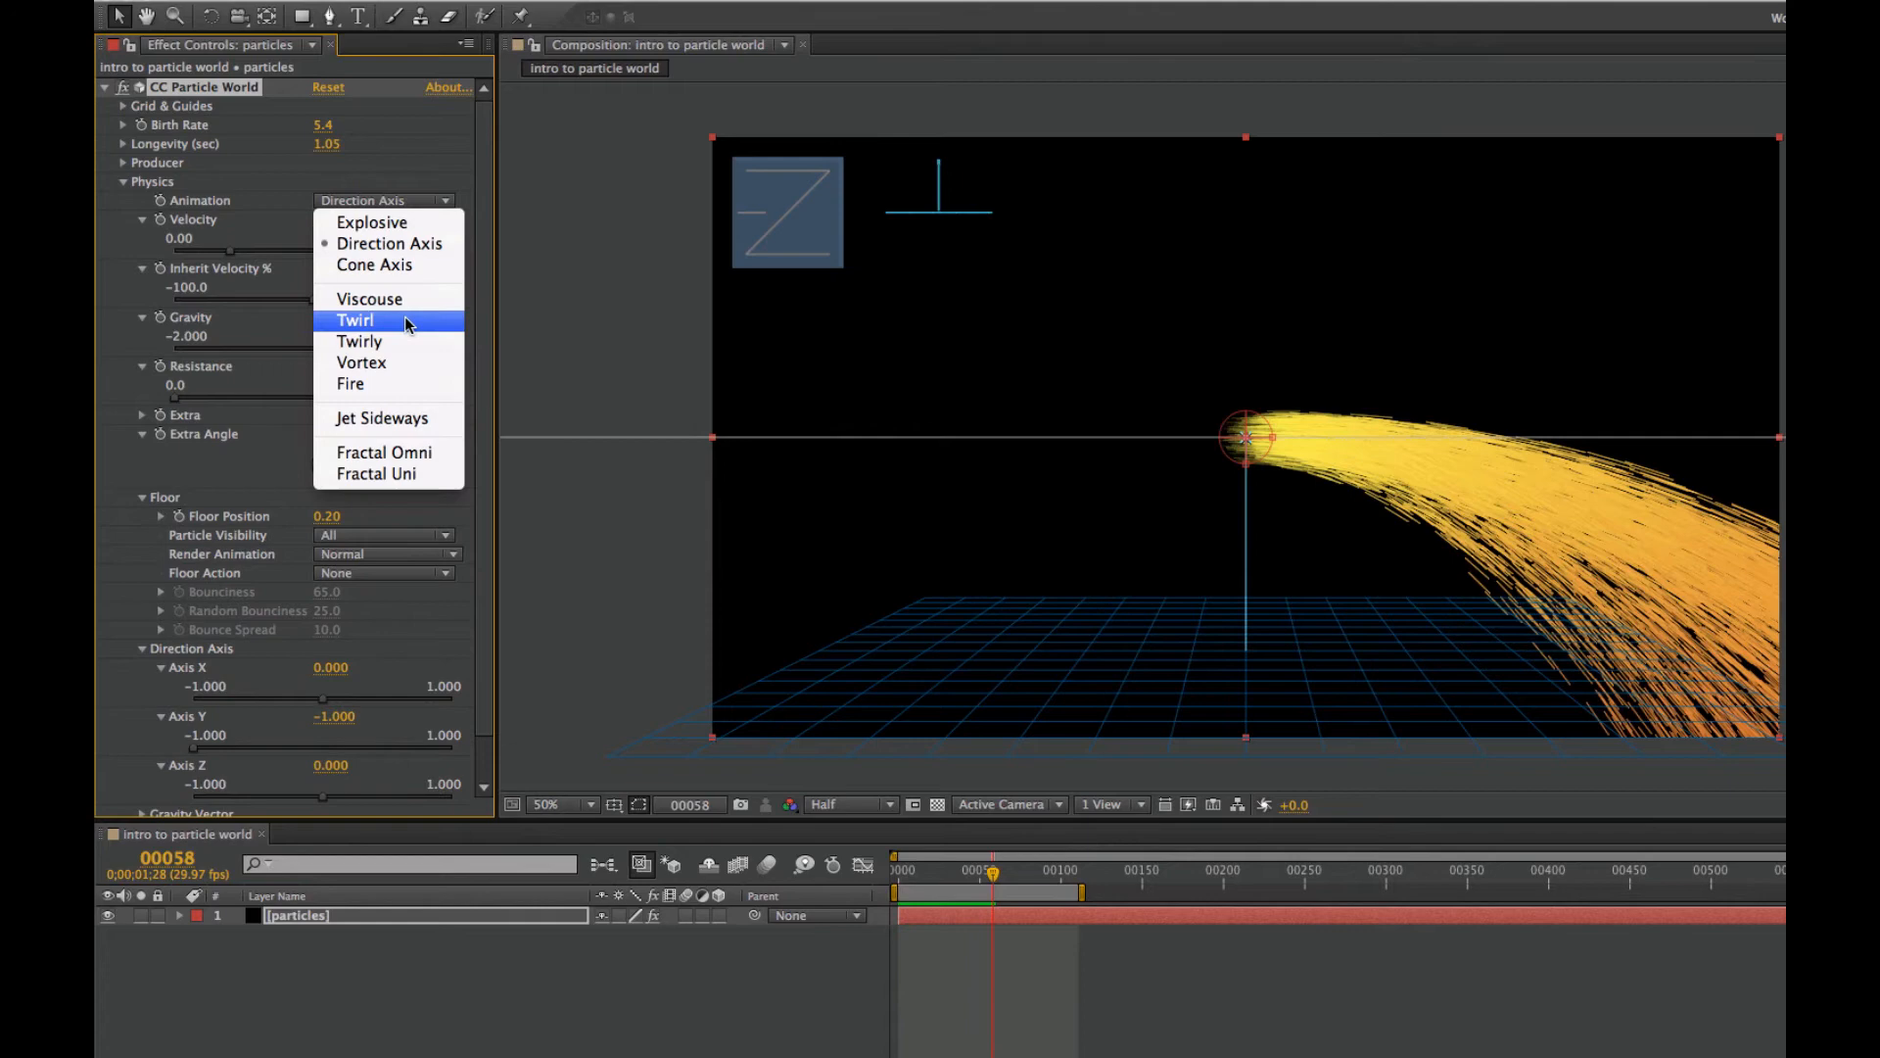
left_click(348, 383)
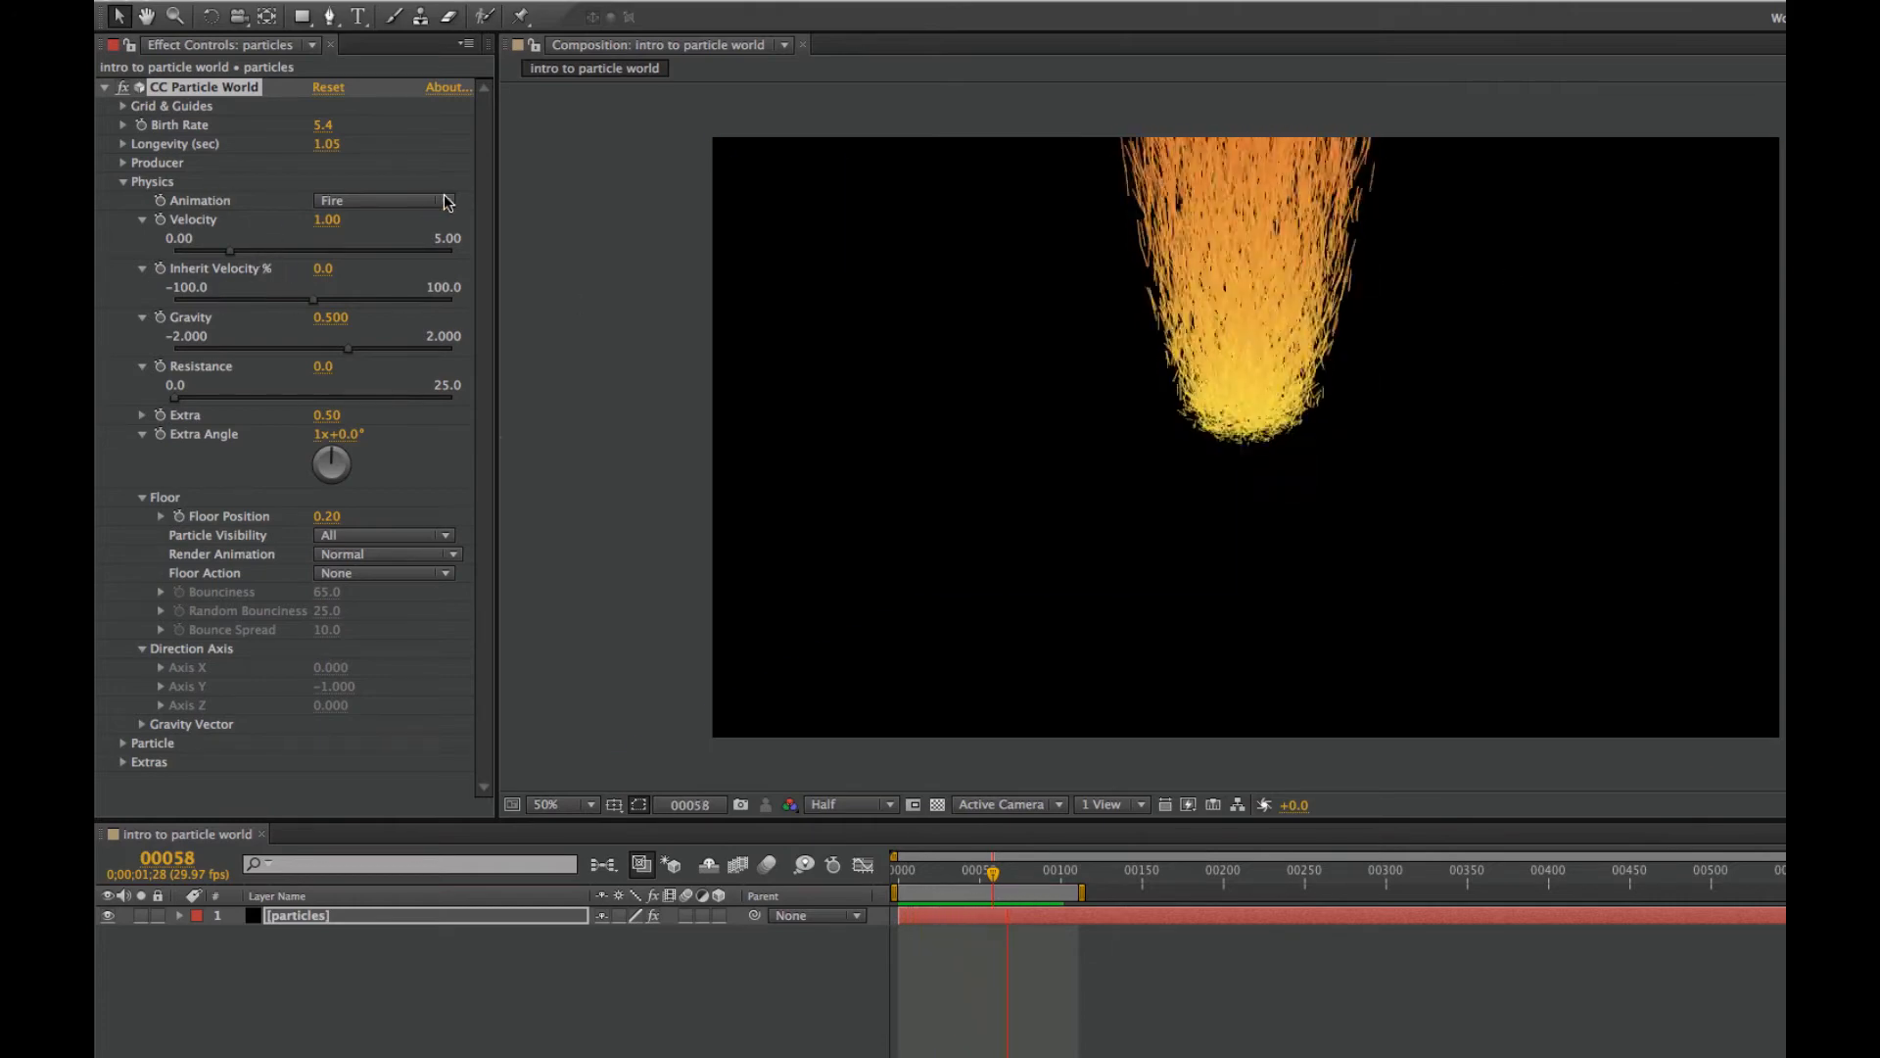
left_click(124, 163)
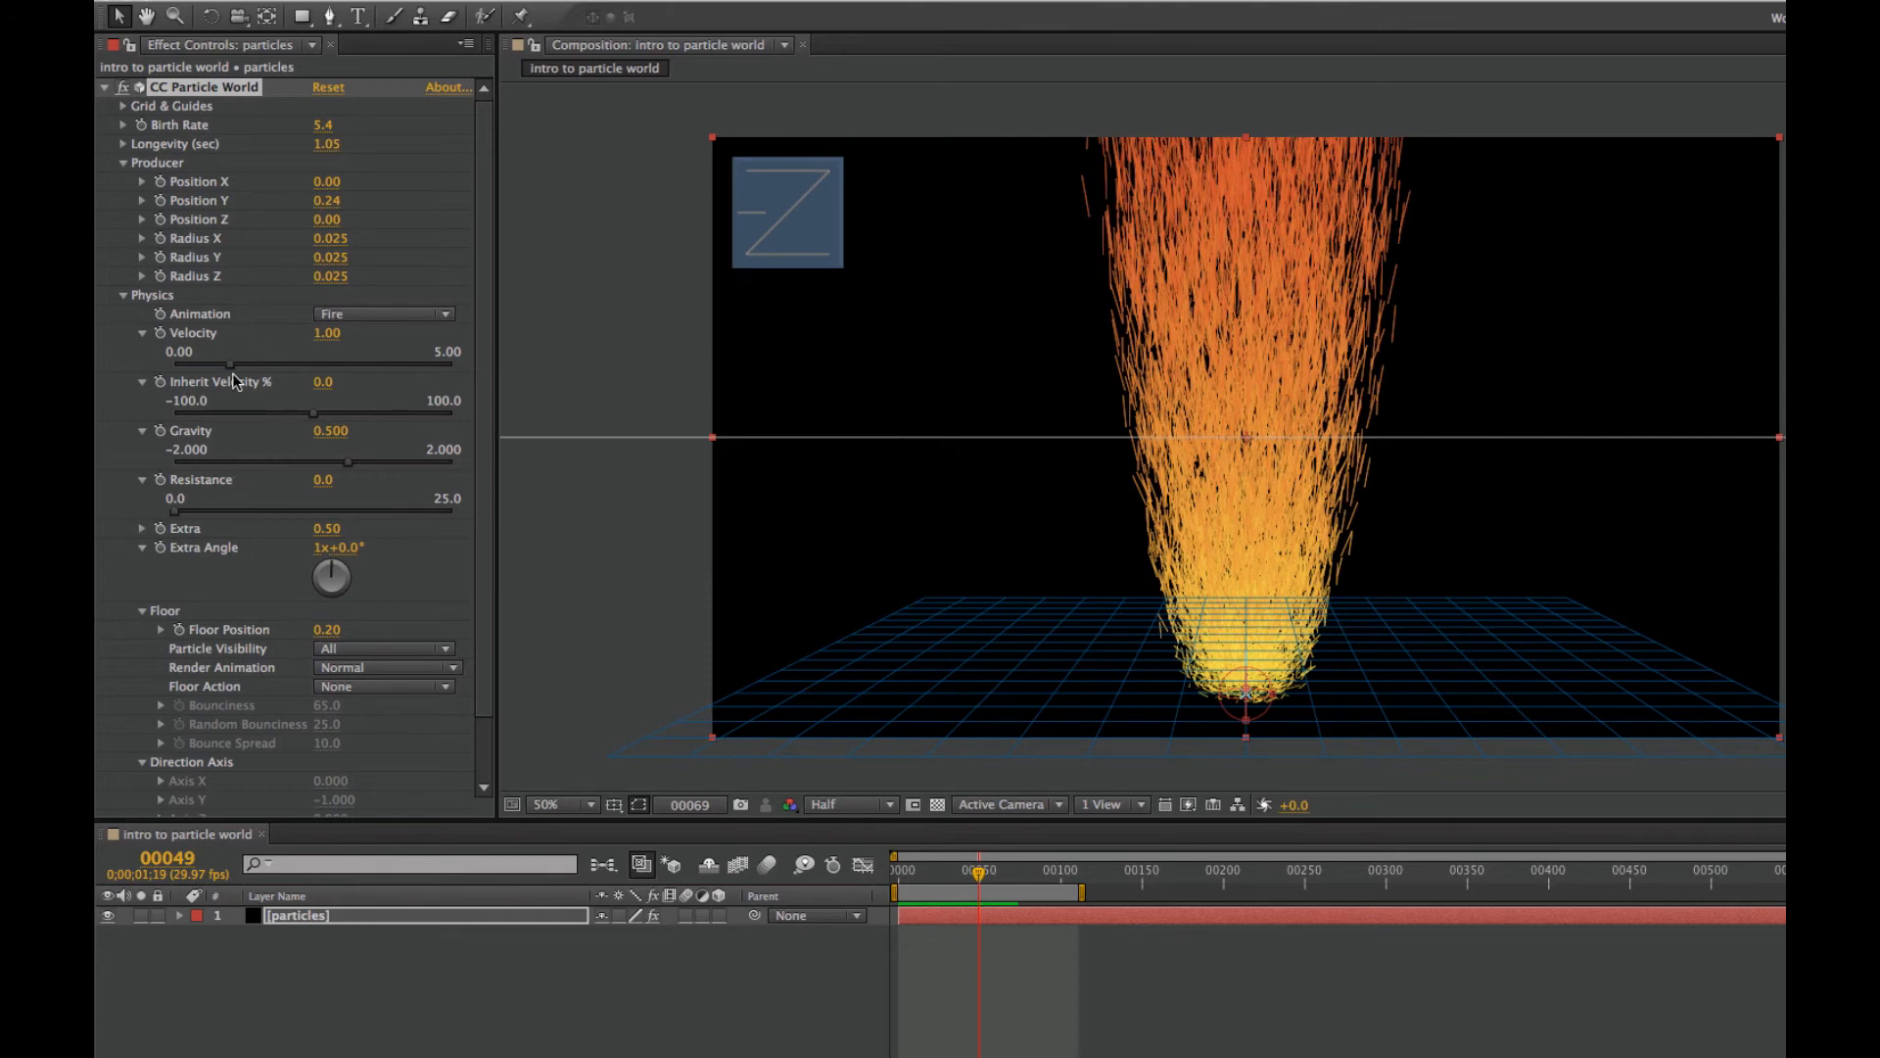
left_click(382, 313)
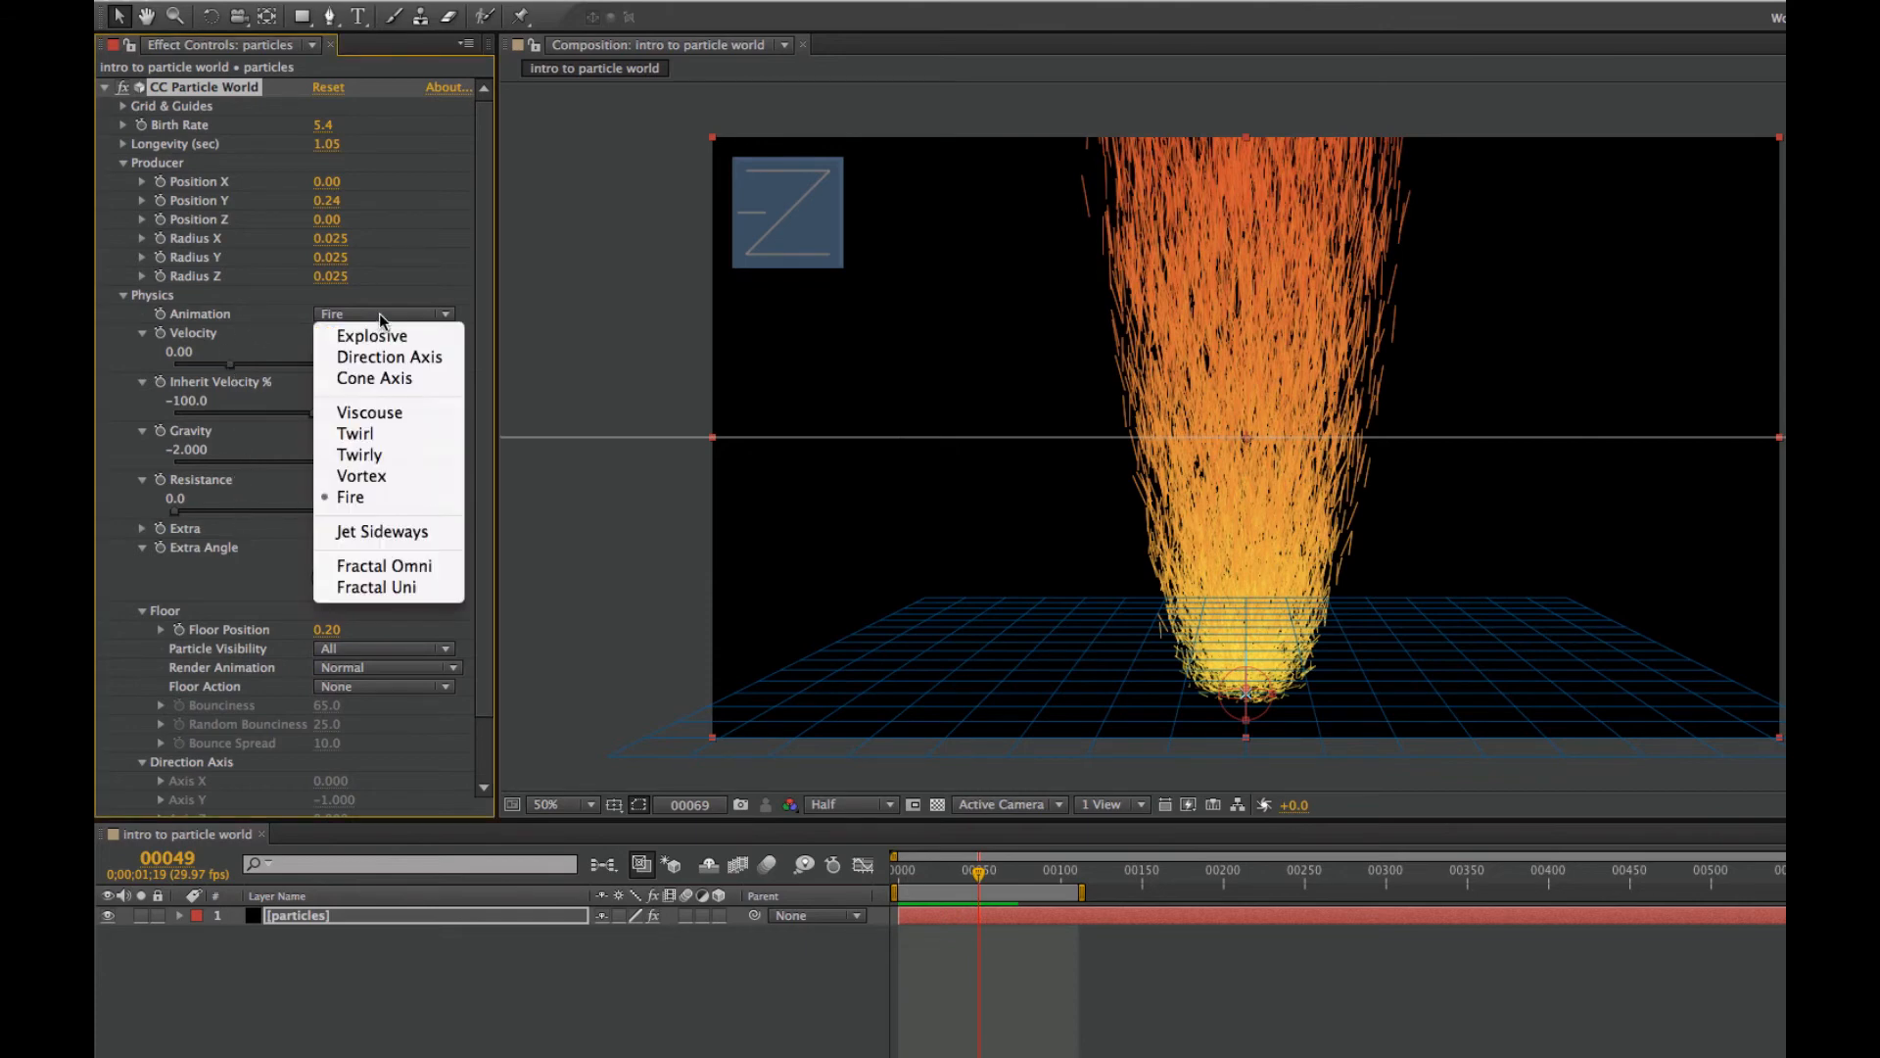
mouse_move(354, 432)
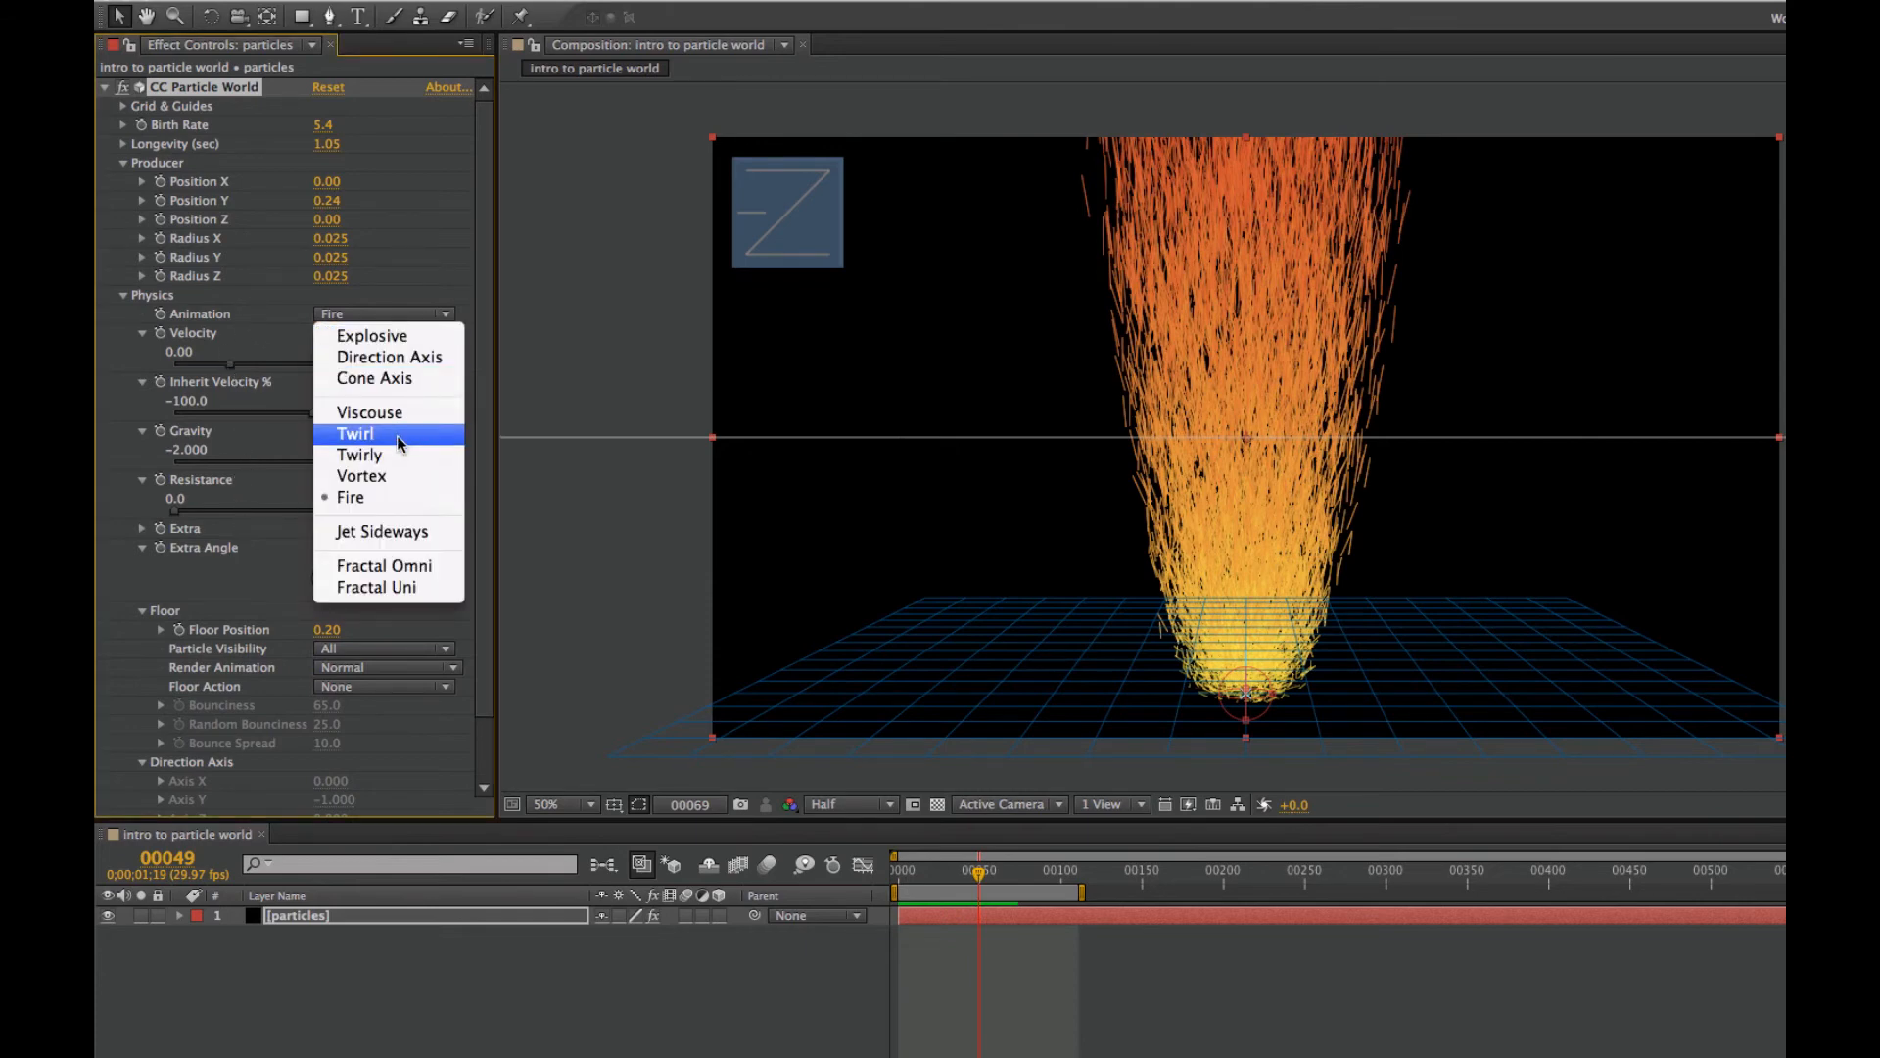
Set the Physics Animation type to Twirl and collapse the Physics group.
left_click(355, 433)
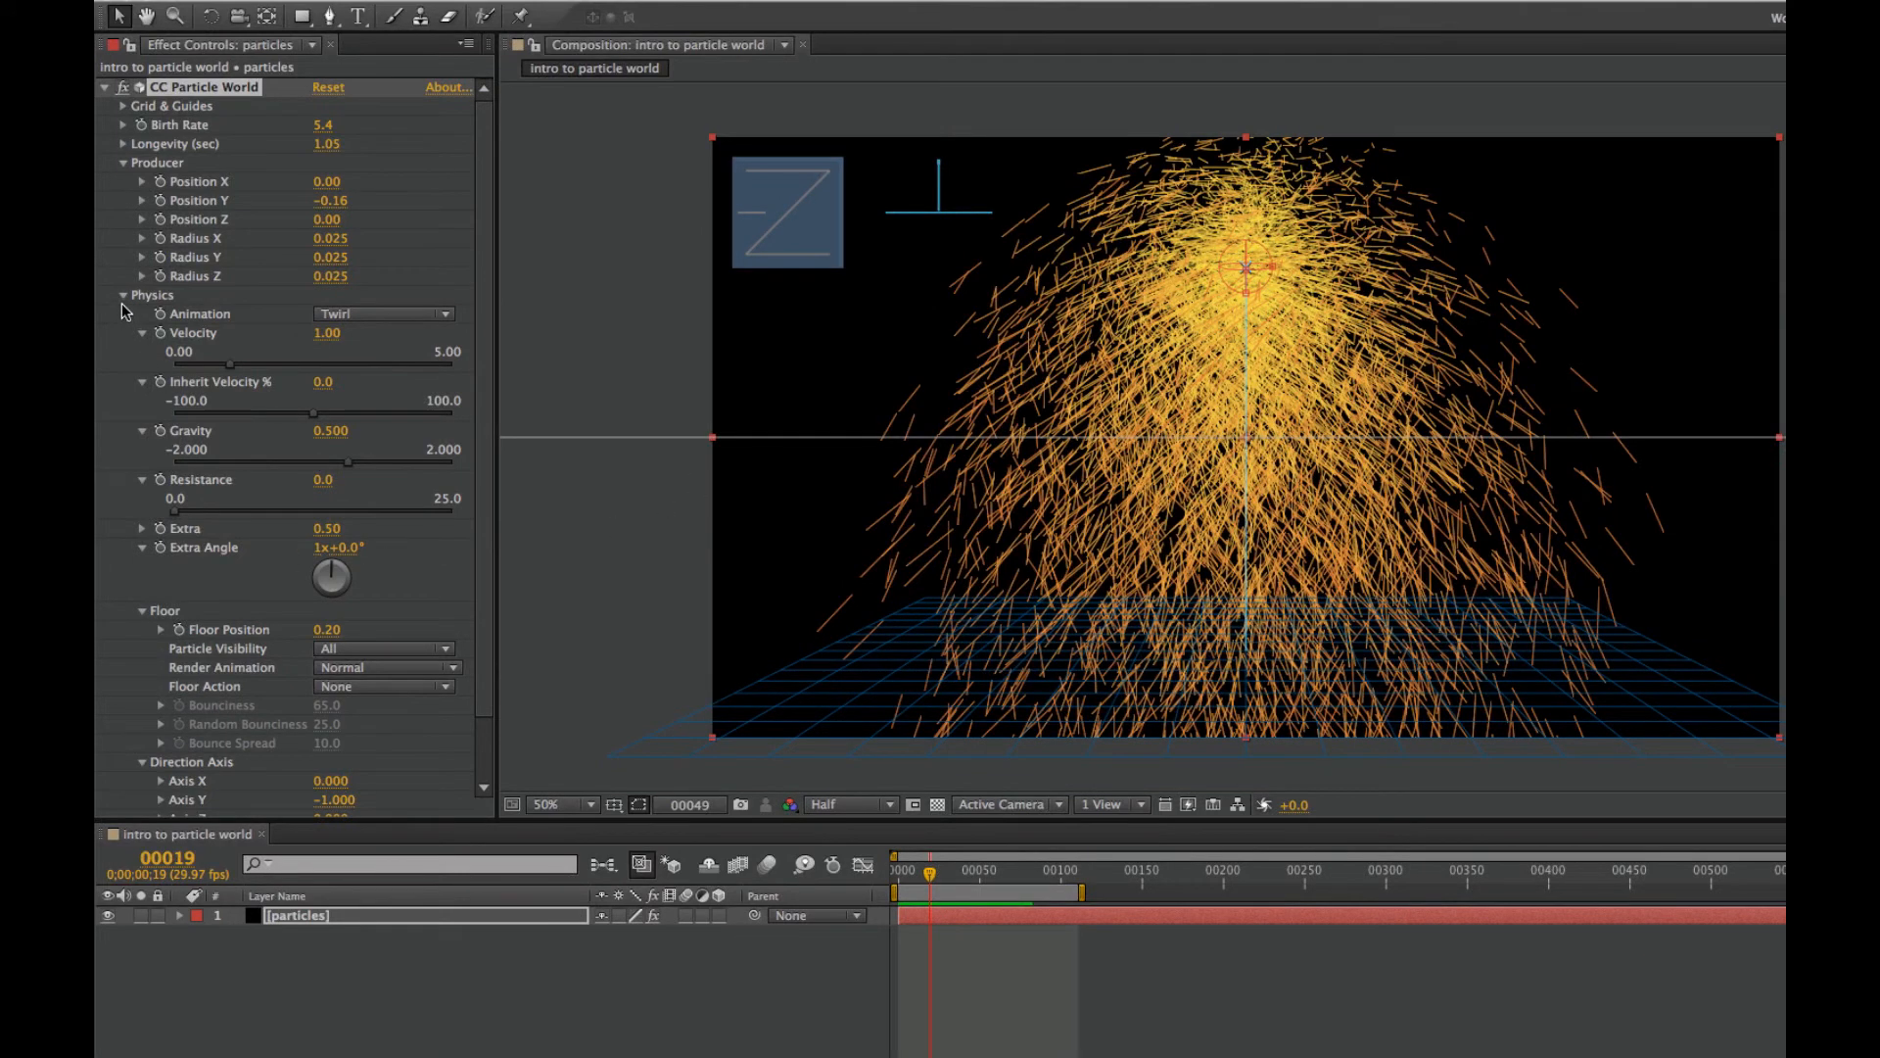
left_click(121, 293)
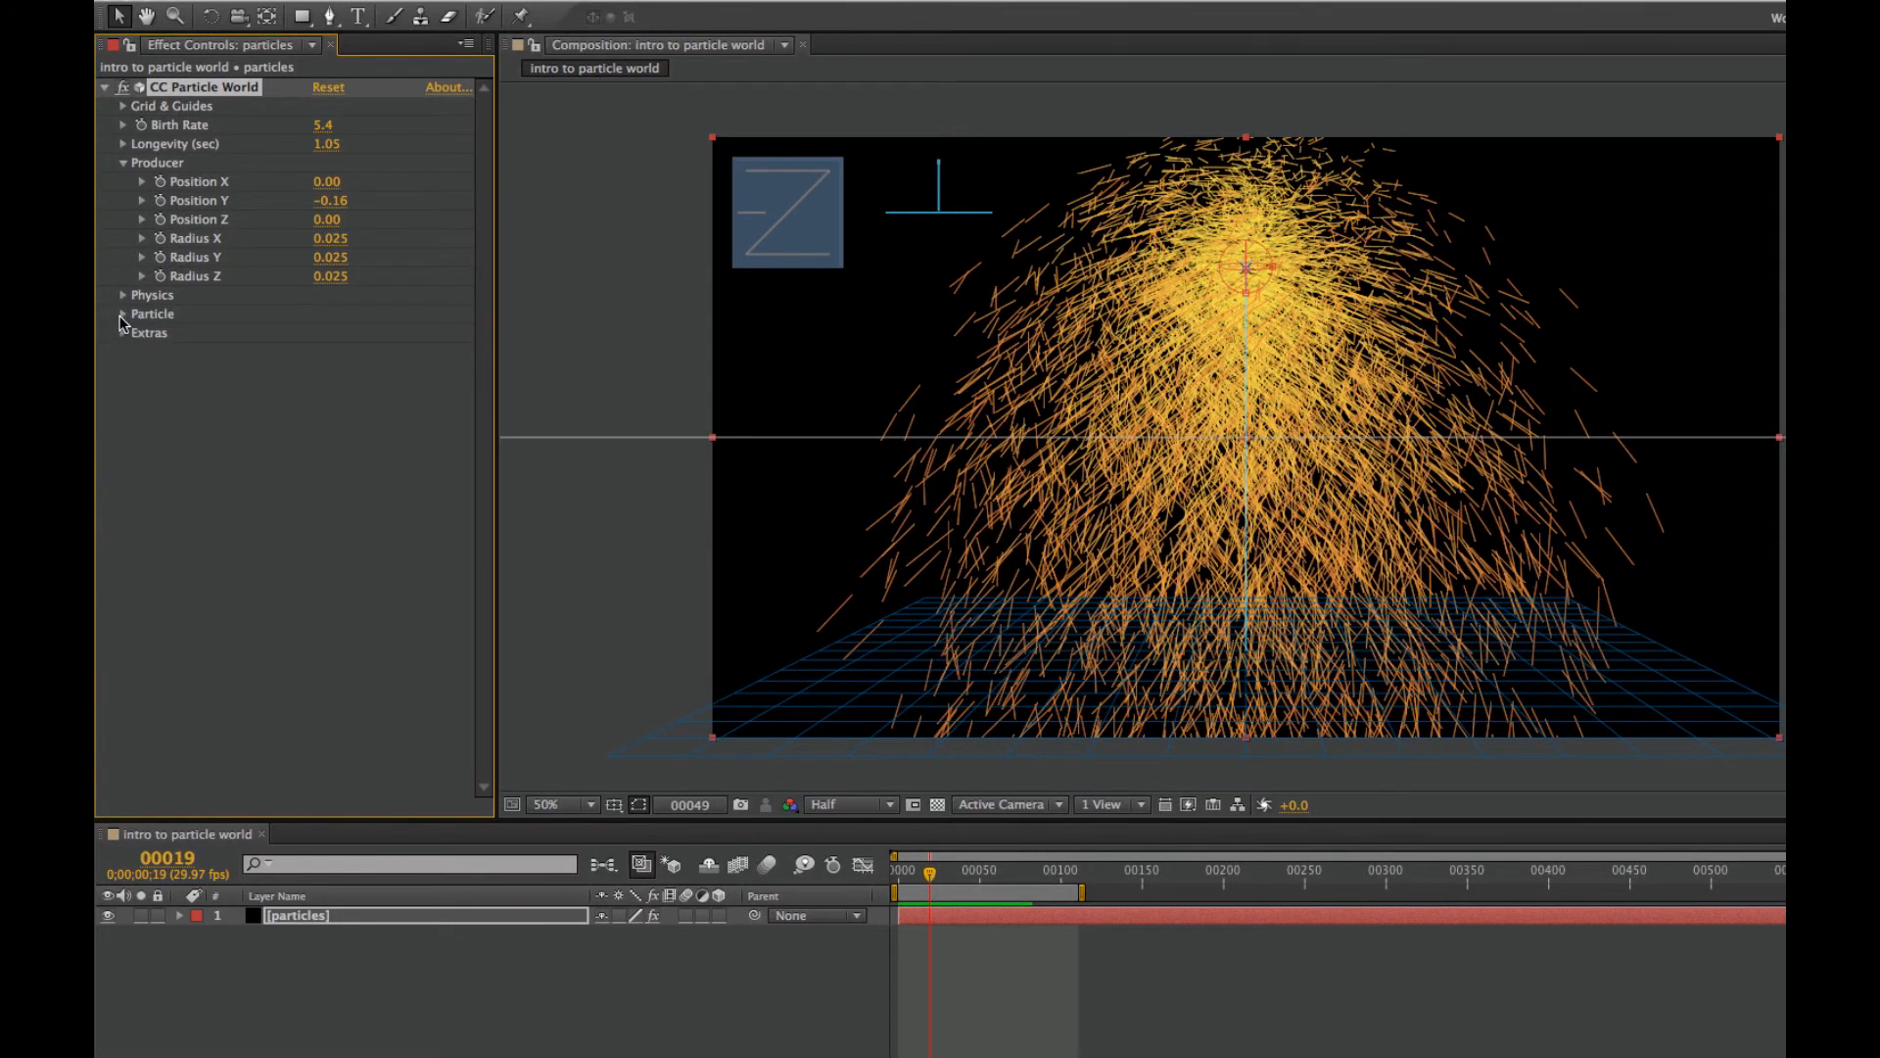
Set the particle Birth Color to white so the spray fades white to red.
left_click(124, 313)
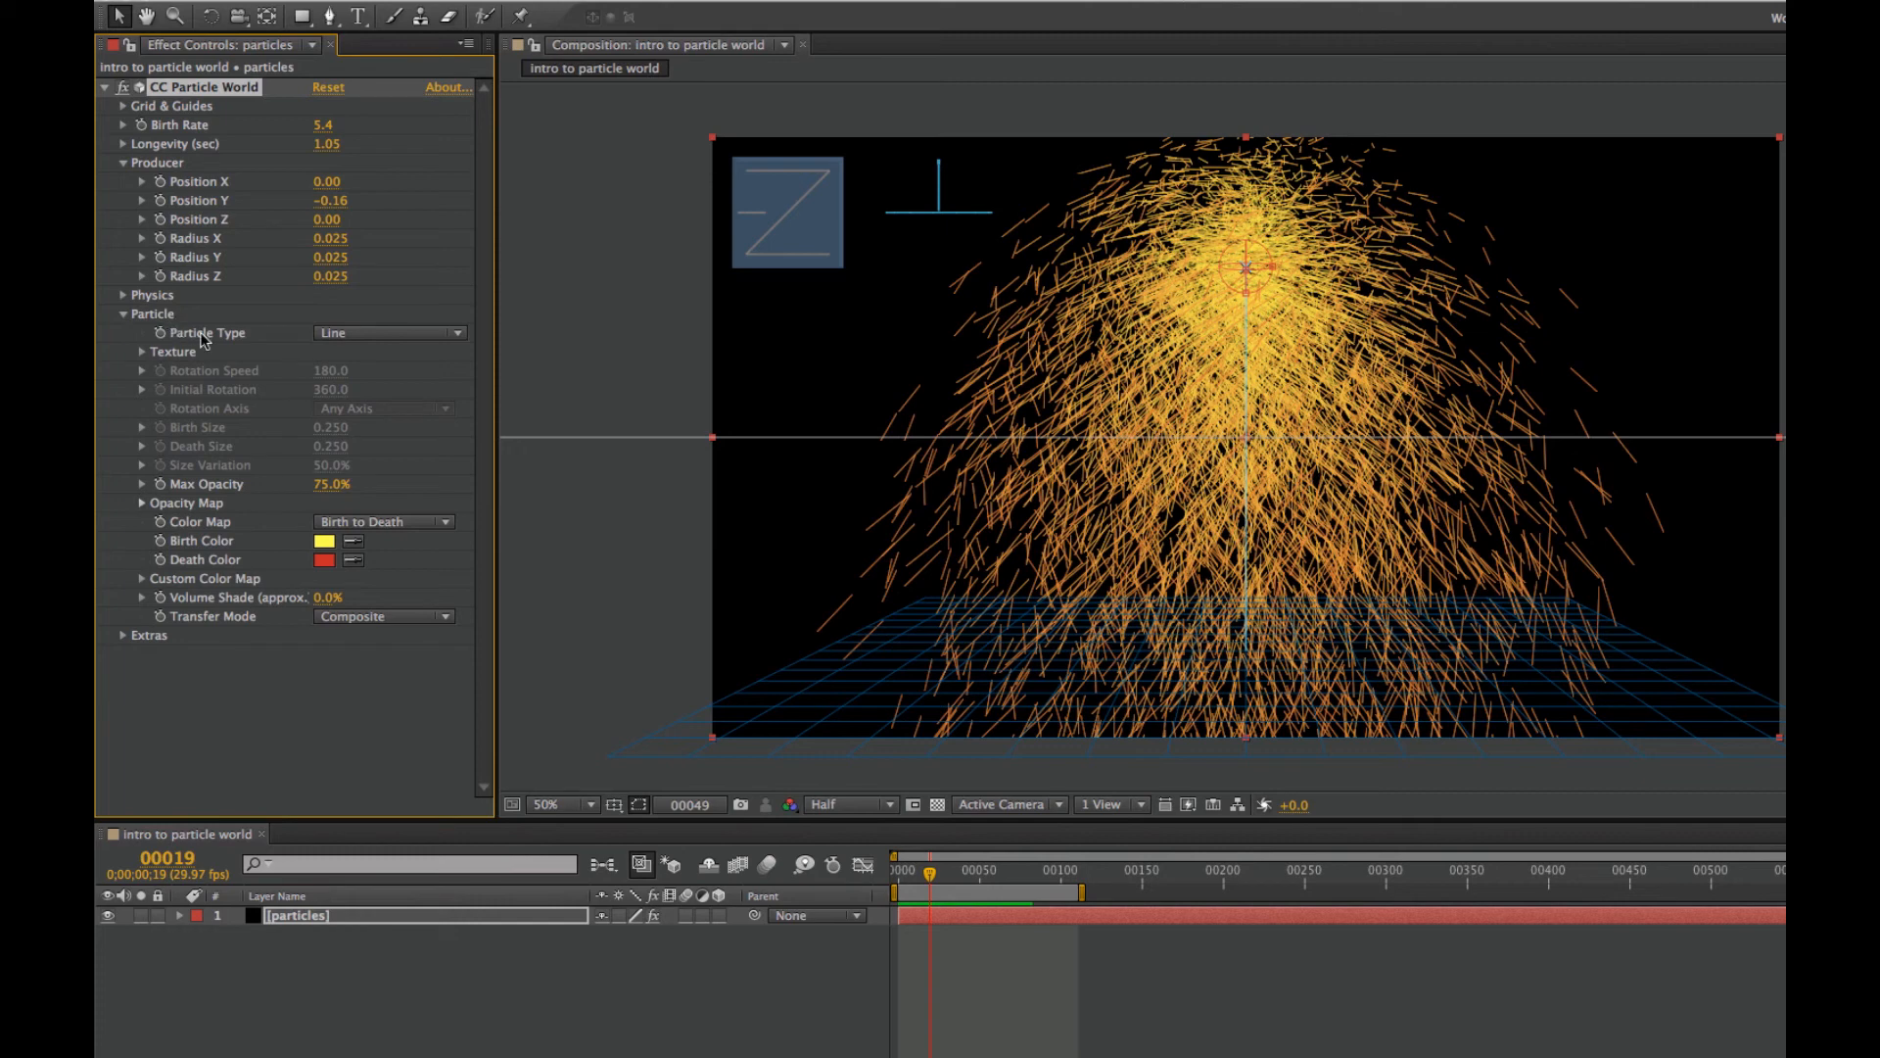
mouse_move(372, 554)
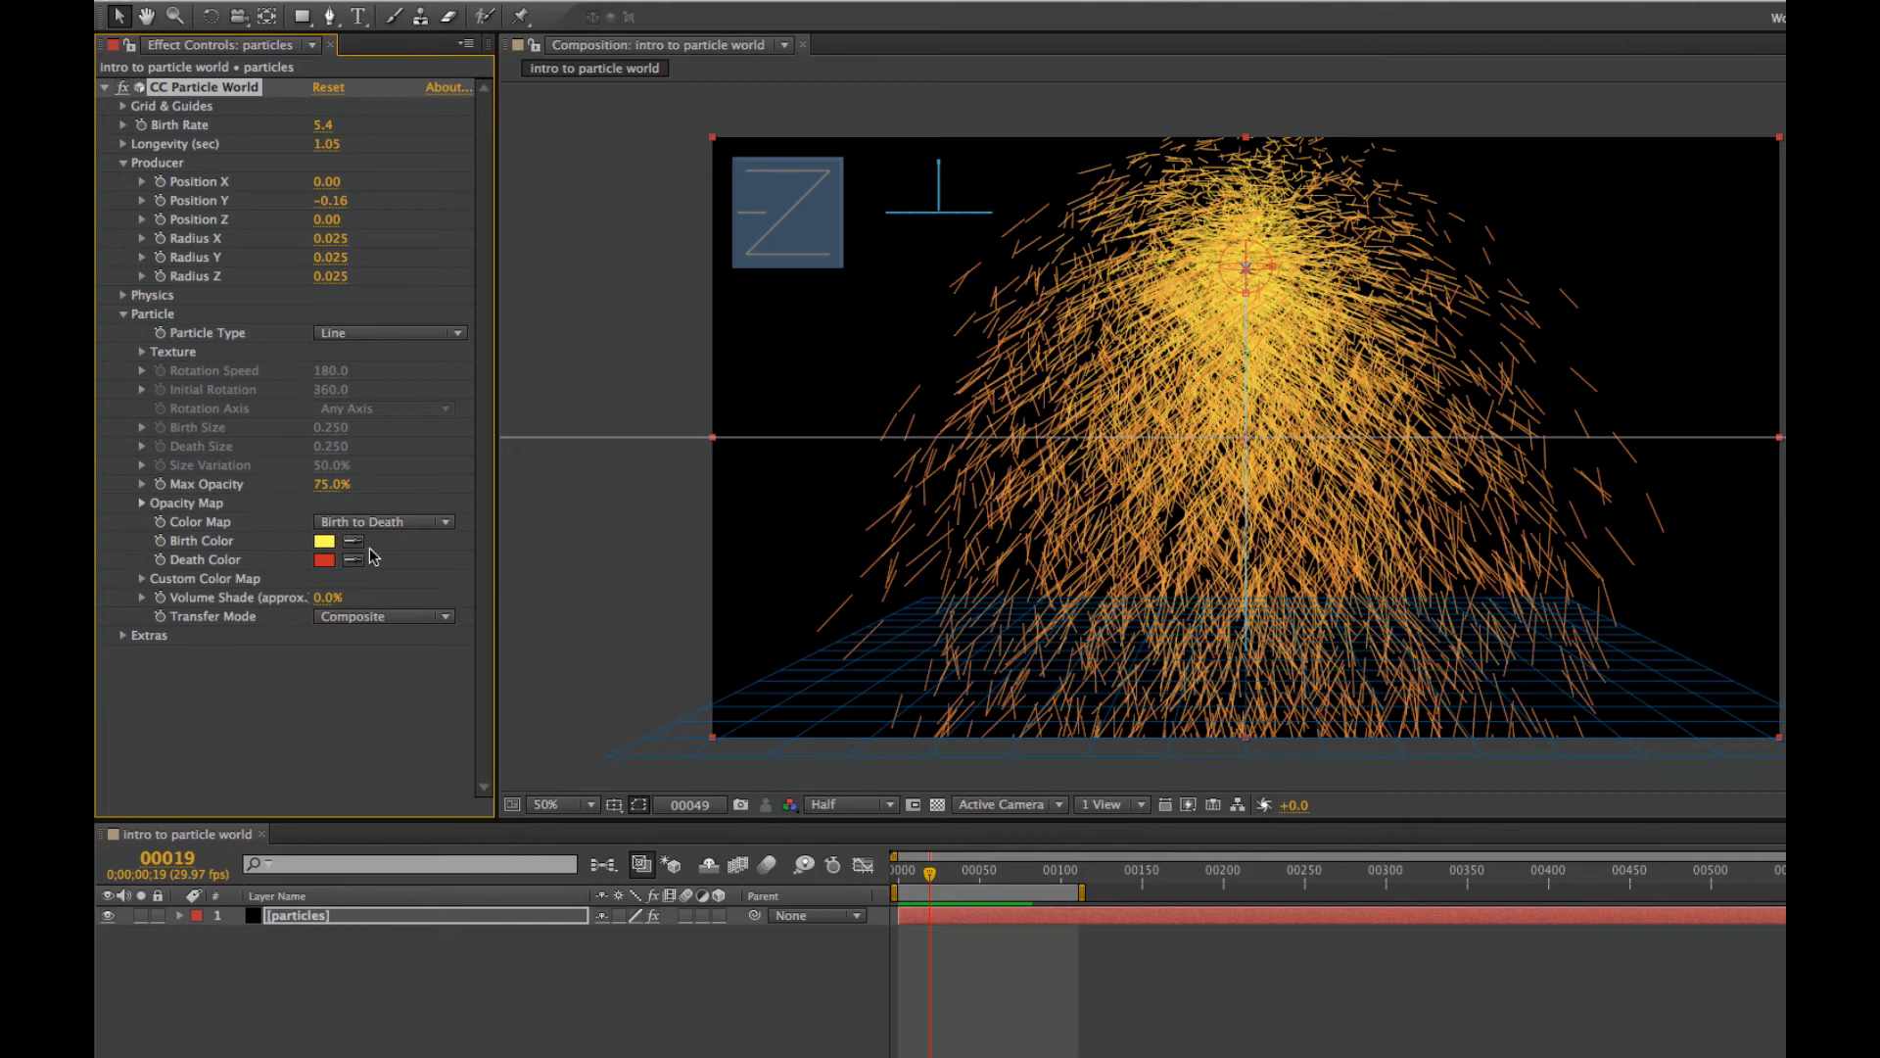
mouse_move(264, 553)
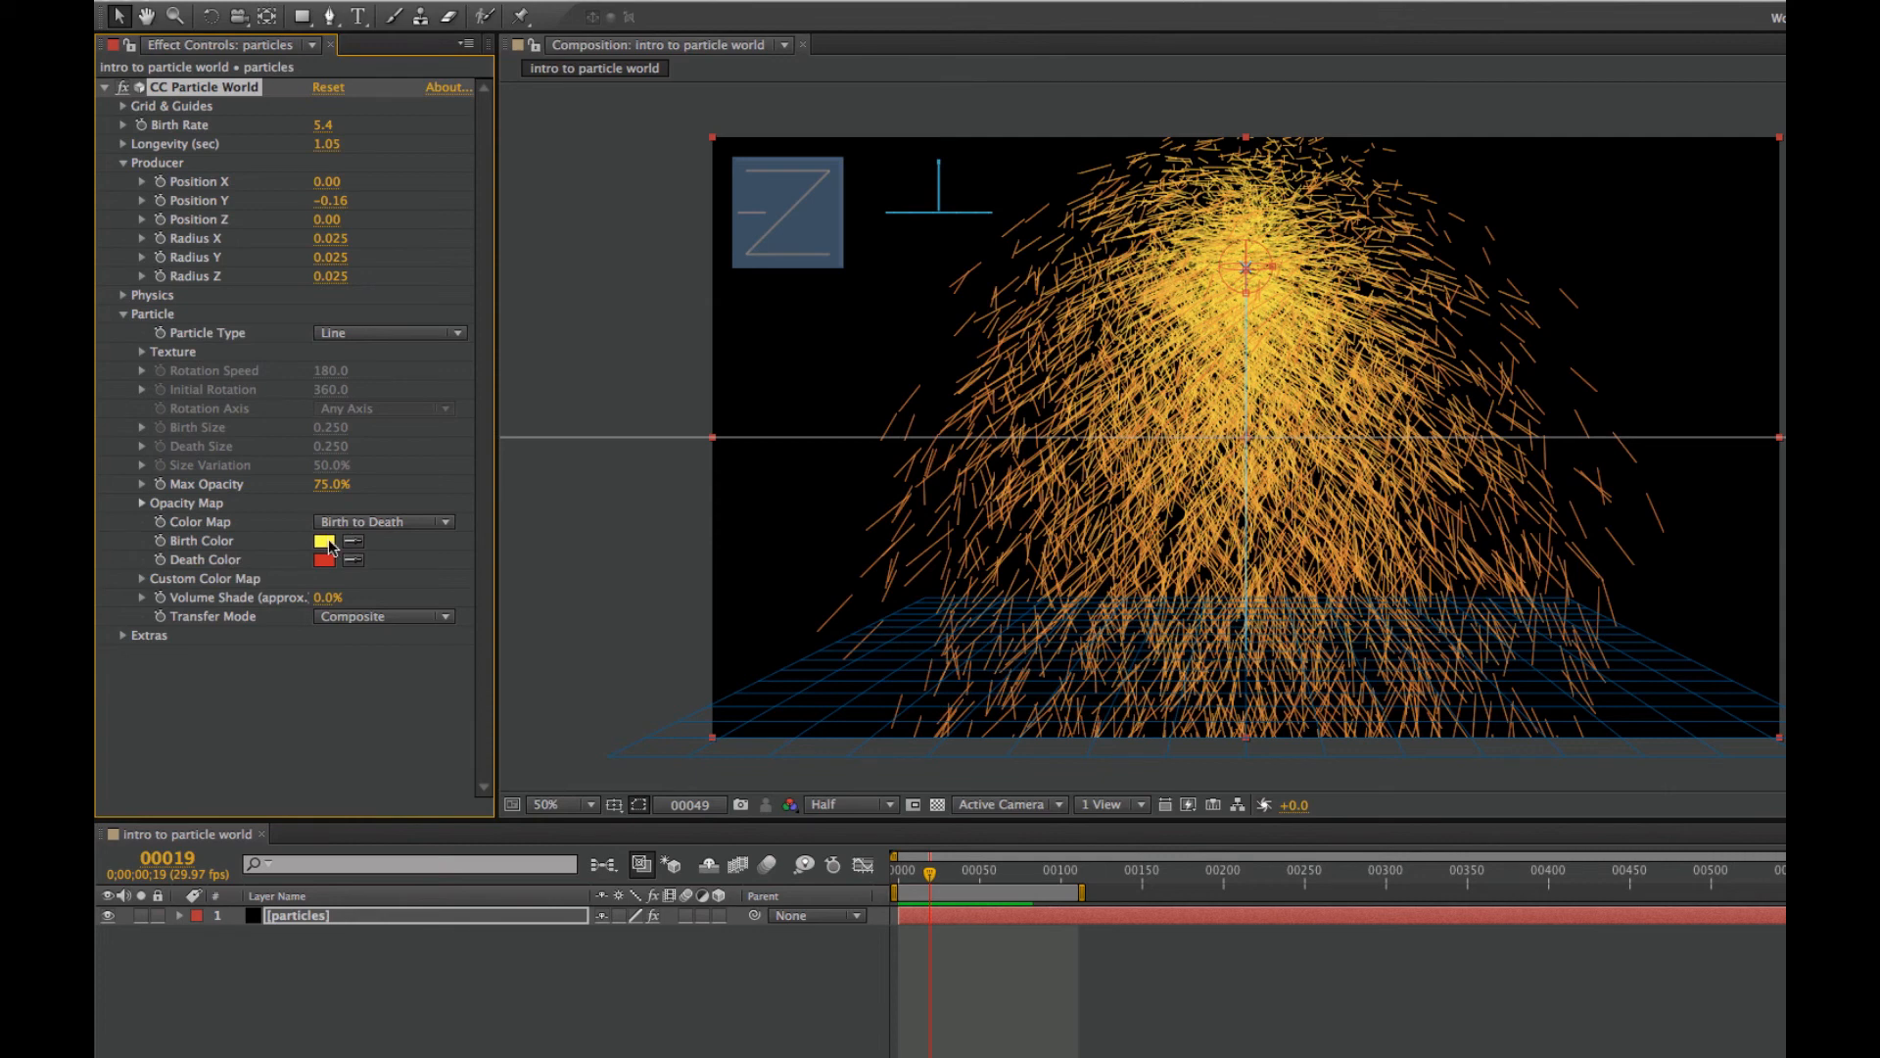
mouse_move(353, 551)
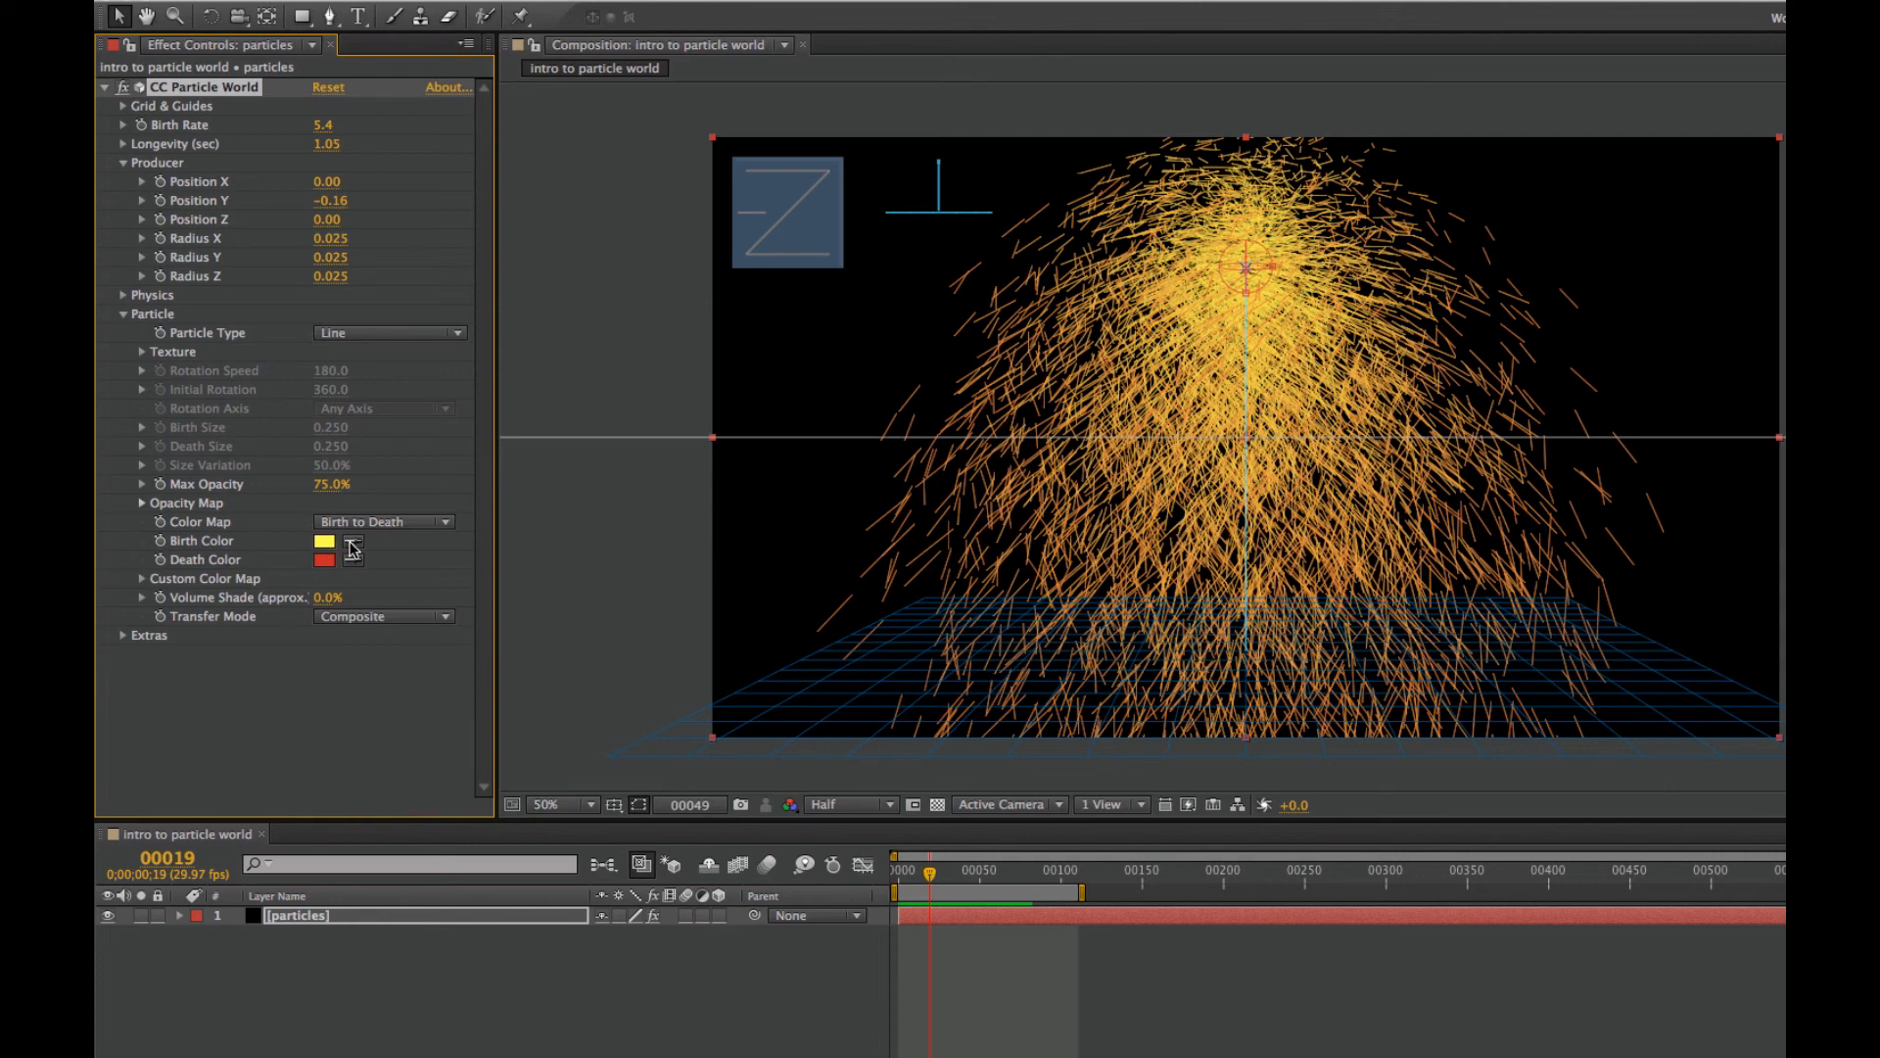
left_click(325, 541)
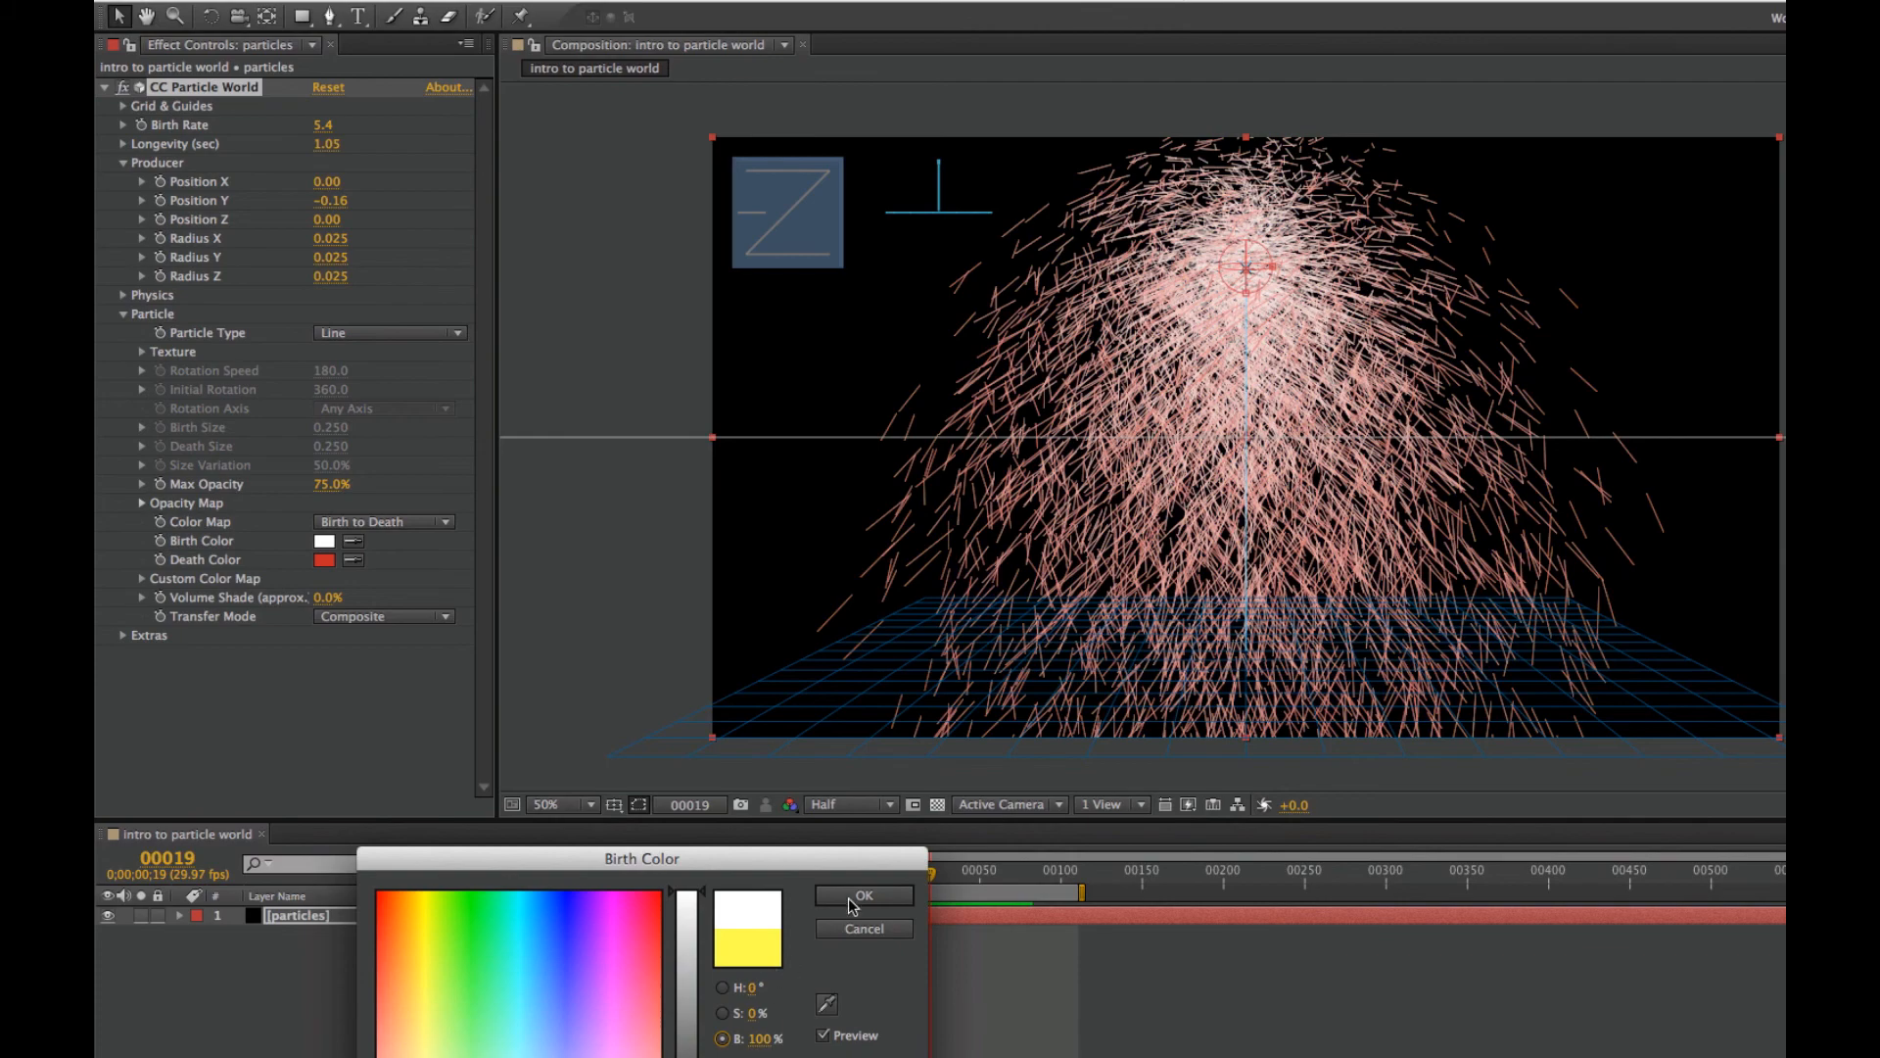
left_click(862, 895)
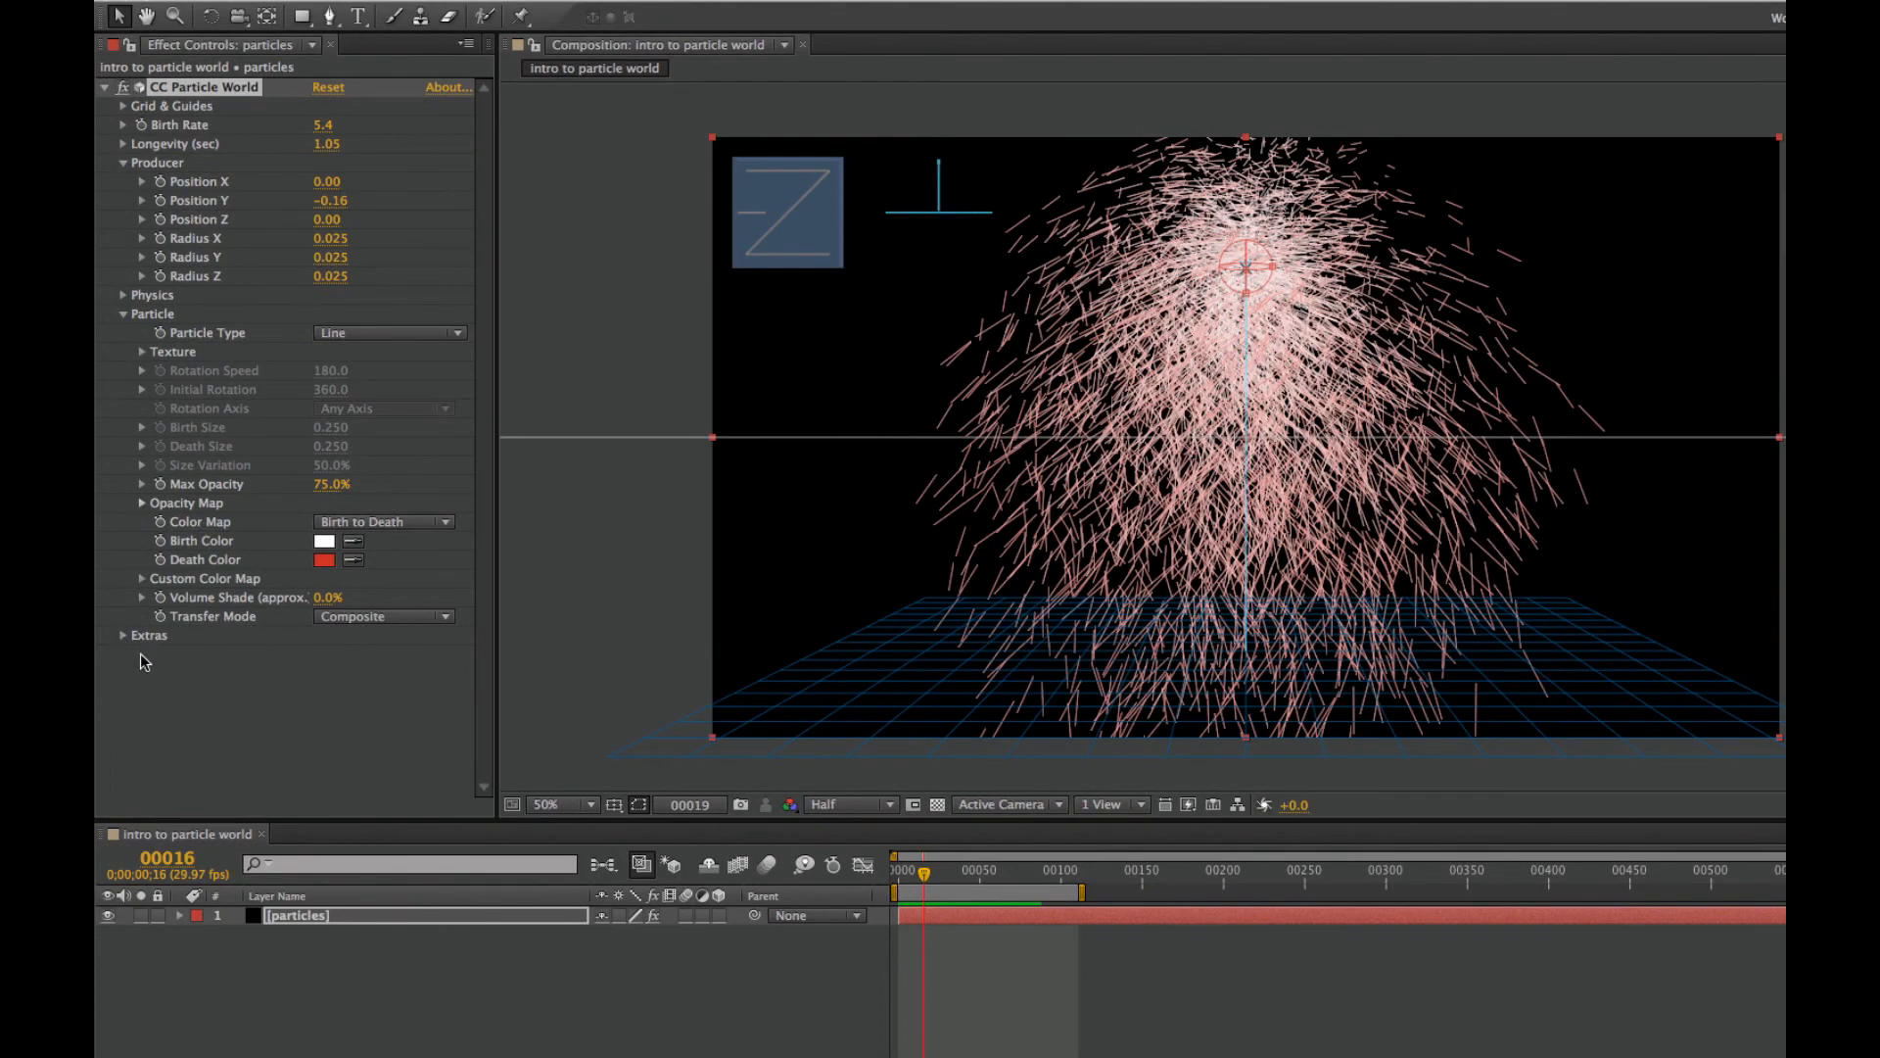
left_click(123, 314)
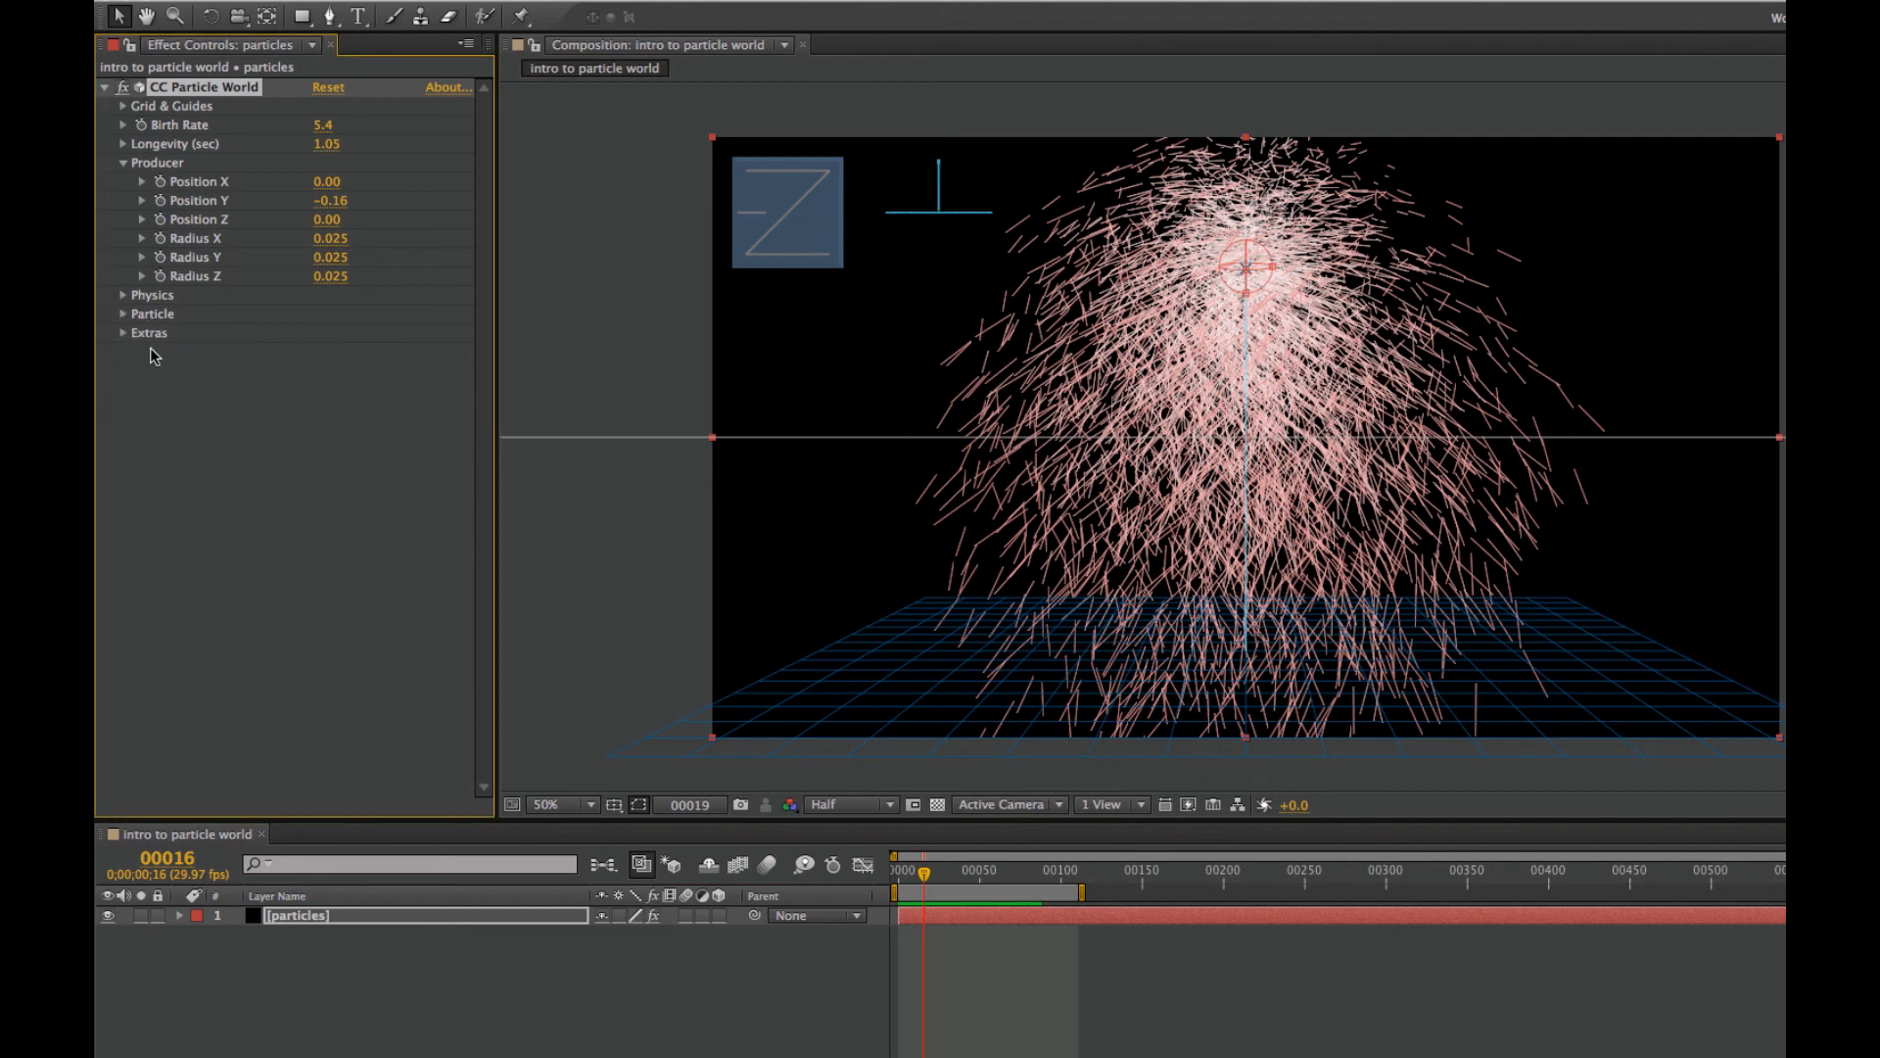